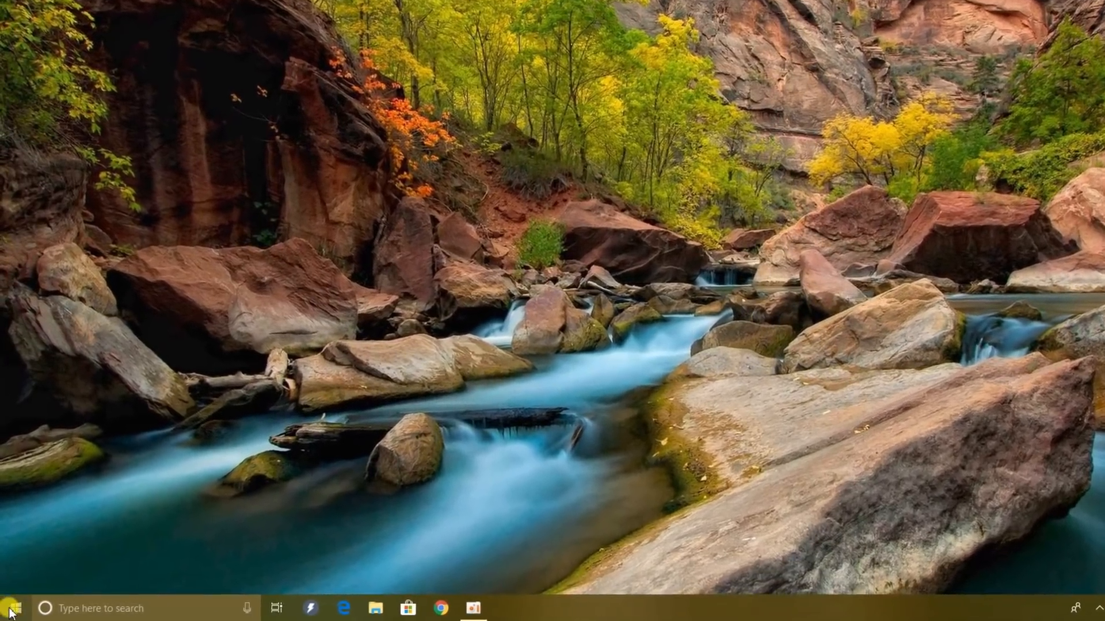
Open Settings from the Start menu and go to the Network & Internet status page
click(11, 607)
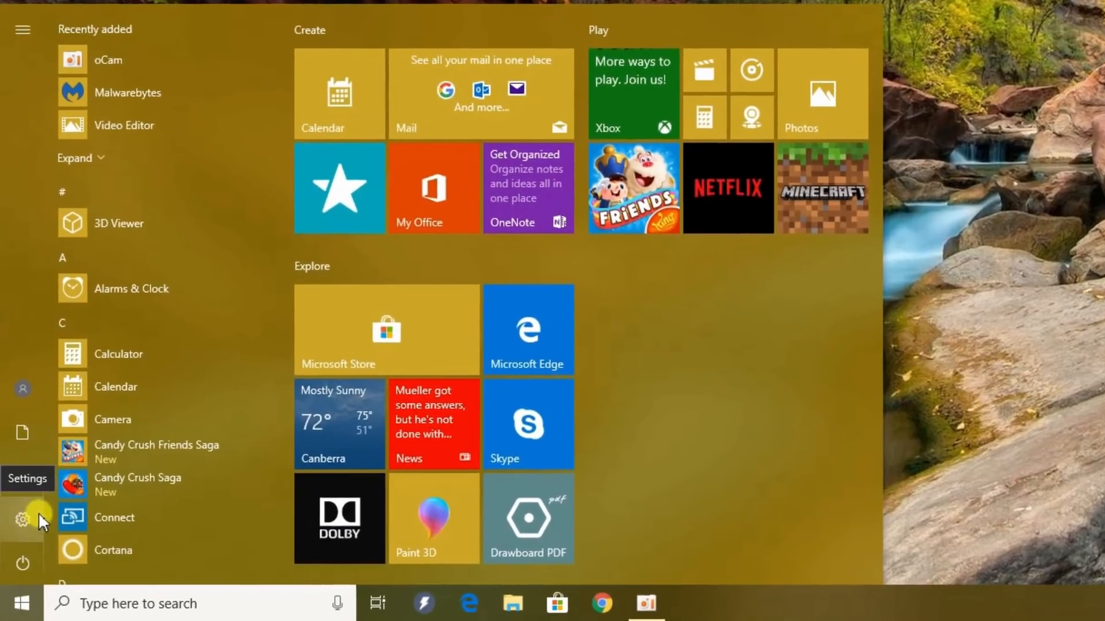
click(22, 520)
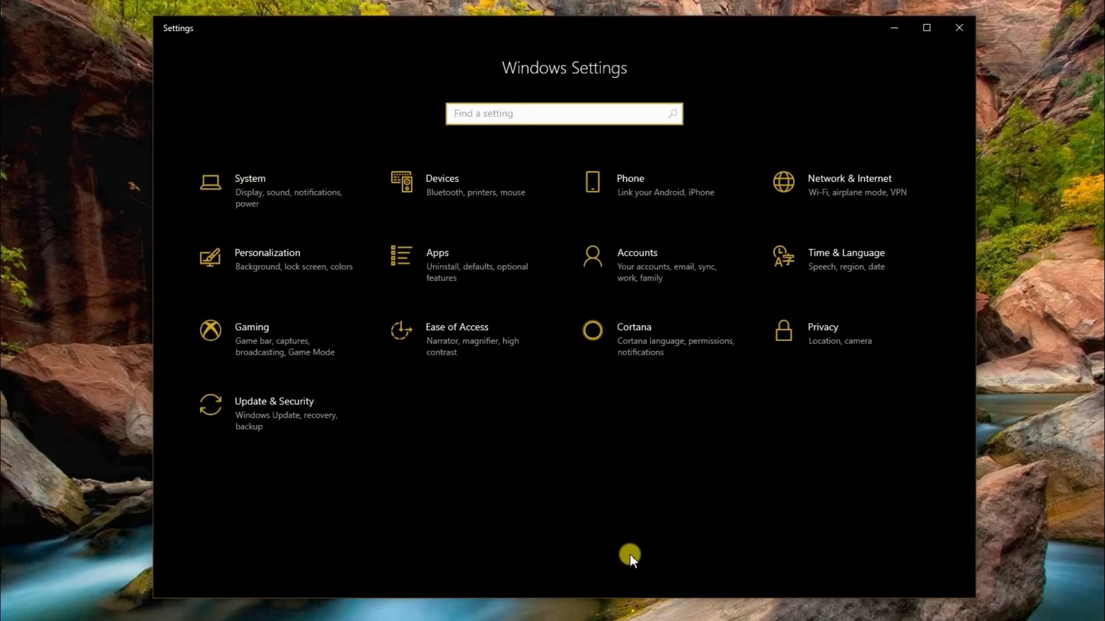
mouse_move(946, 366)
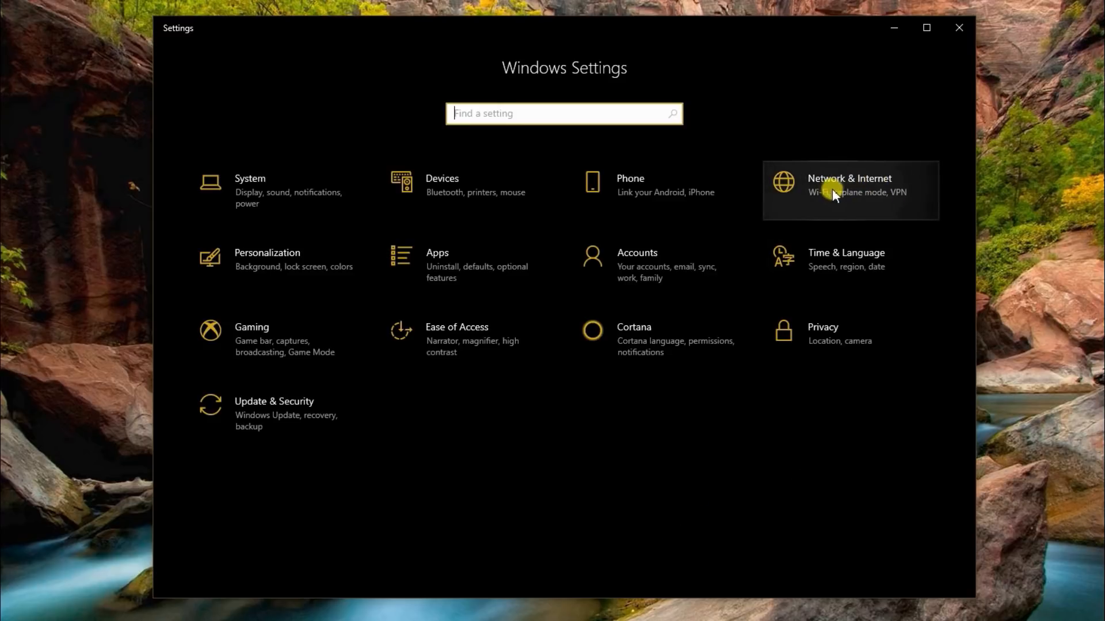
click(849, 185)
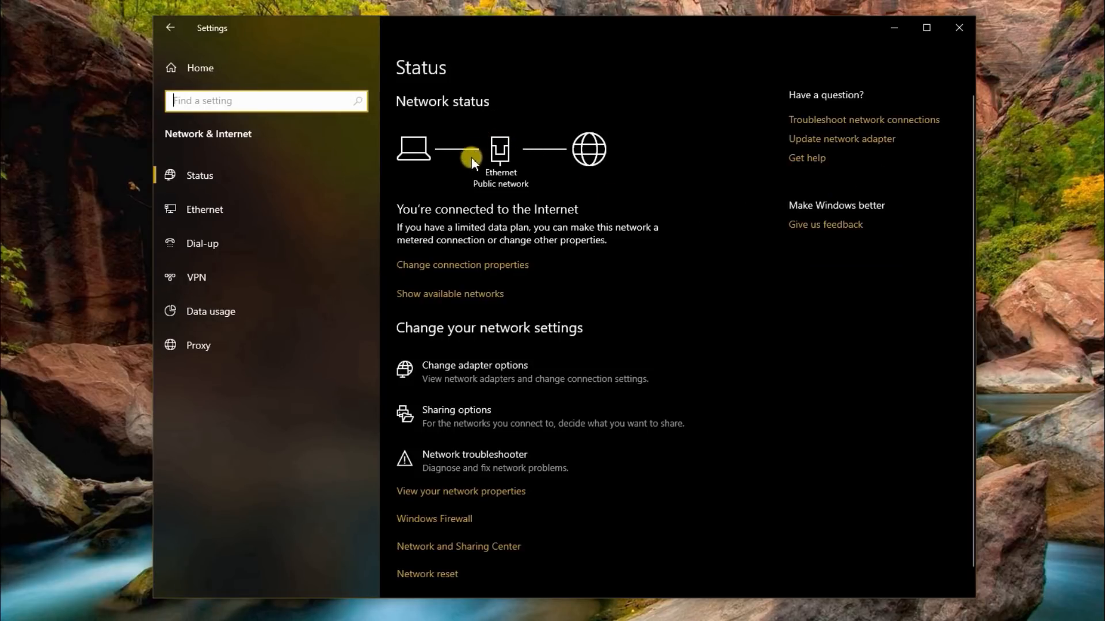
mouse_move(533, 166)
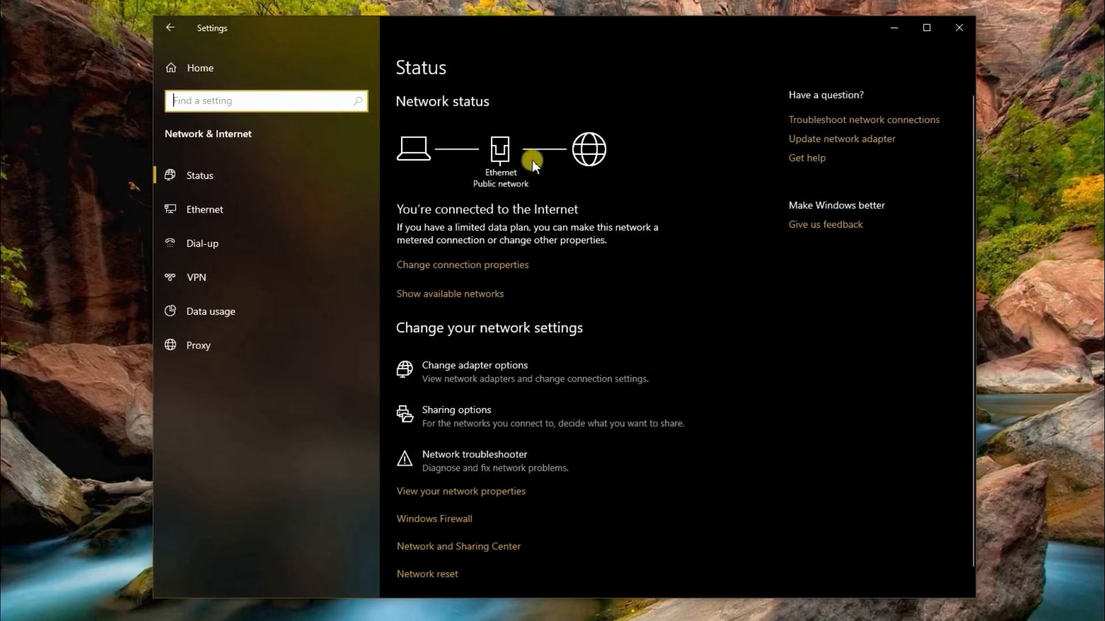
mouse_move(514, 190)
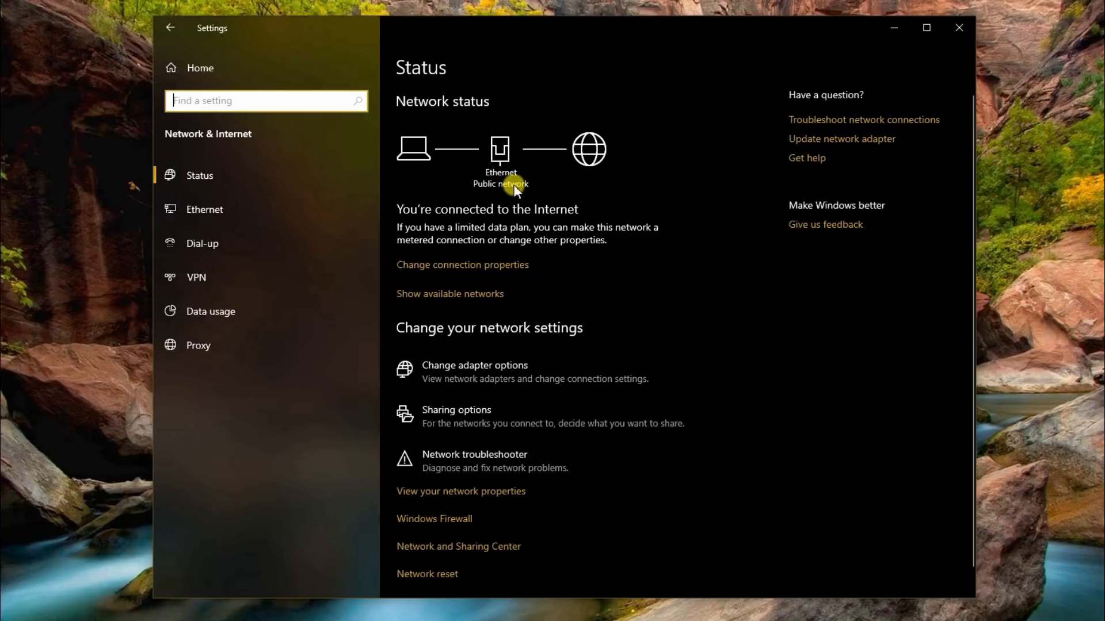
mouse_move(493, 182)
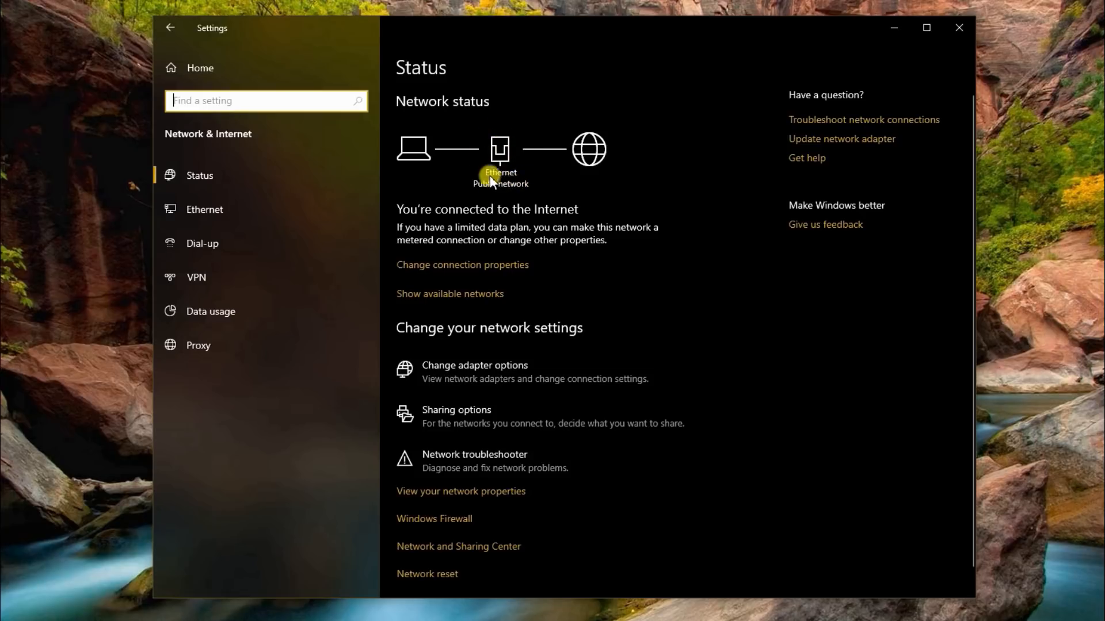
mouse_move(514, 182)
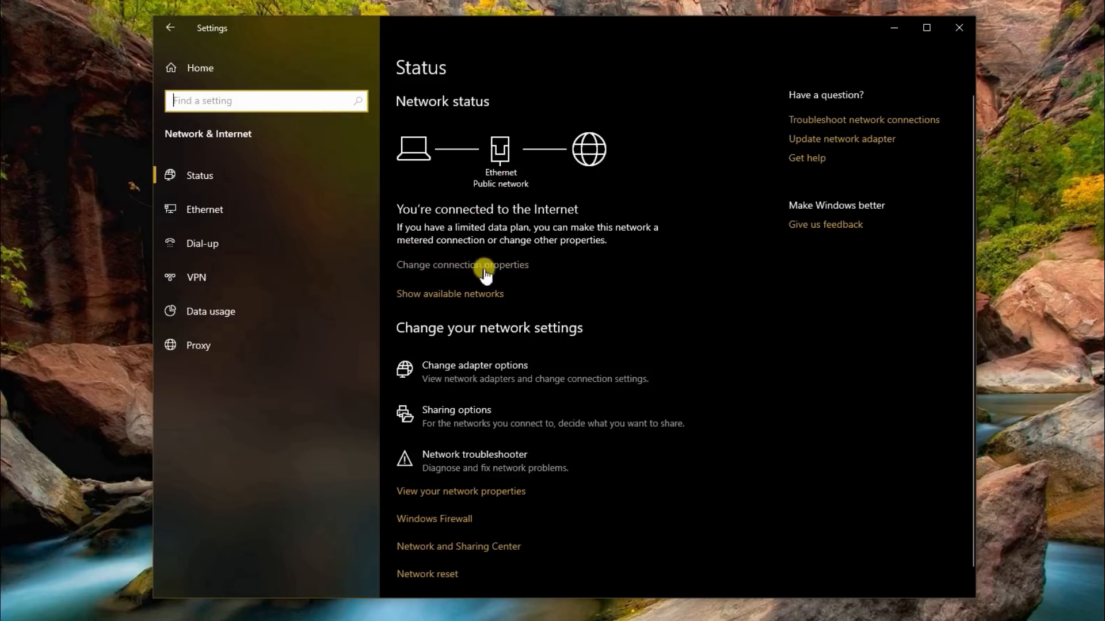
Switch the Ethernet network profile from Public to Private, then return to Status
click(204, 210)
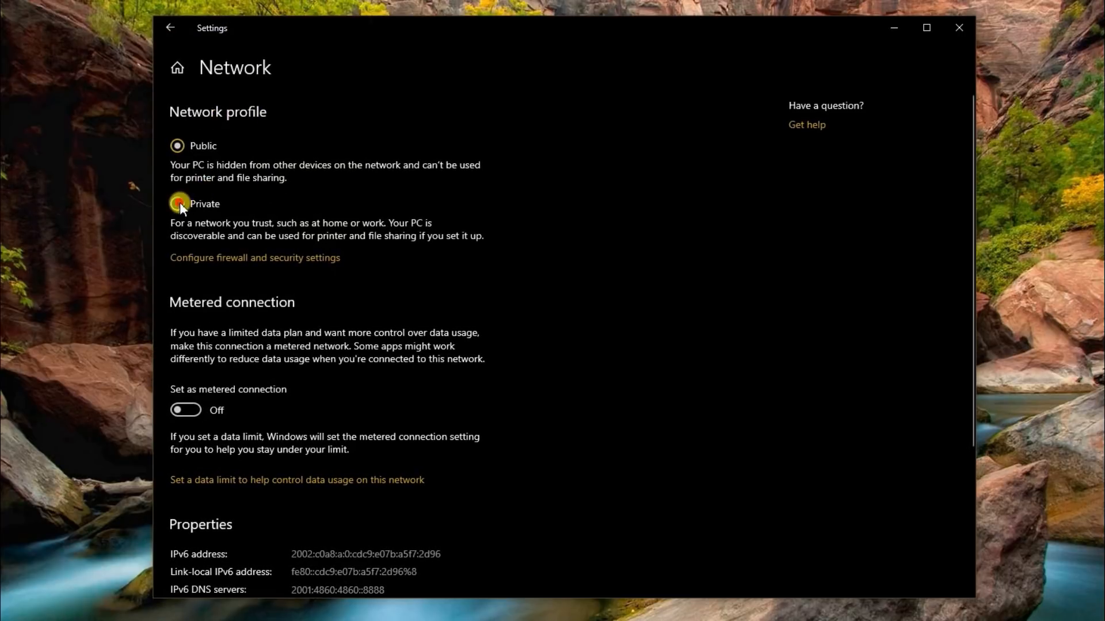
click(176, 204)
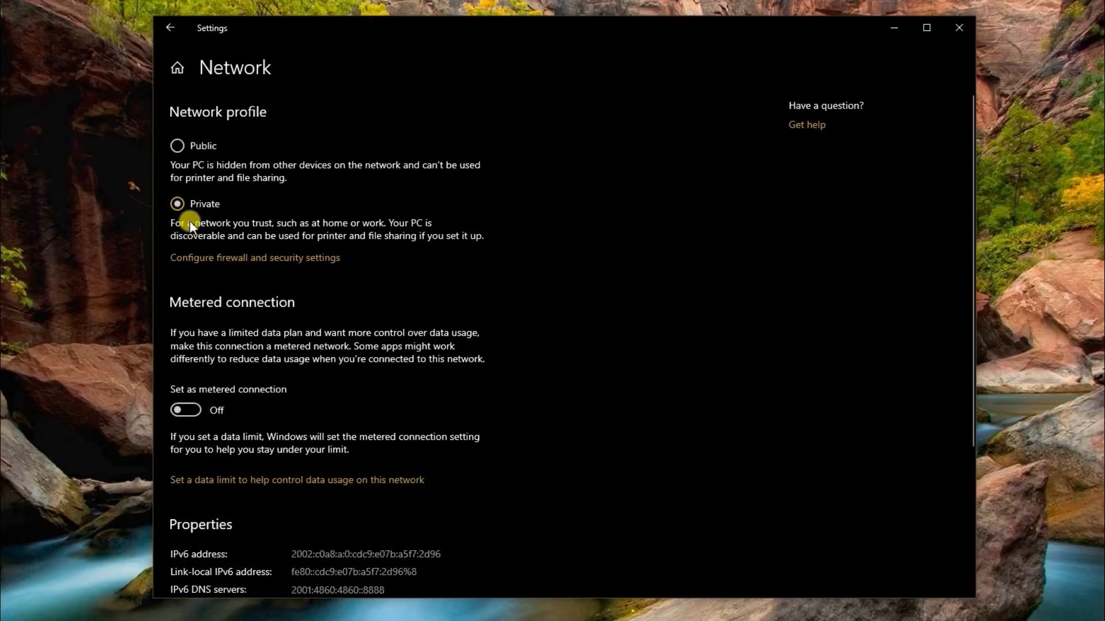
mouse_move(201, 215)
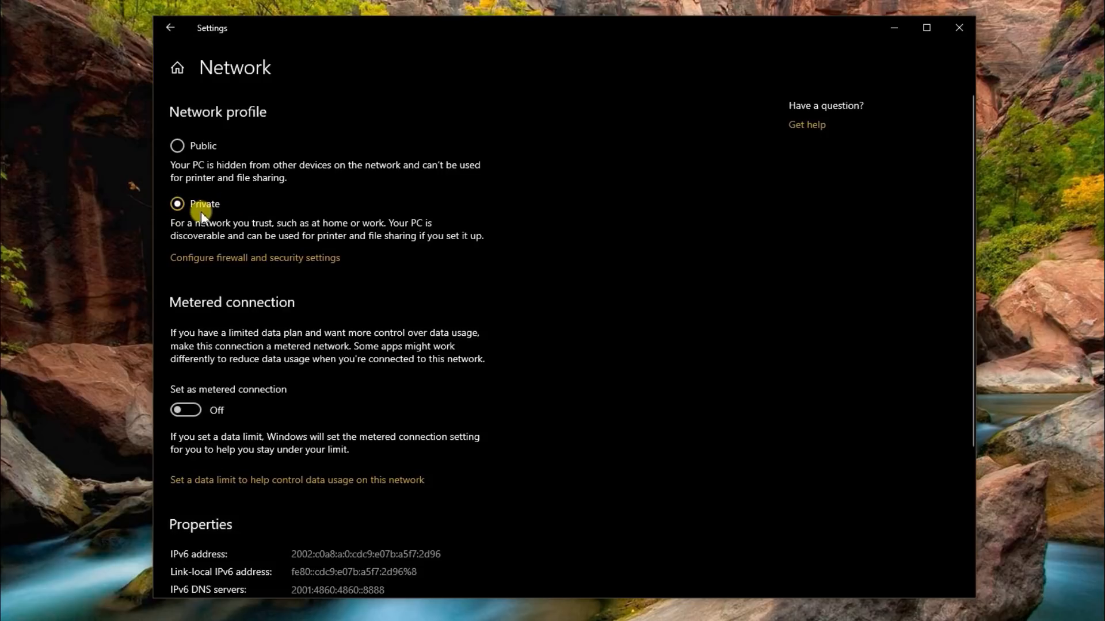
mouse_move(174, 30)
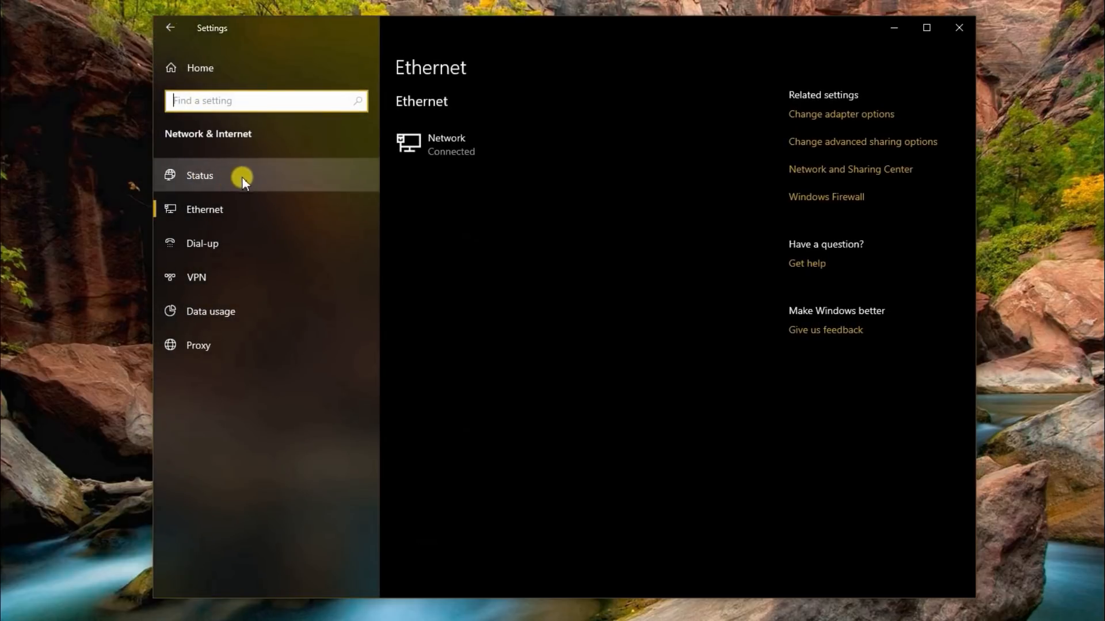
click(200, 175)
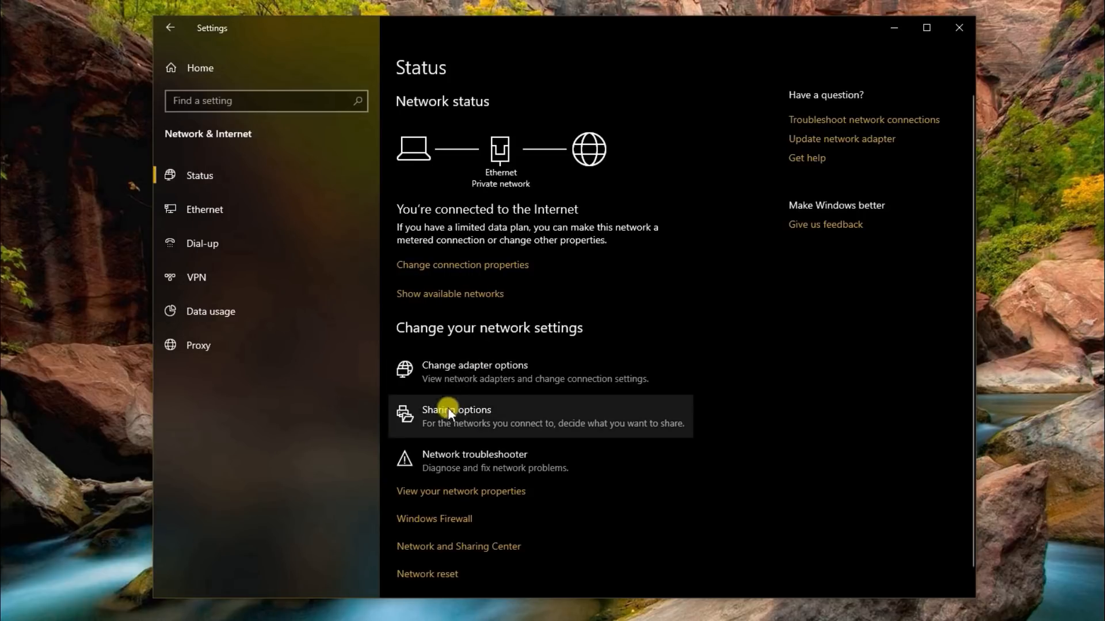
mouse_move(496, 415)
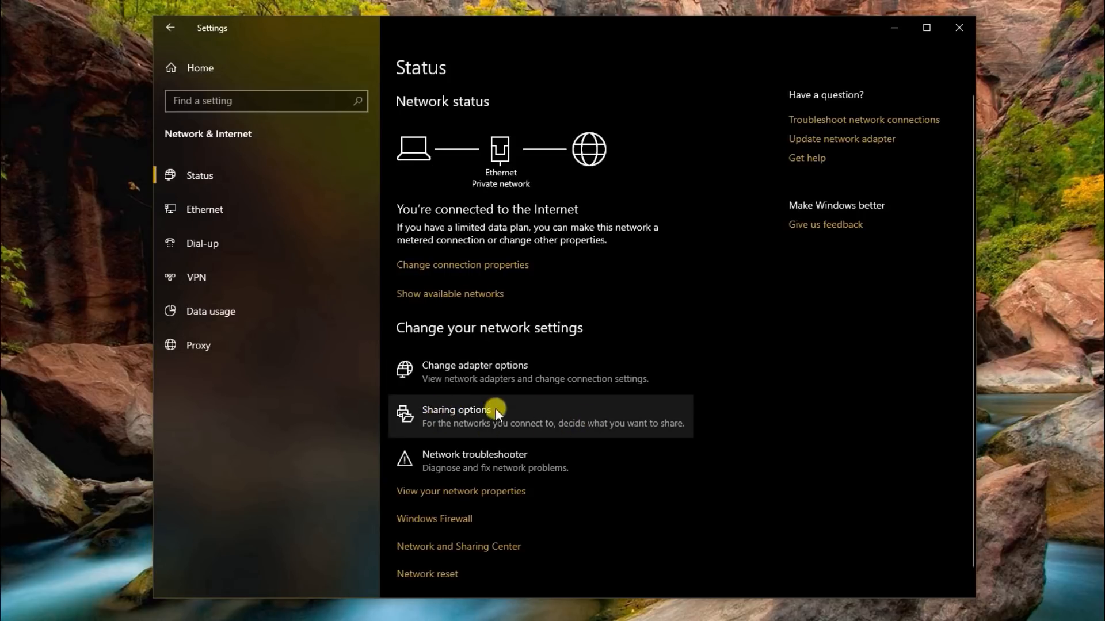
Turn on network discovery with automatic device setup, and file and printer sharing
click(456, 410)
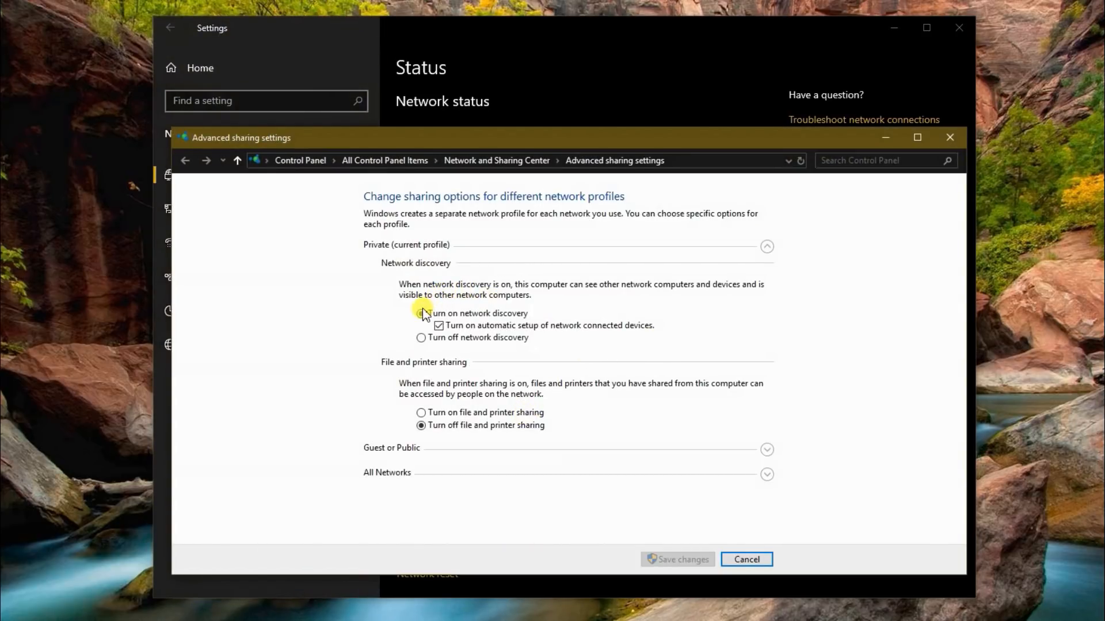
click(421, 313)
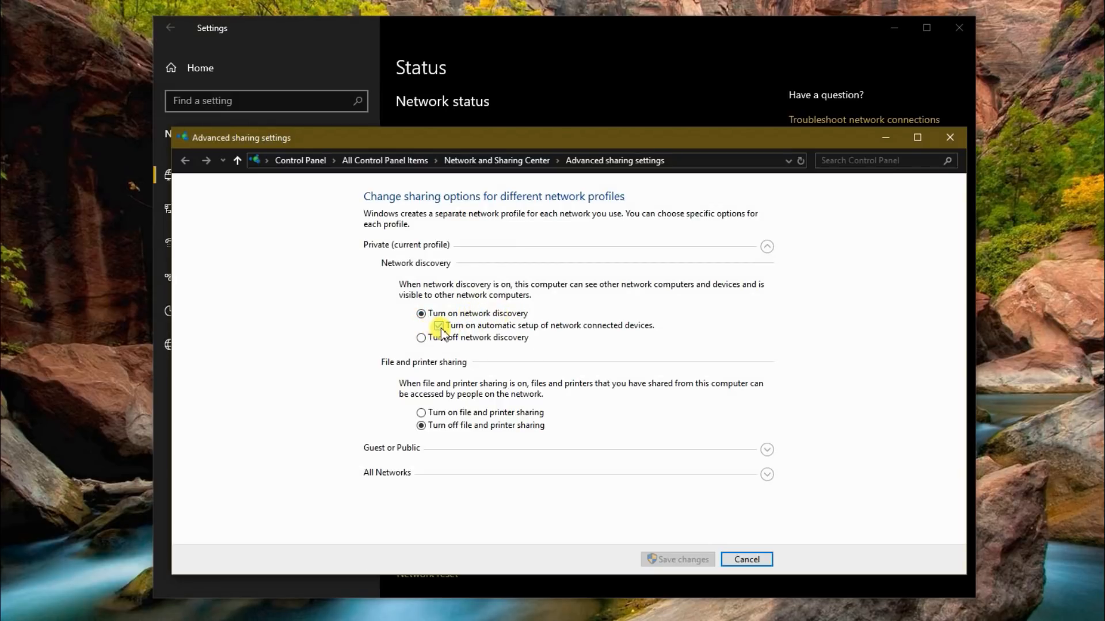
click(439, 324)
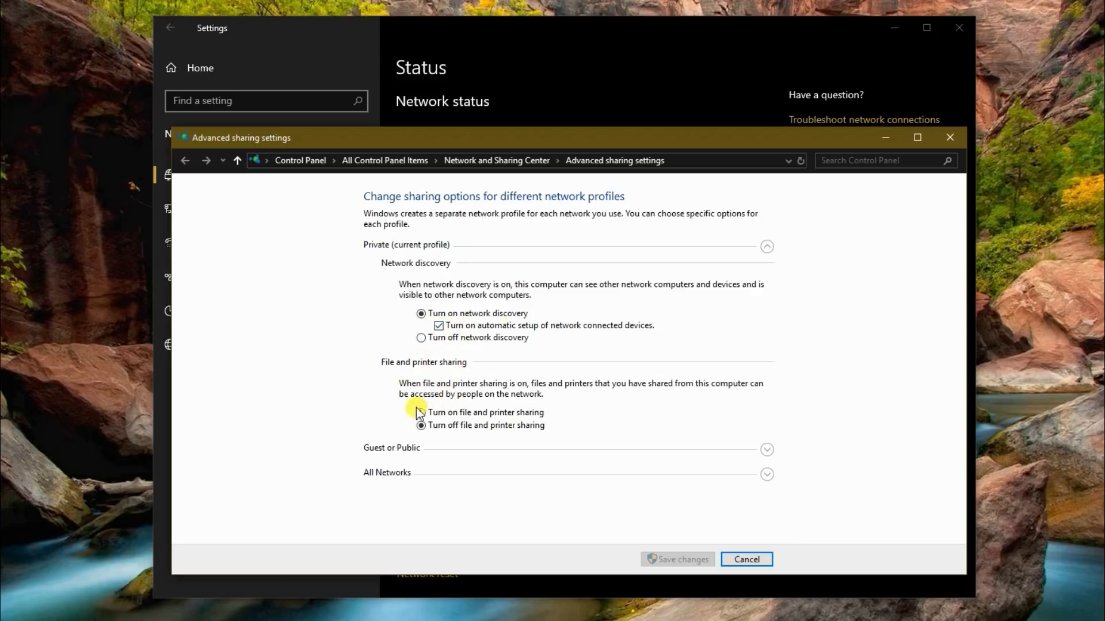
click(421, 413)
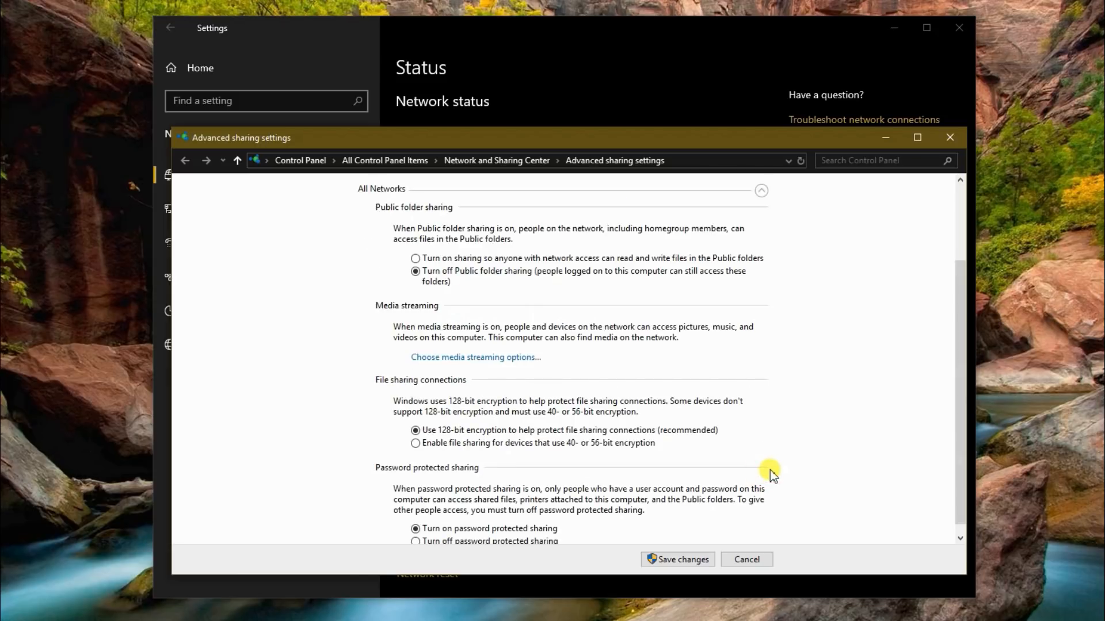
mouse_move(415, 430)
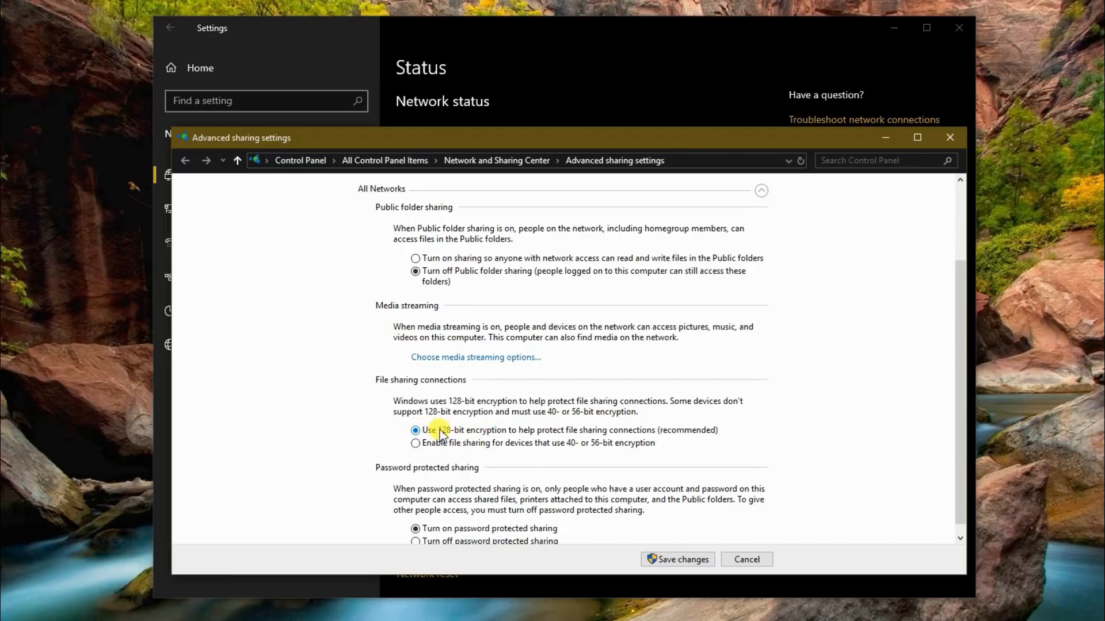
Turn off password protected sharing under All Networks
scroll(down, 3)
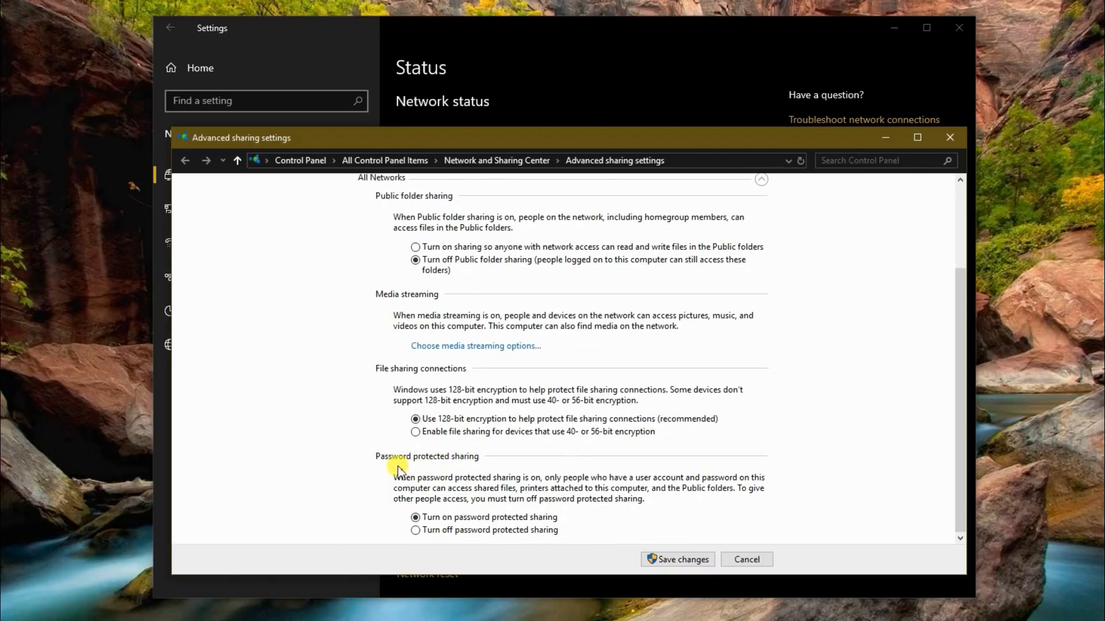
mouse_move(476, 470)
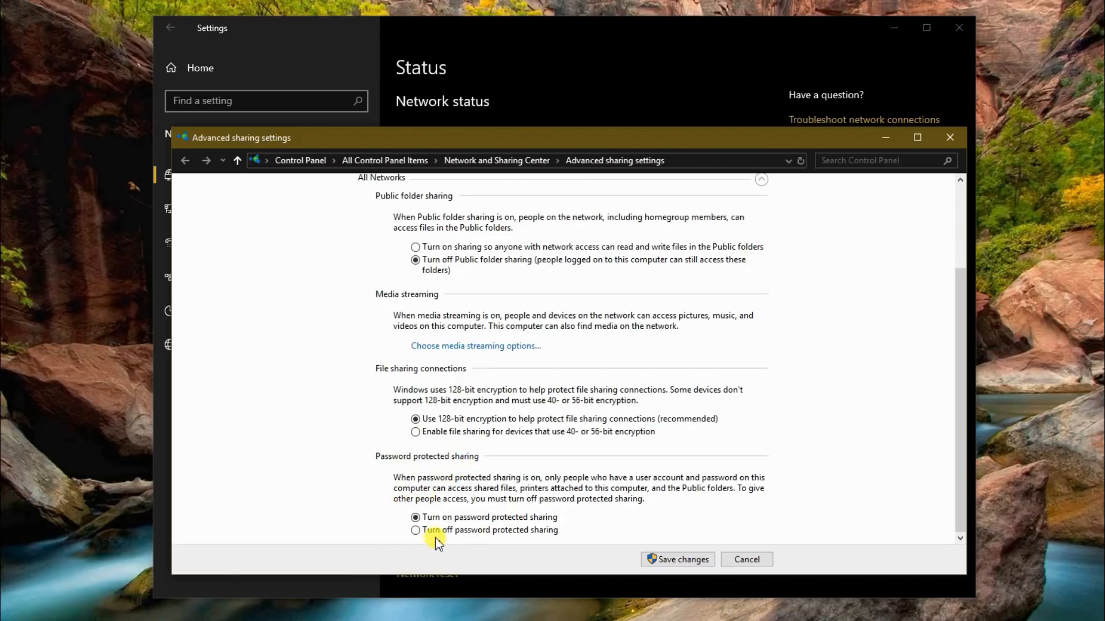
click(414, 530)
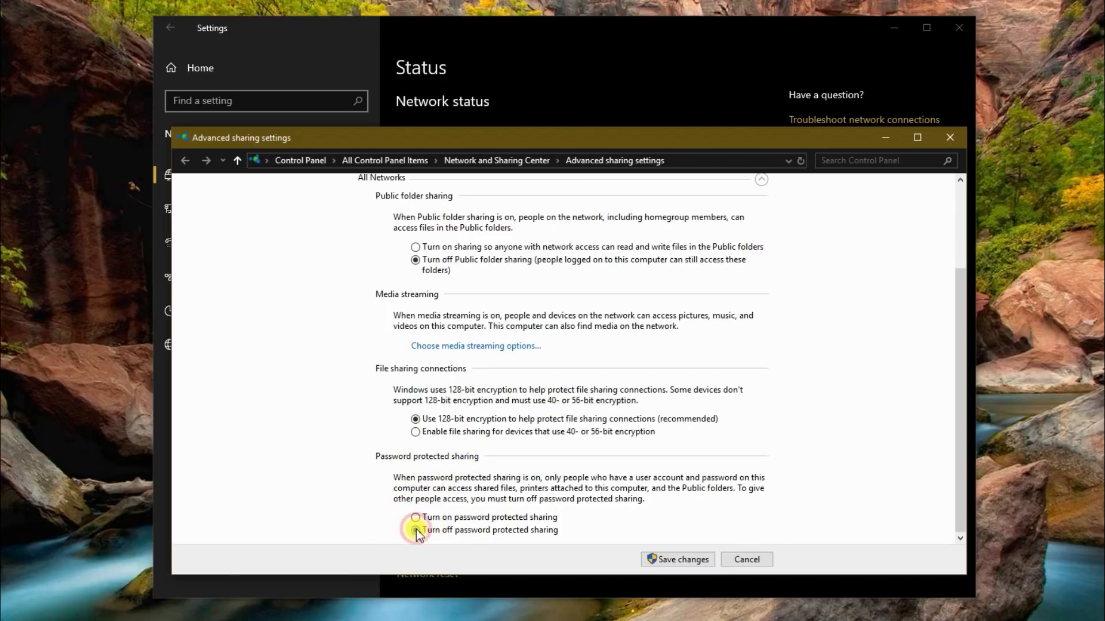
click(415, 529)
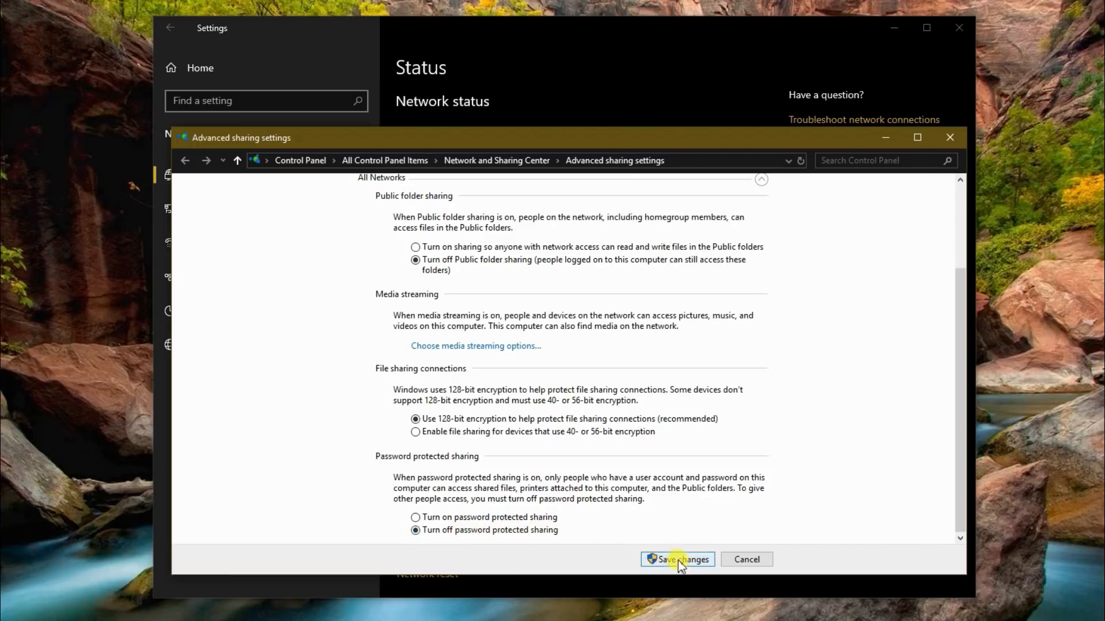
Save the sharing changes and reopen Advanced sharing settings to confirm password protection is off
click(676, 559)
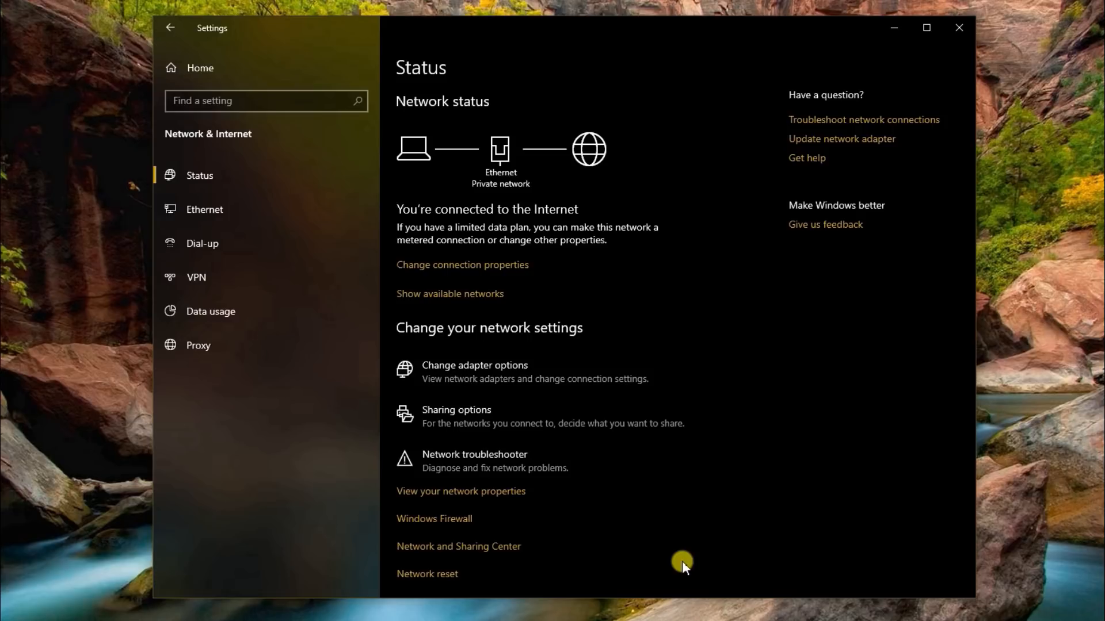
mouse_move(522, 408)
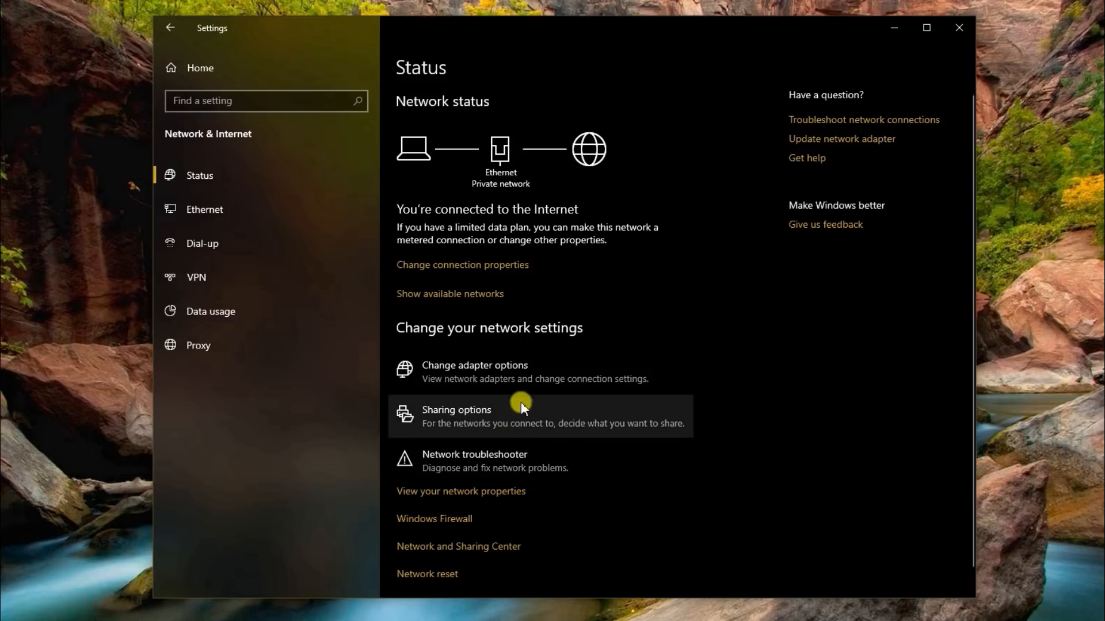
click(456, 414)
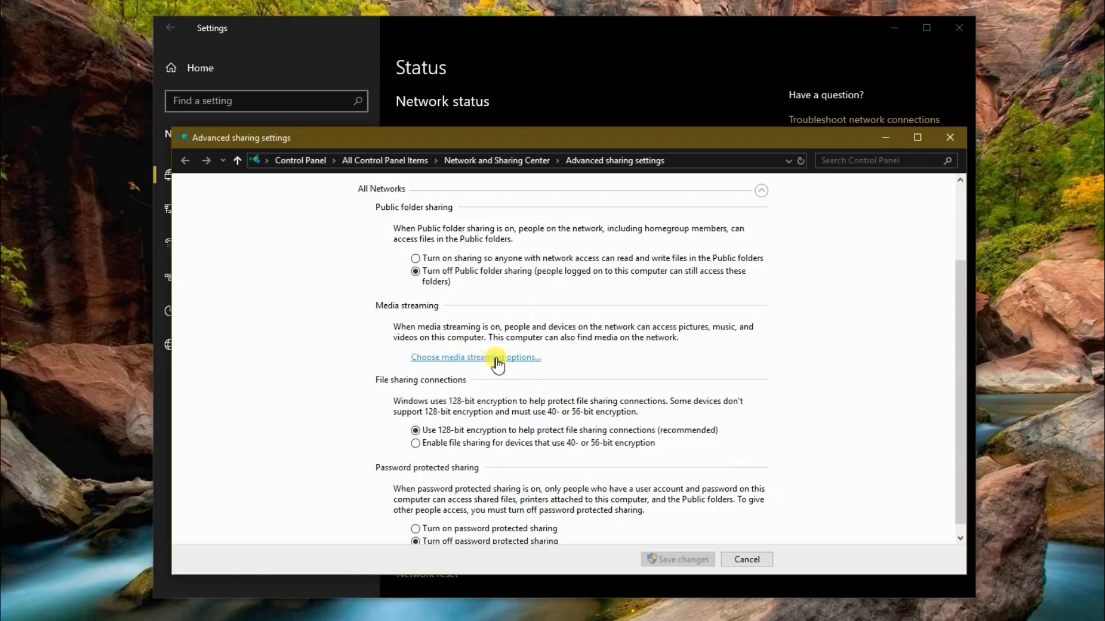
Accept media streaming options allowing all devices, then close the network settings windows
click(476, 357)
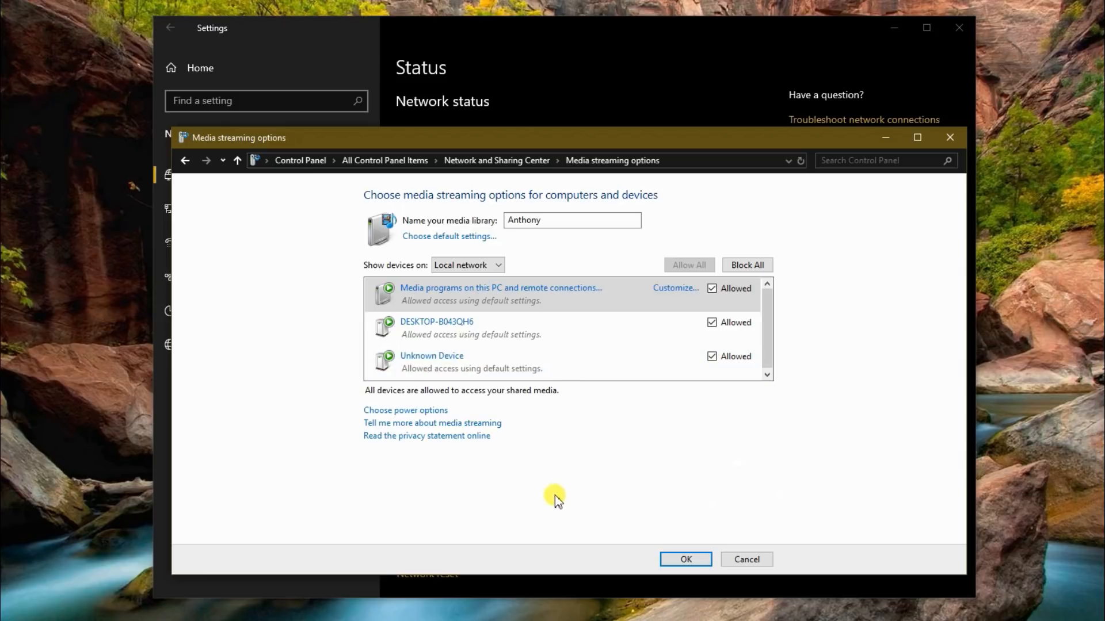
mouse_move(543, 331)
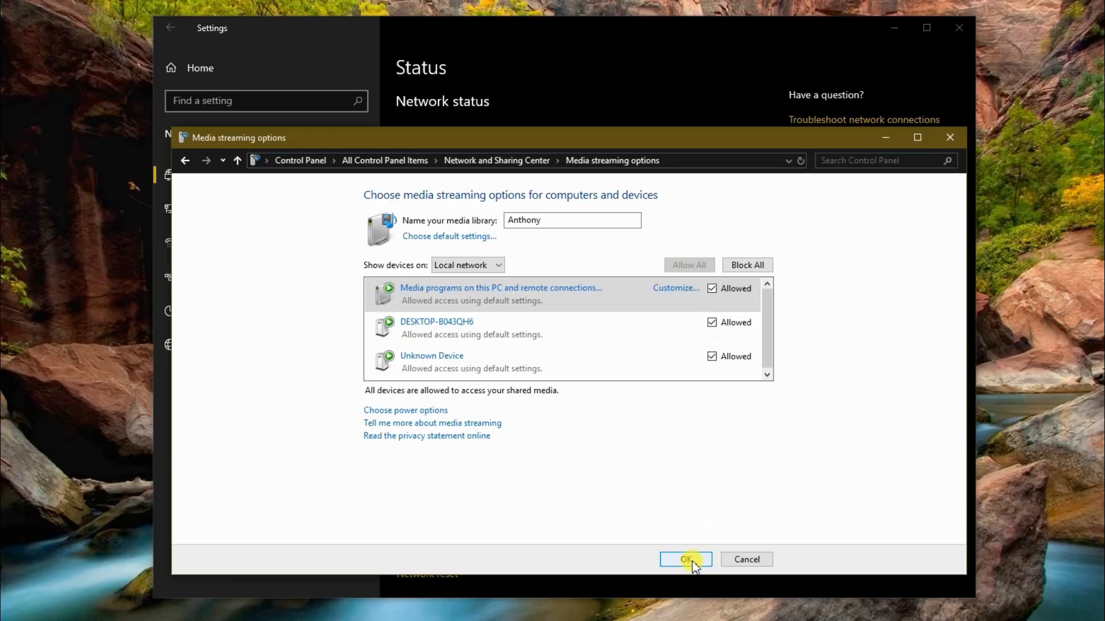
click(684, 558)
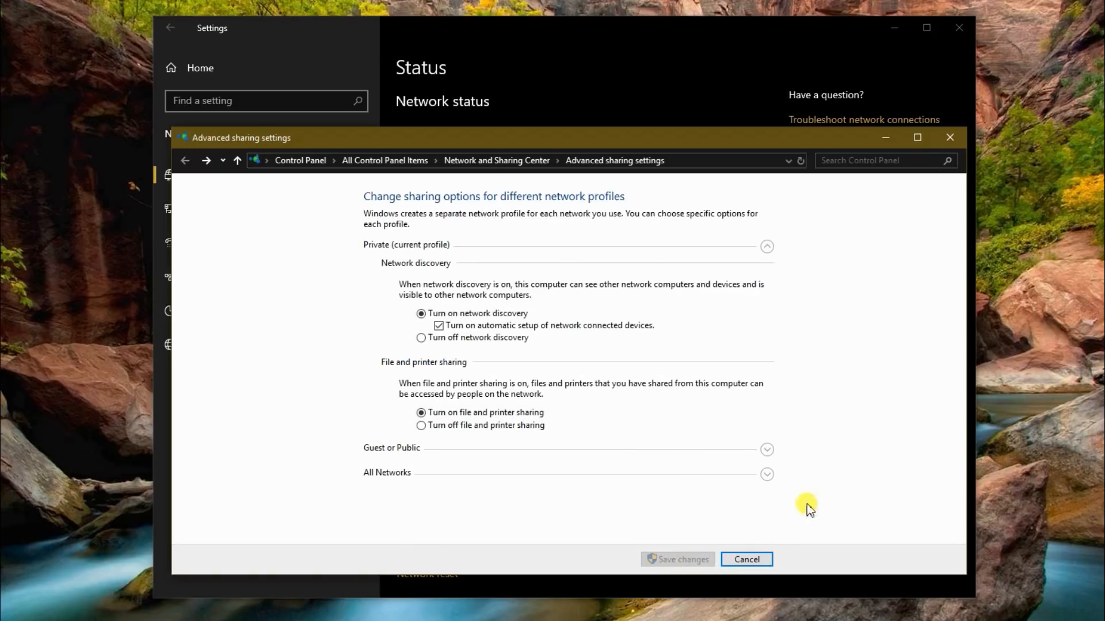
mouse_move(950, 137)
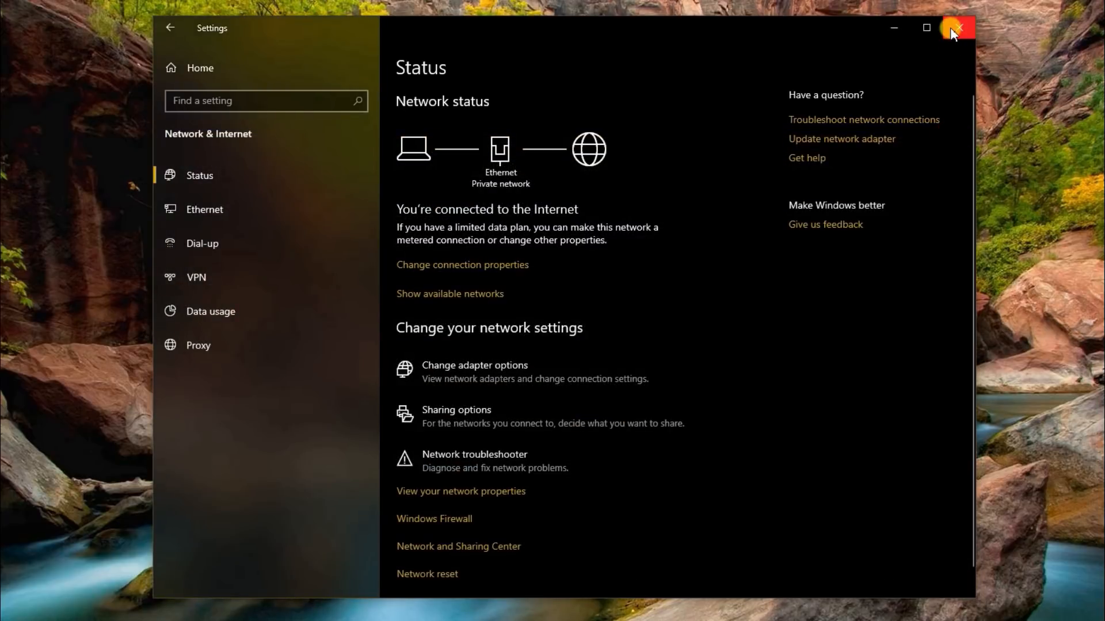
mouse_move(955, 28)
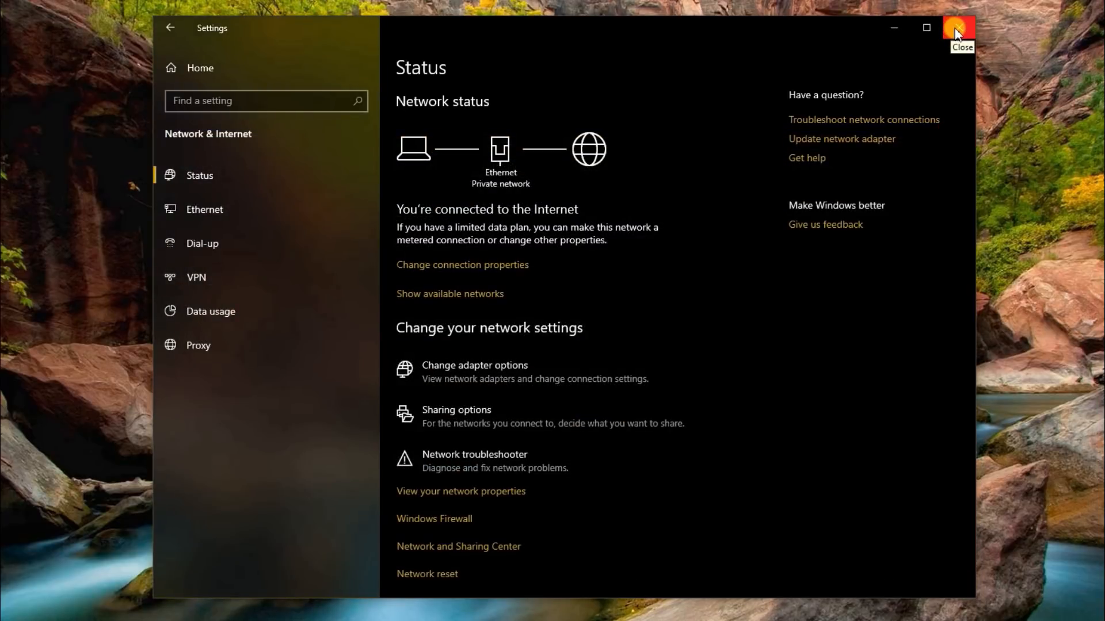
click(957, 28)
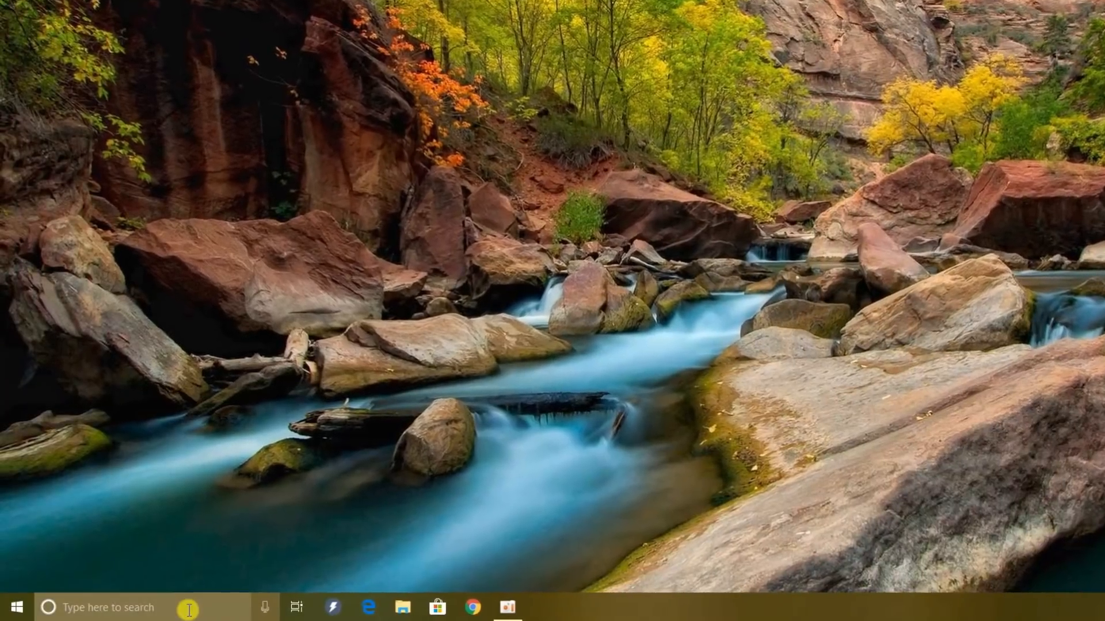
Search Windows for 'services' to surface the Services desktop app
click(106, 606)
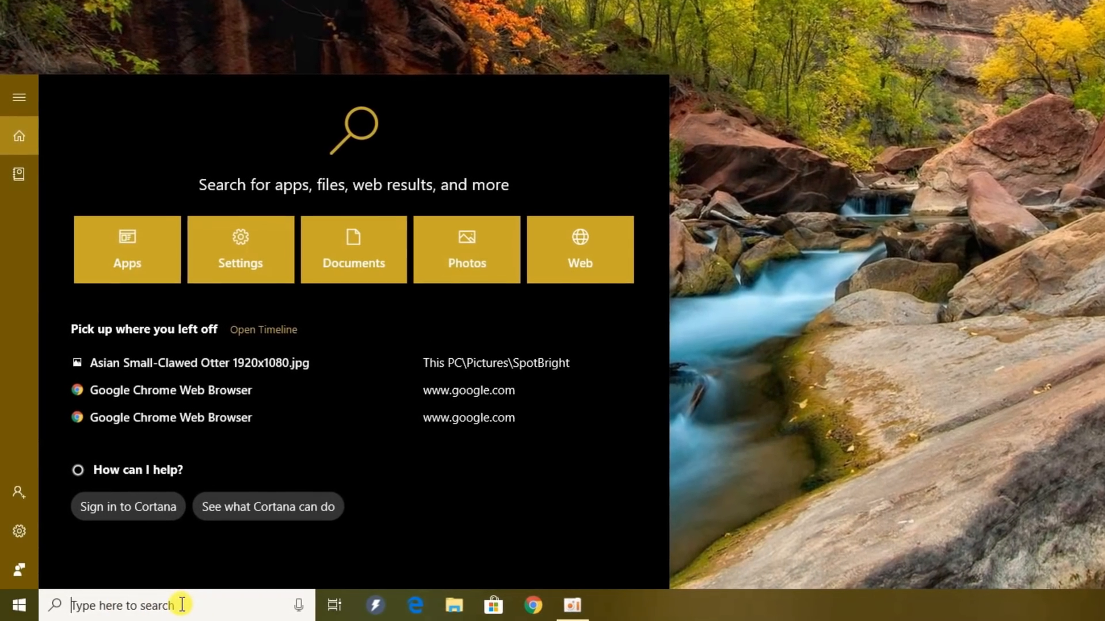
text(services)
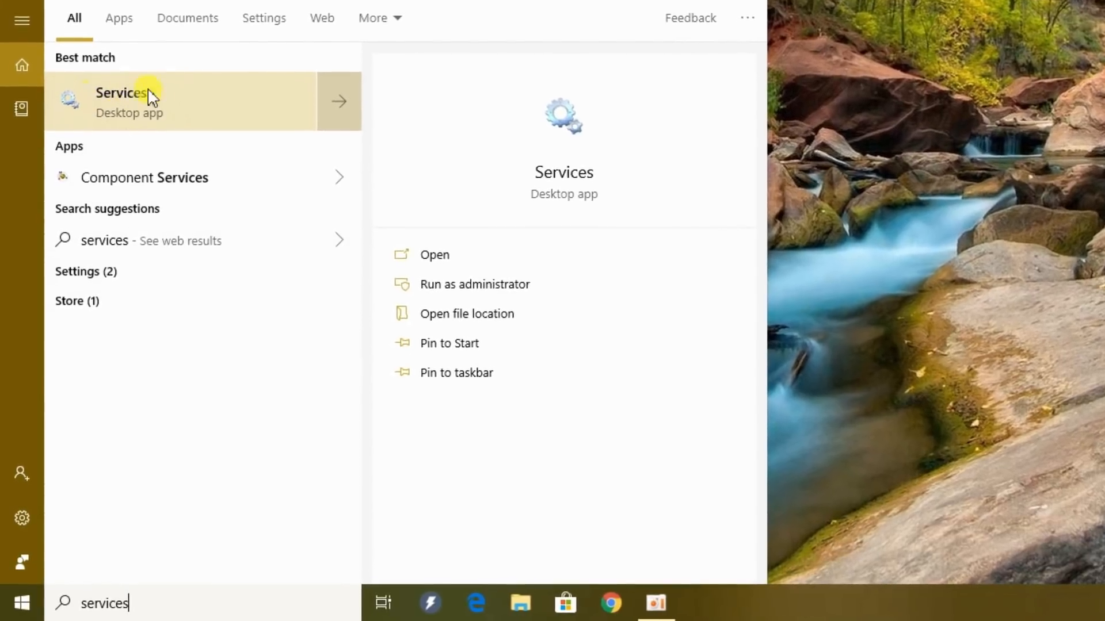
Set Function Discovery Resource Publication's startup type to Automatic in Services
click(122, 92)
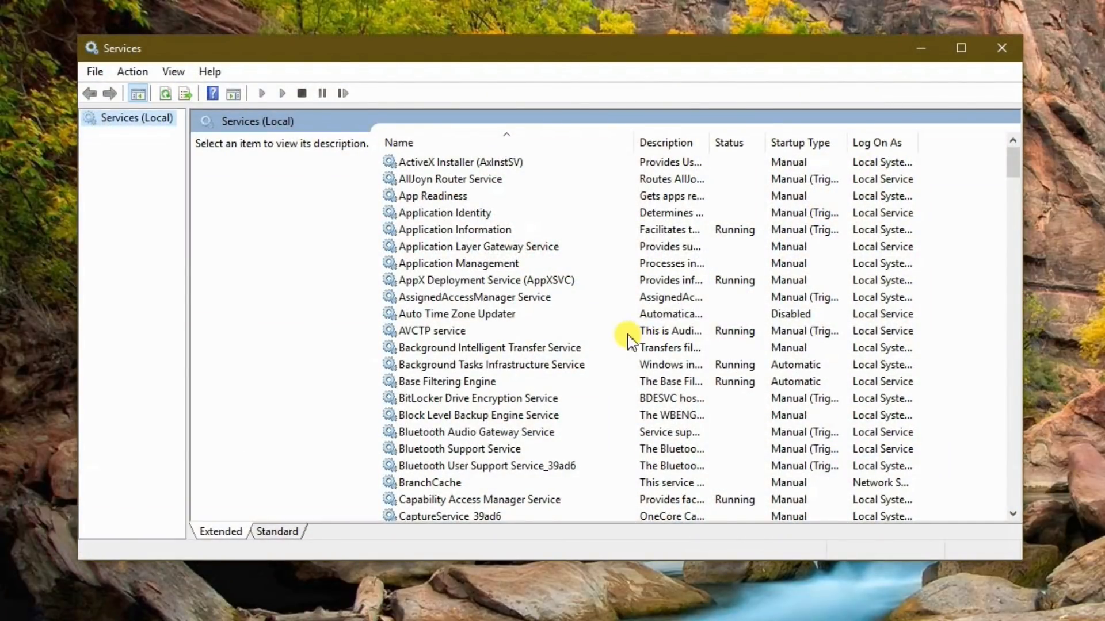
scroll(down, 3)
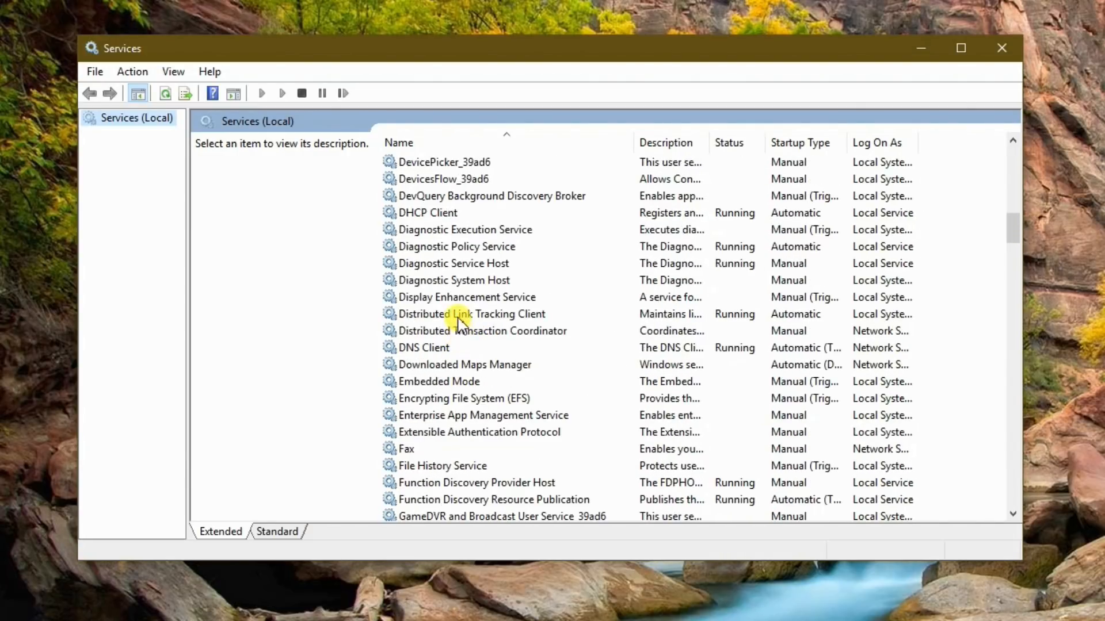
scroll(down, 3)
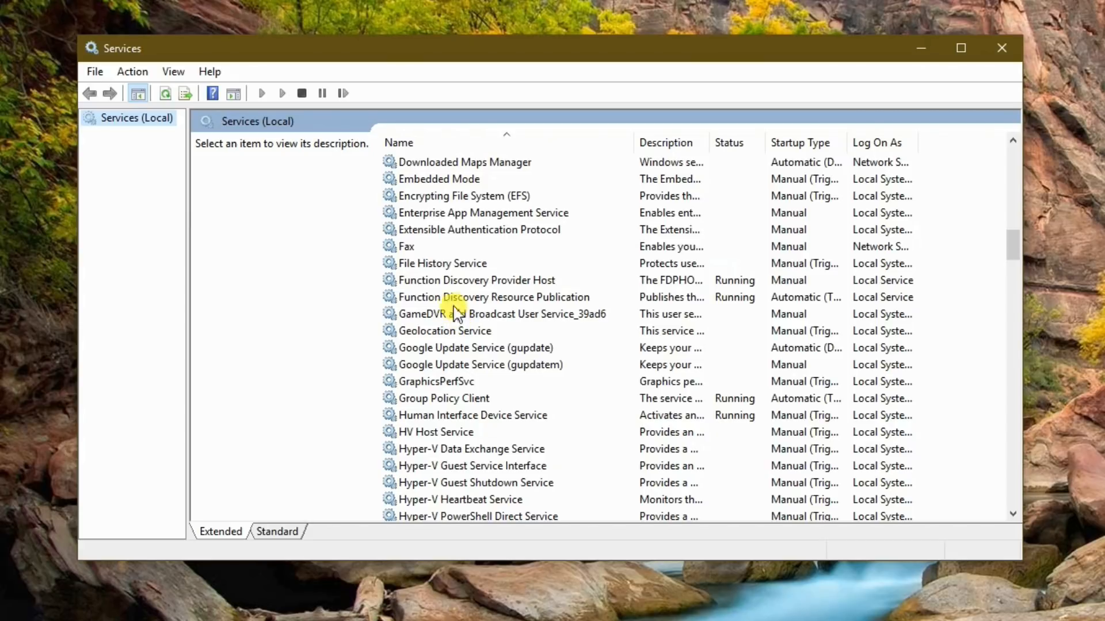
click(493, 297)
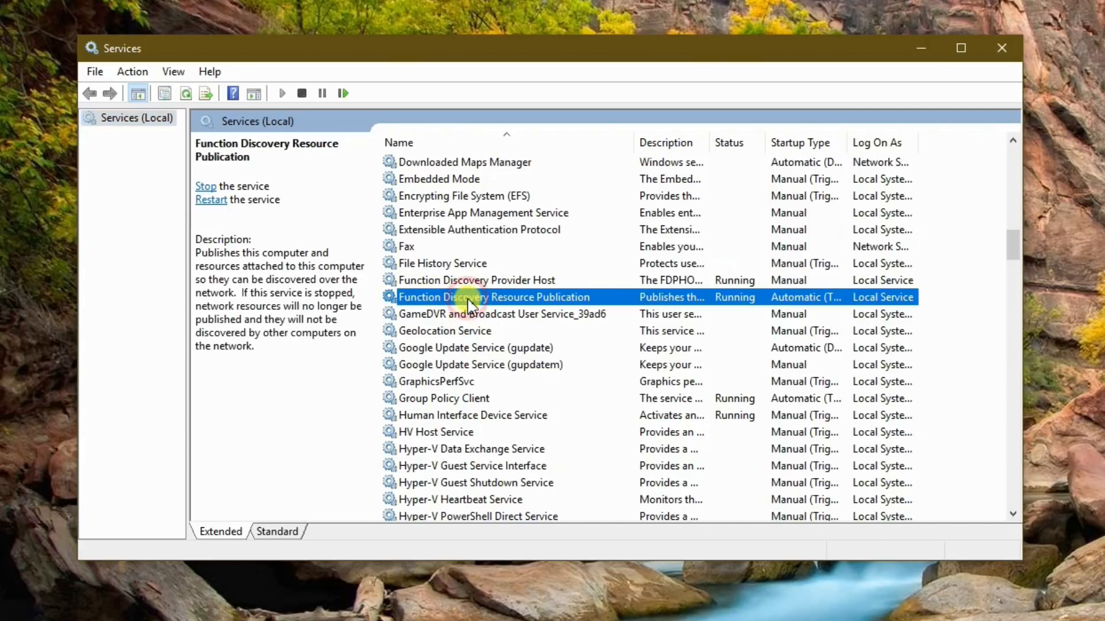
mouse_move(530, 304)
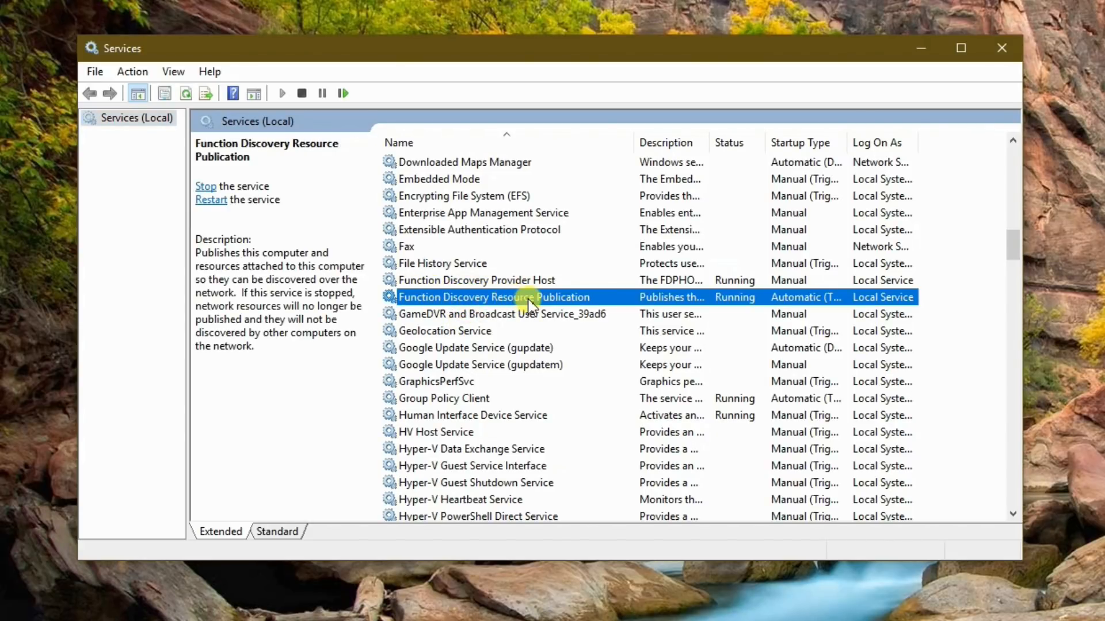
mouse_move(725, 299)
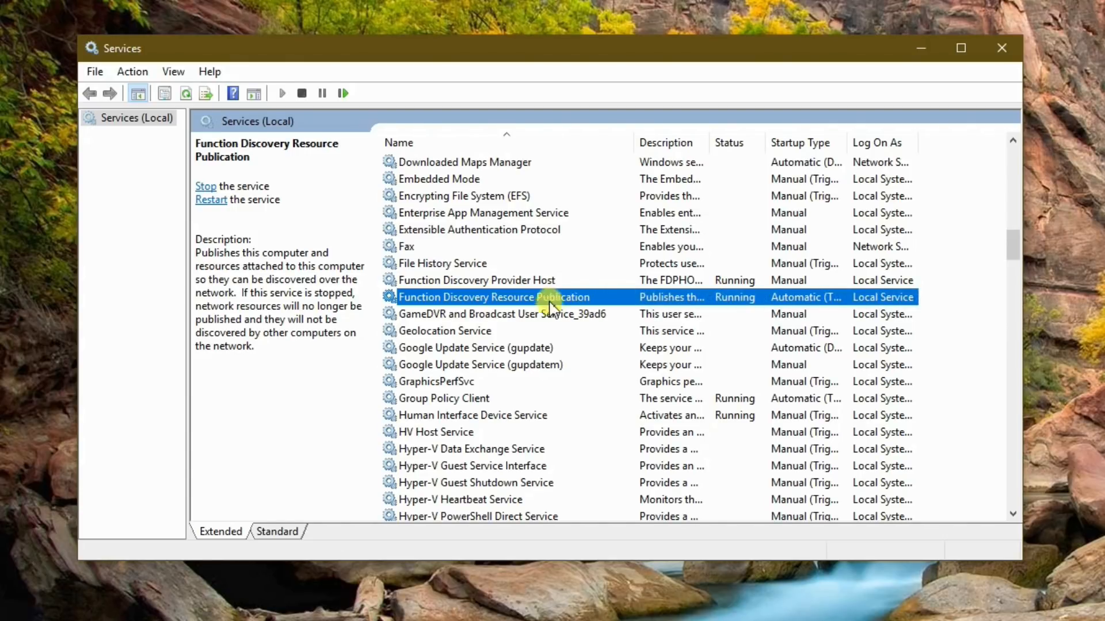
mouse_move(499, 303)
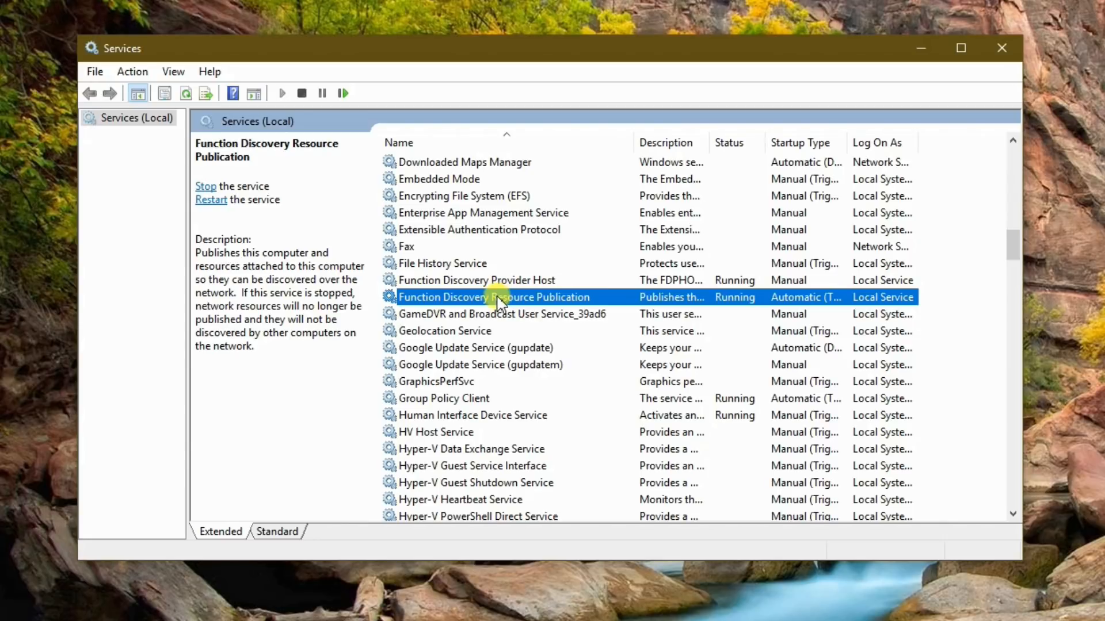
double_click(493, 297)
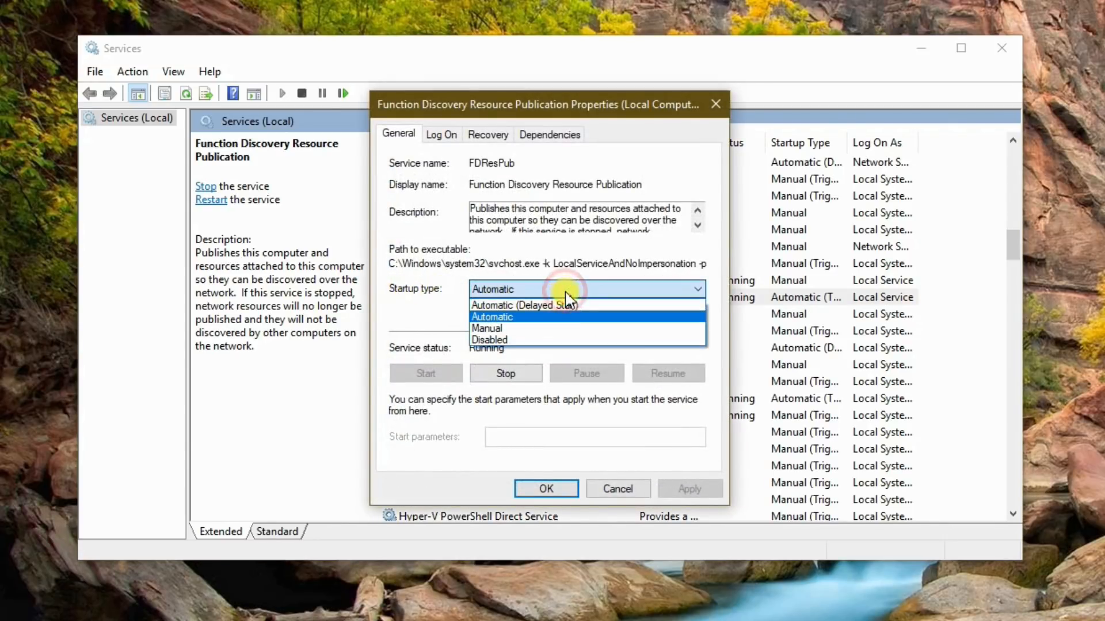
click(491, 316)
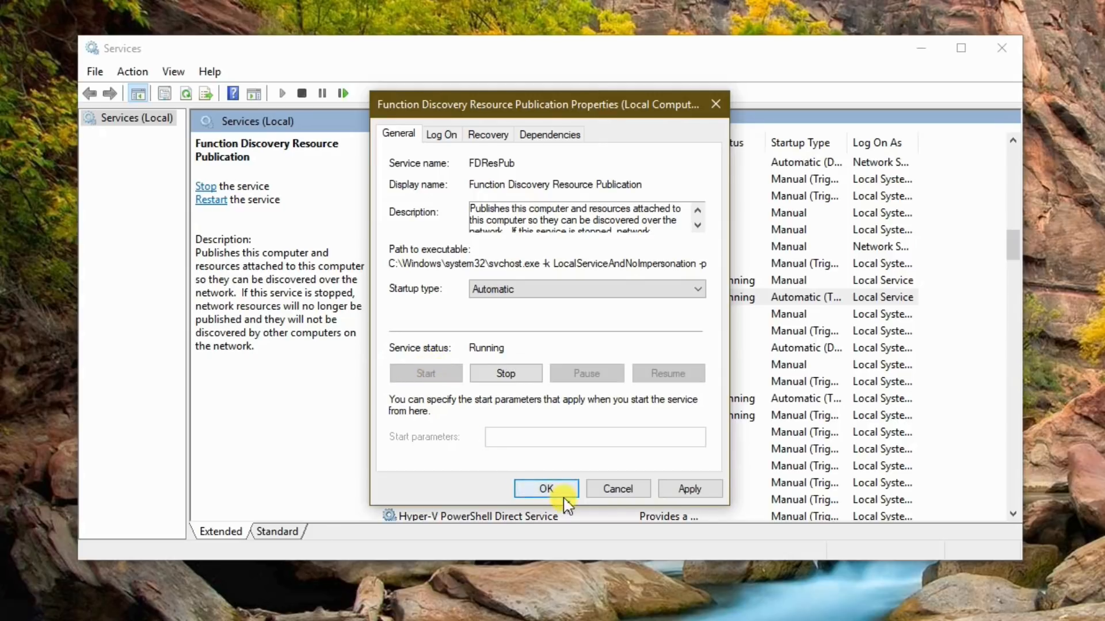
click(545, 489)
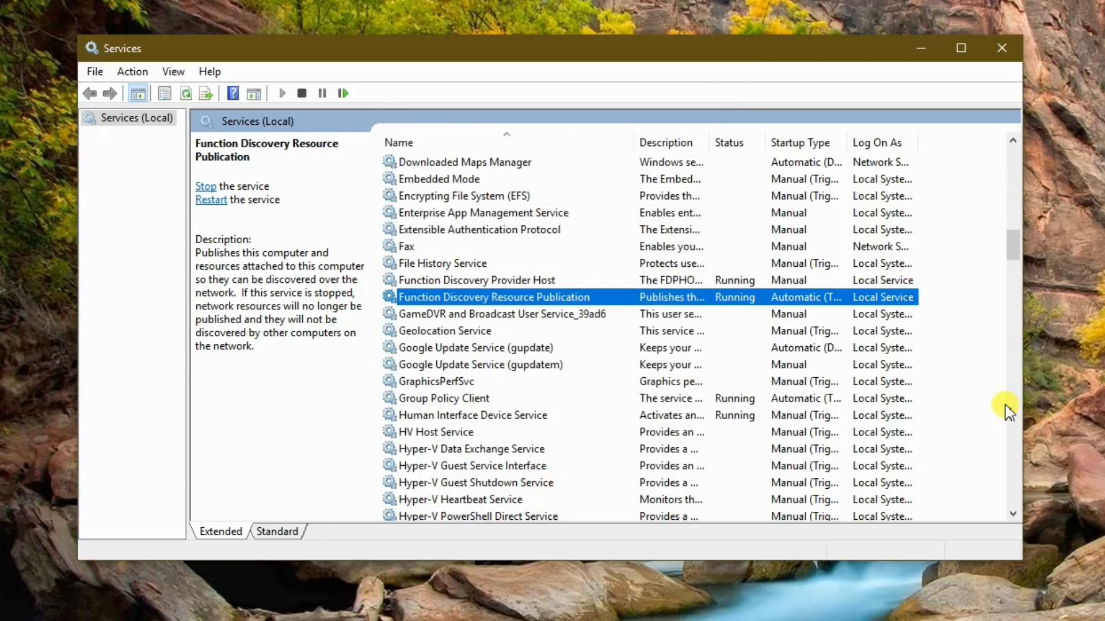
mouse_move(1095, 139)
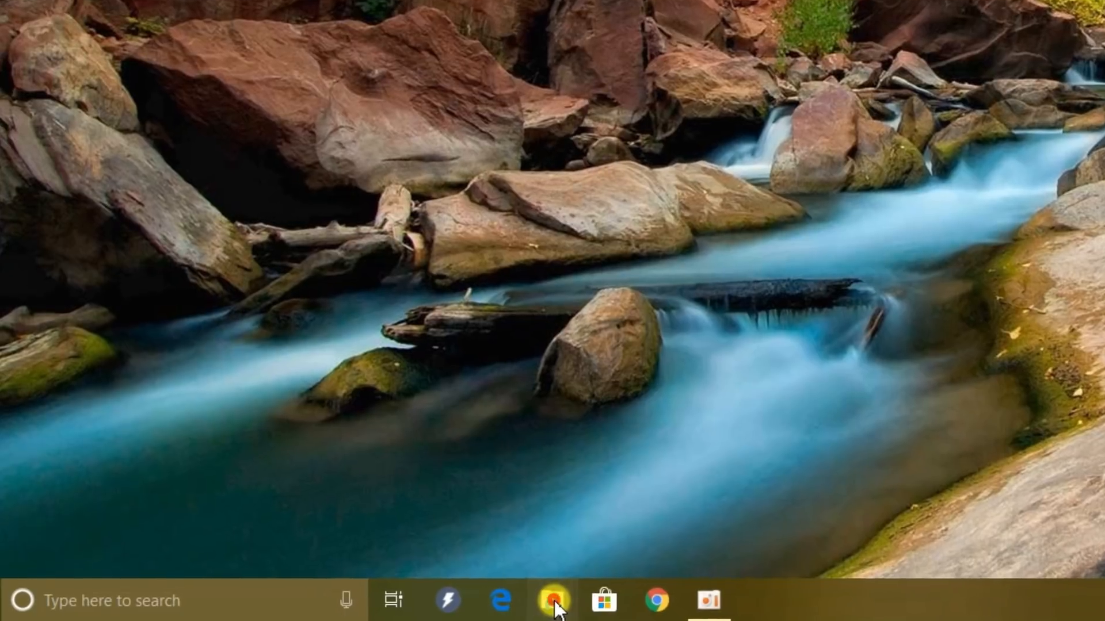
Open File Explorer on This PC, showing Videos, Pictures and the two drives
click(555, 600)
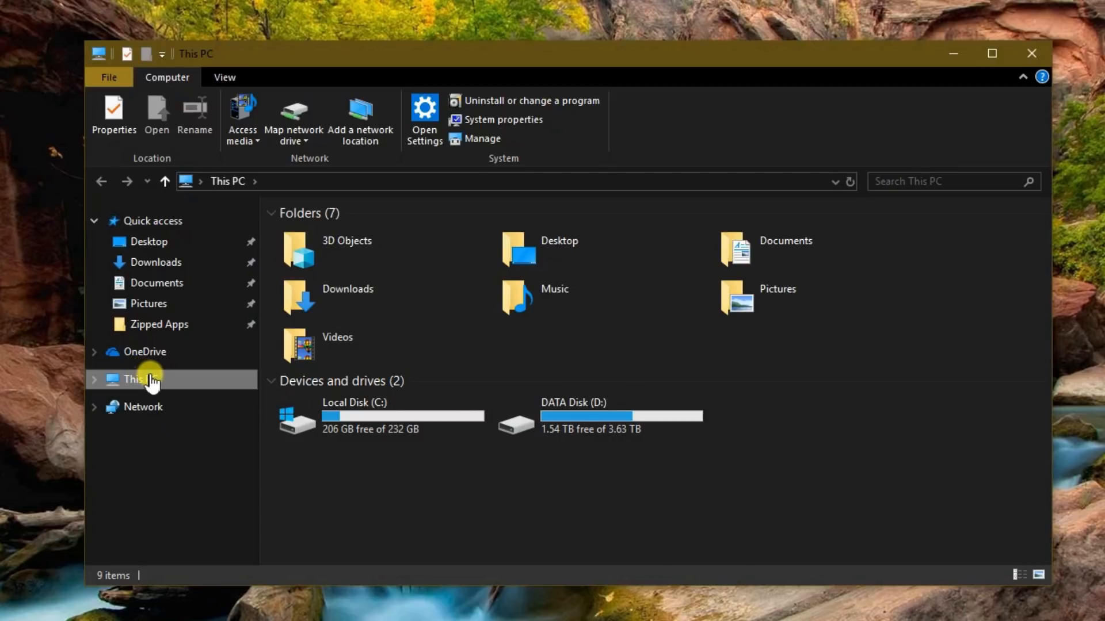
mouse_move(144, 352)
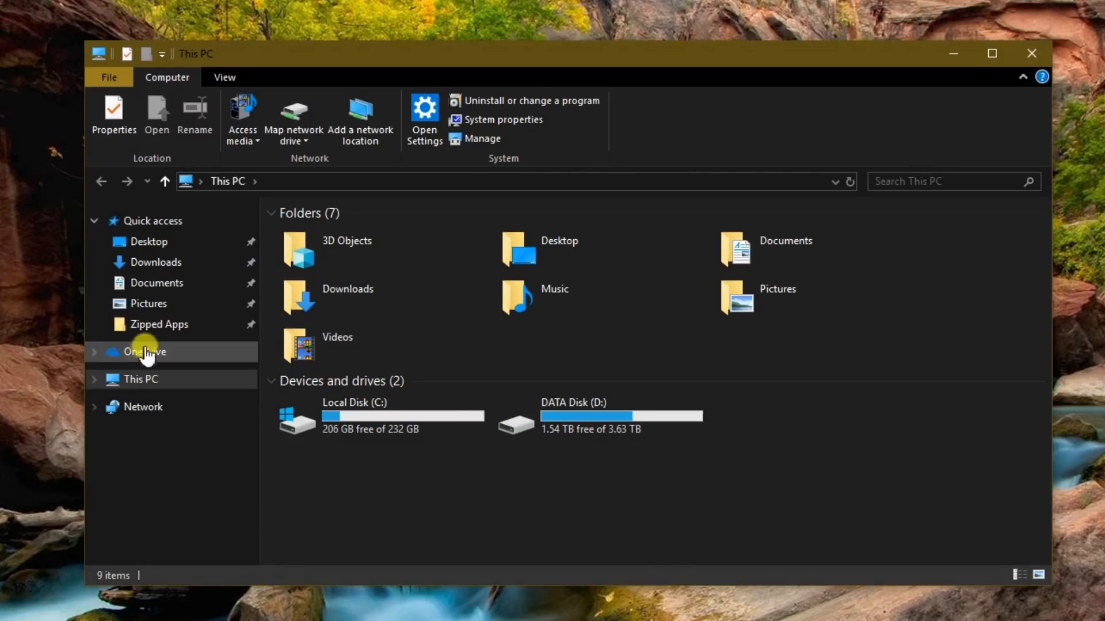
click(151, 220)
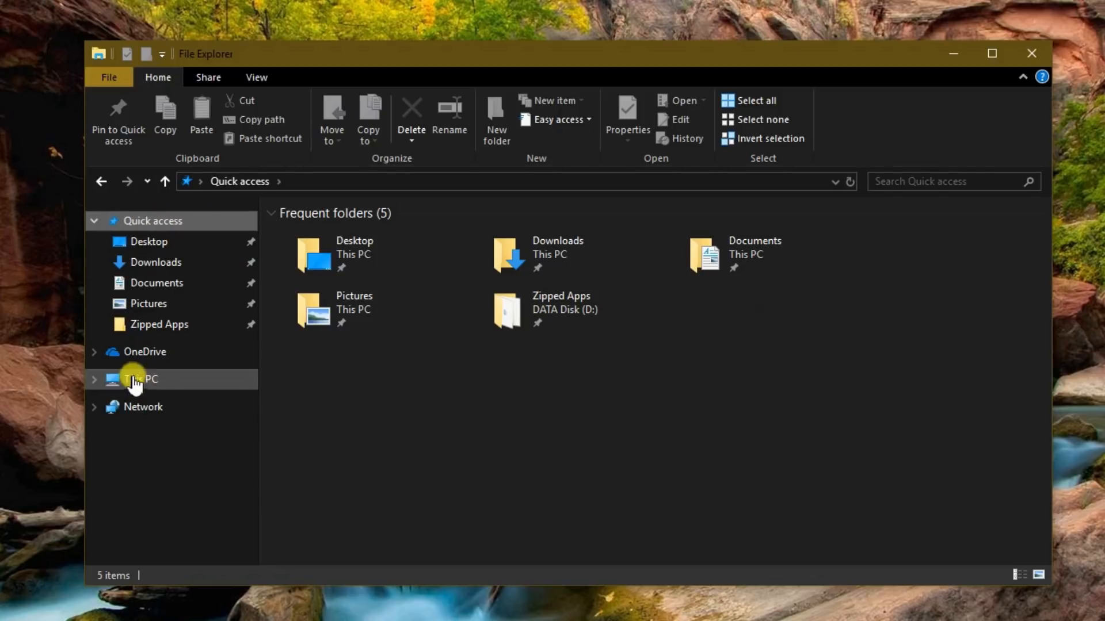
click(139, 379)
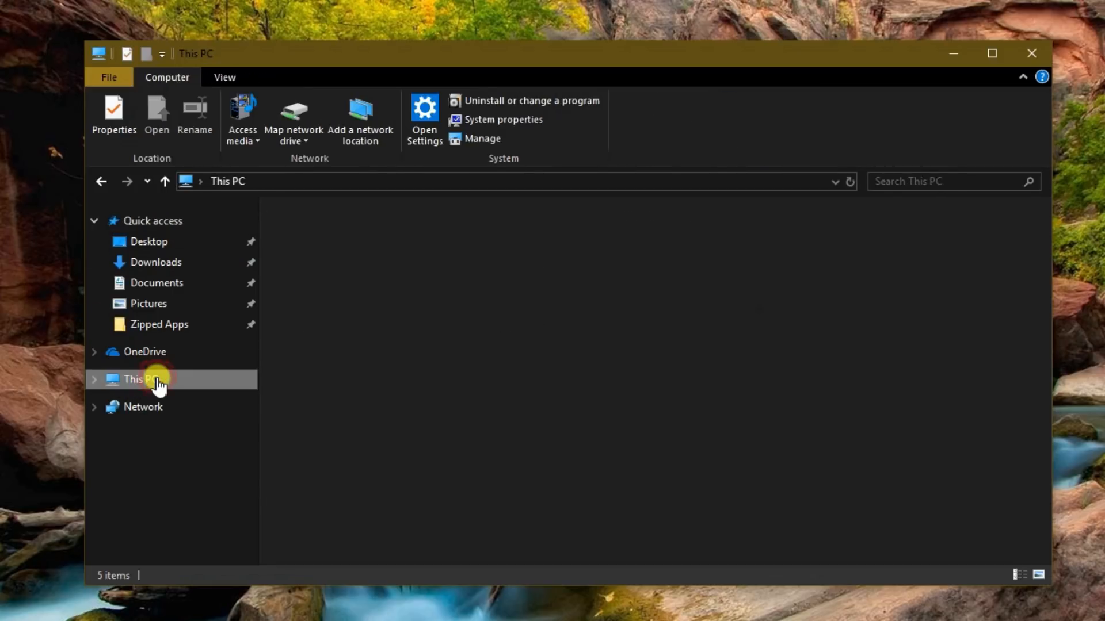
click(134, 379)
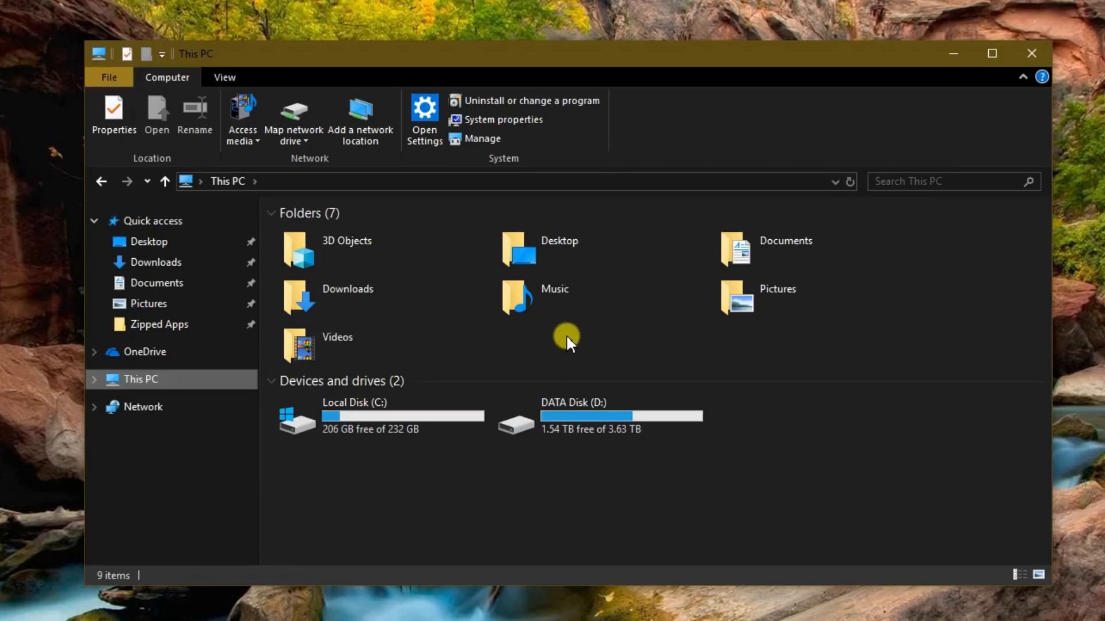
mouse_move(451, 344)
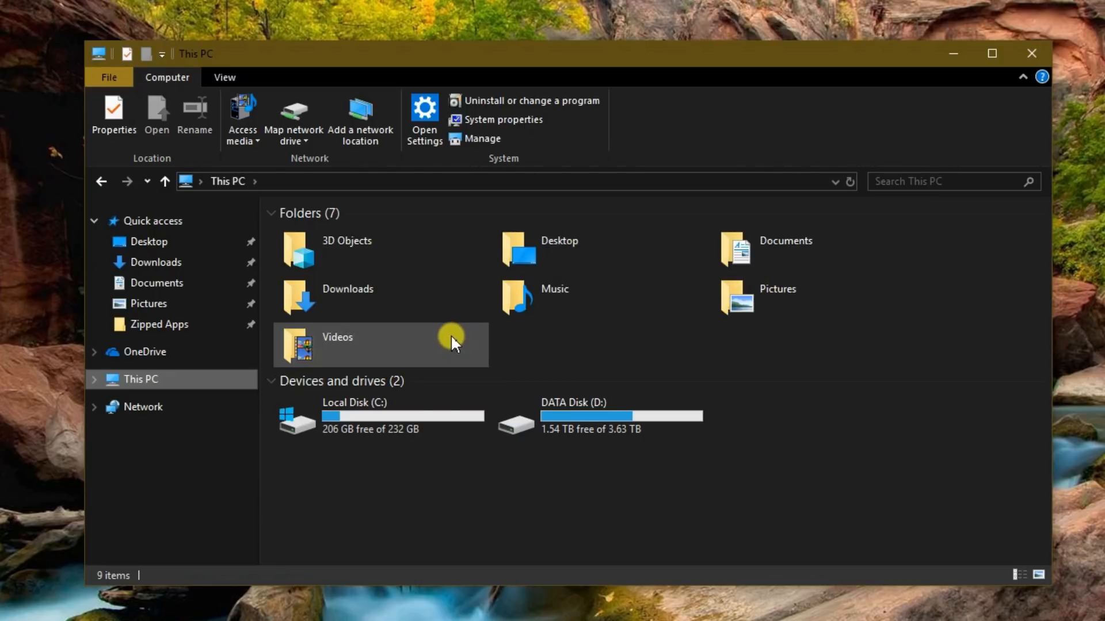
mouse_move(571, 323)
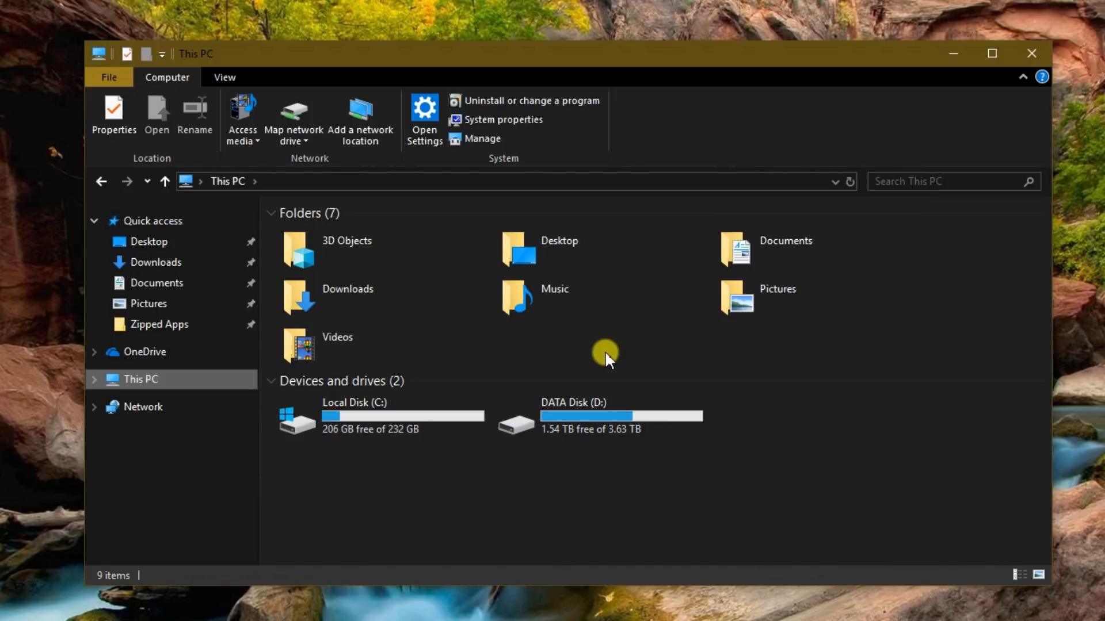
mouse_move(572, 367)
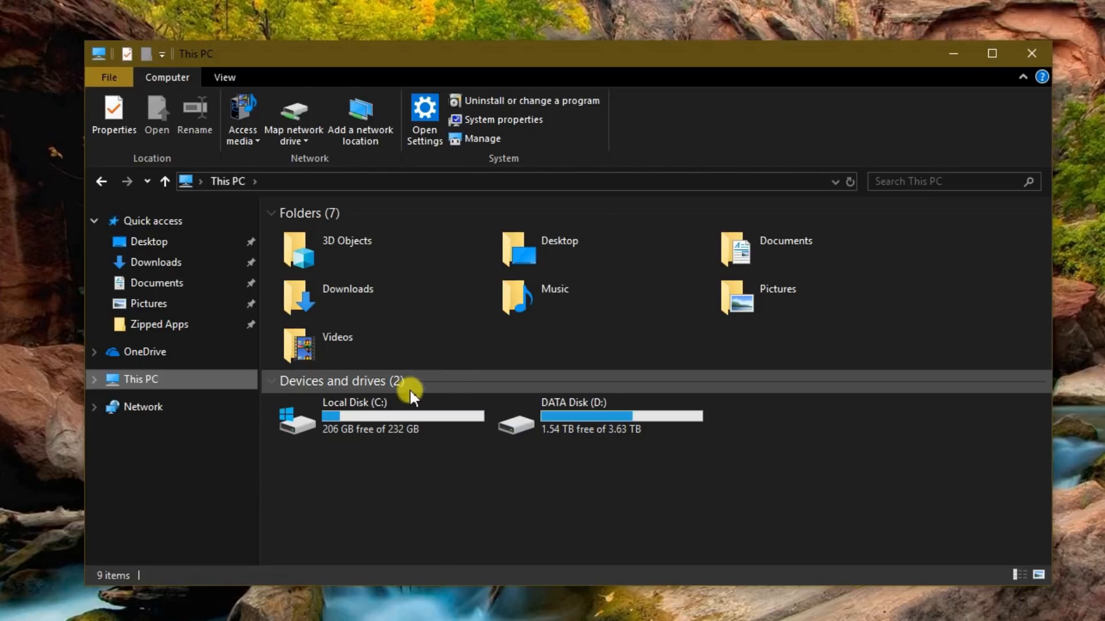
mouse_move(301, 345)
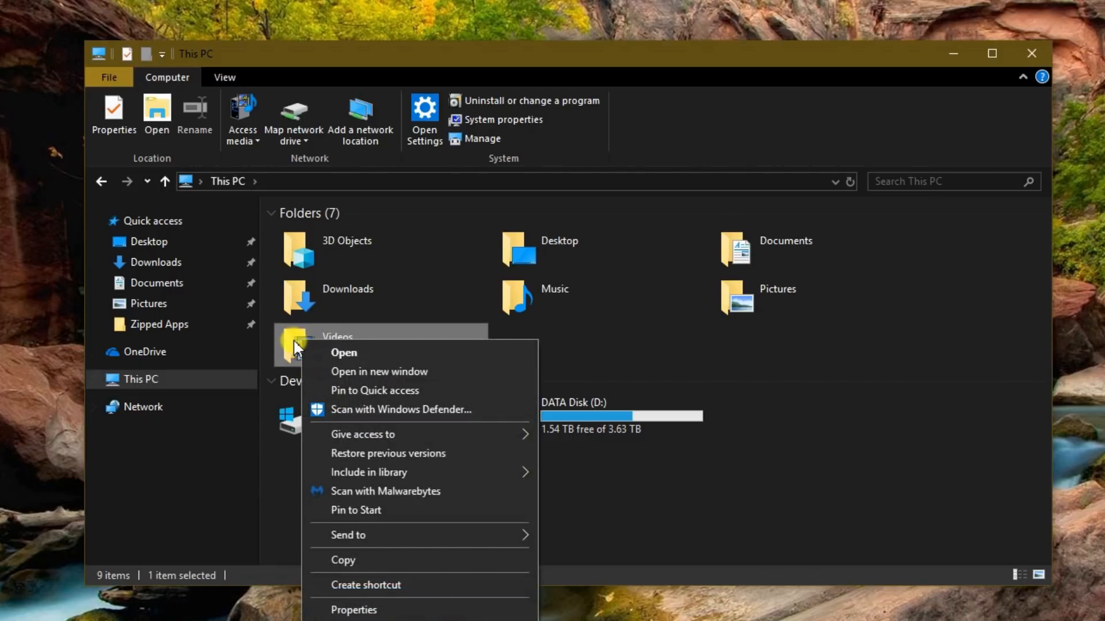
mouse_move(352, 438)
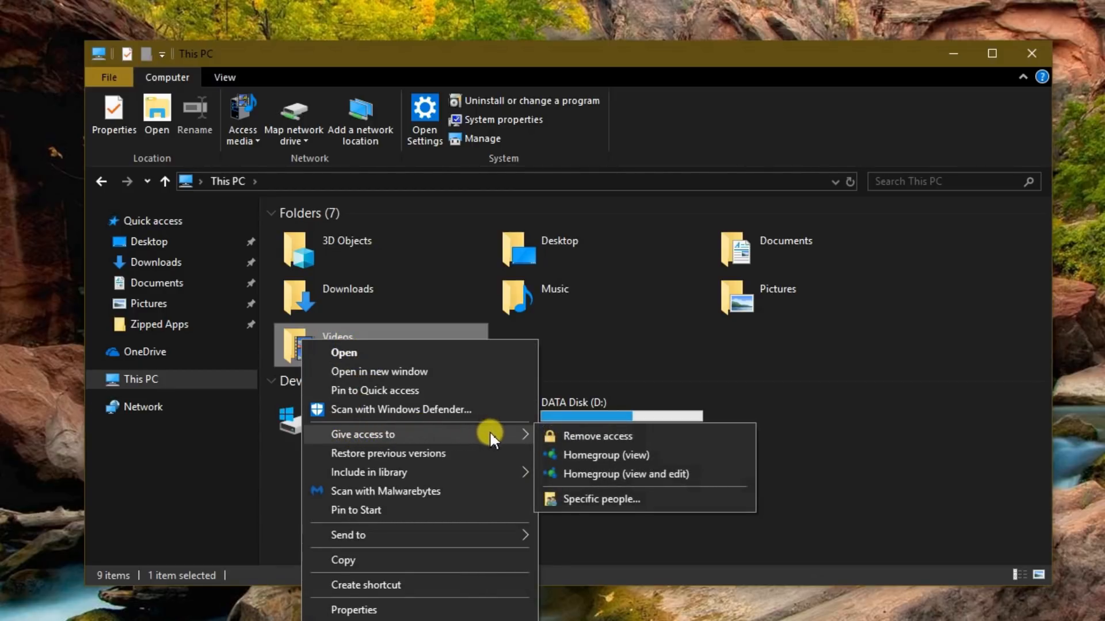
mouse_move(584, 449)
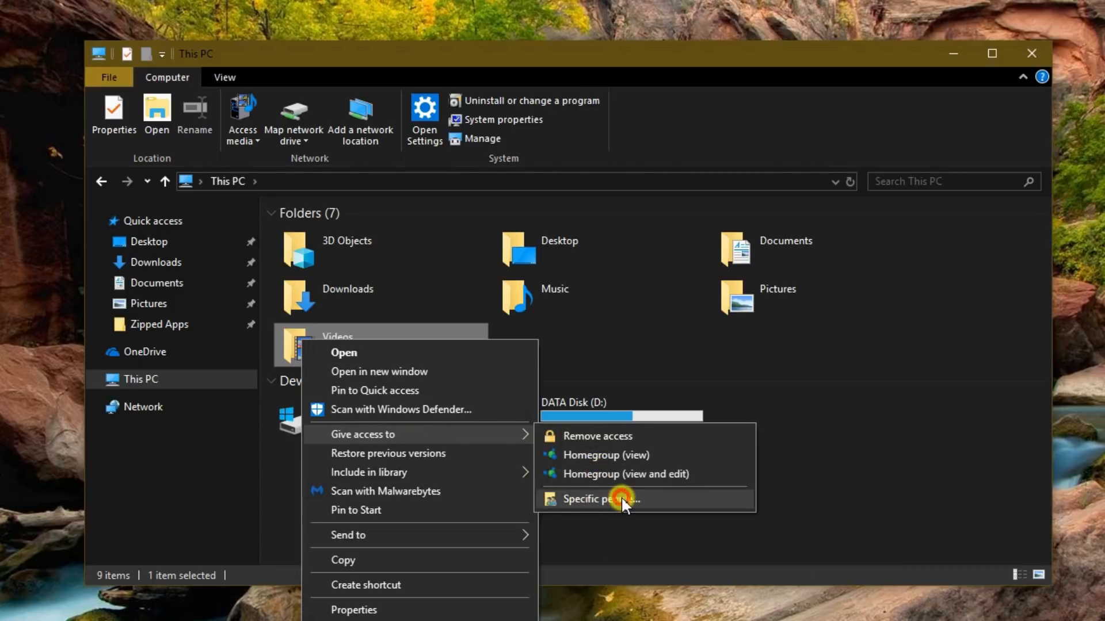
Add Everyone with Read permission to the Videos folder's network access list
click(600, 499)
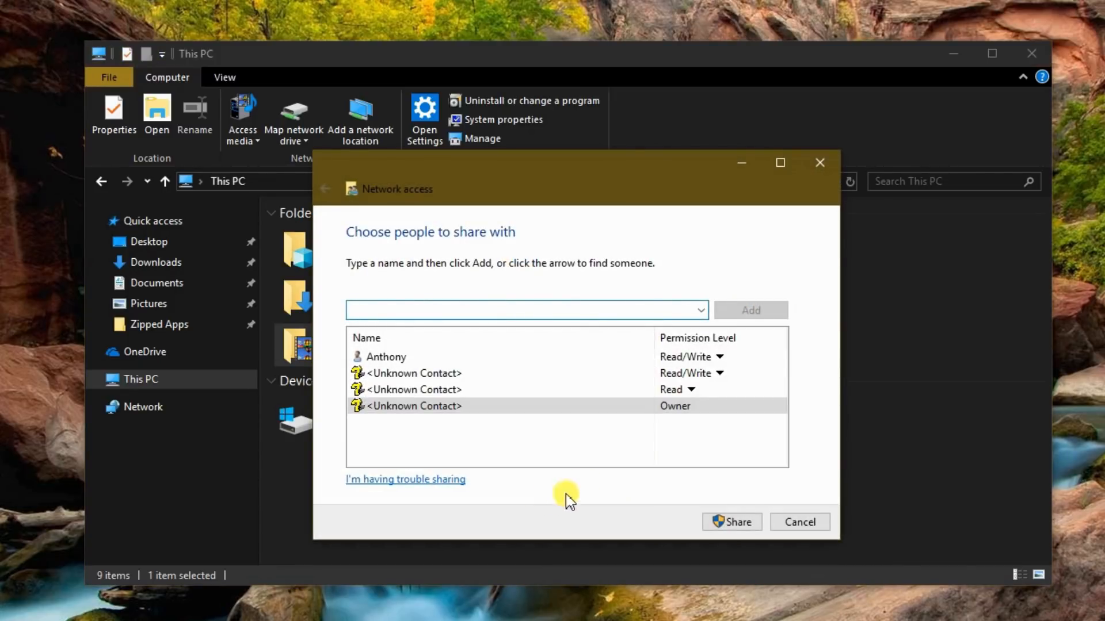
click(525, 310)
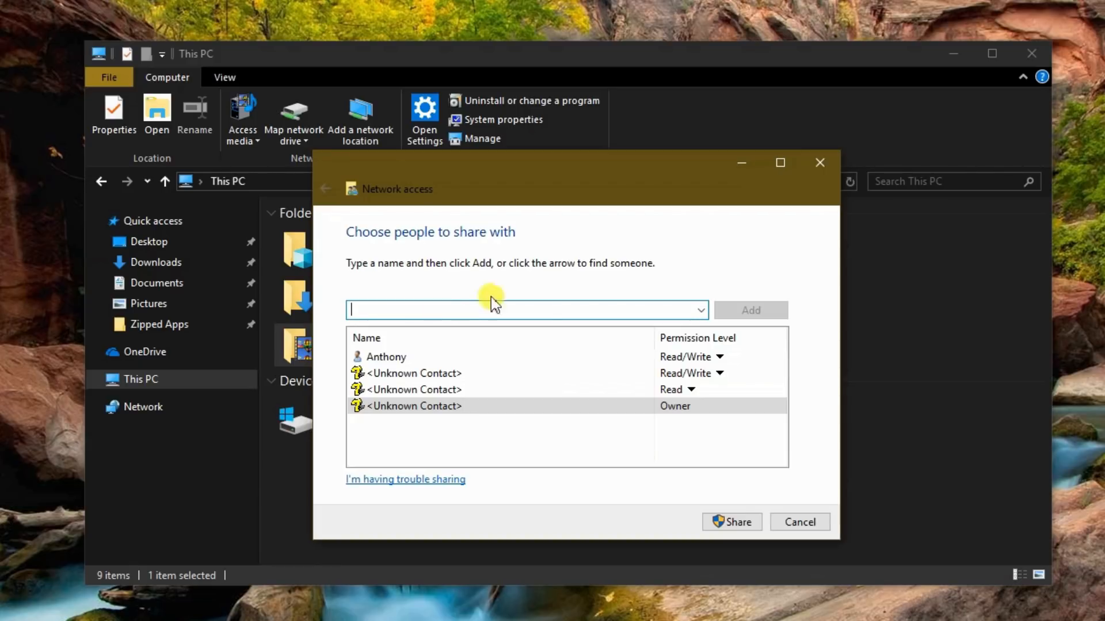
mouse_move(708, 308)
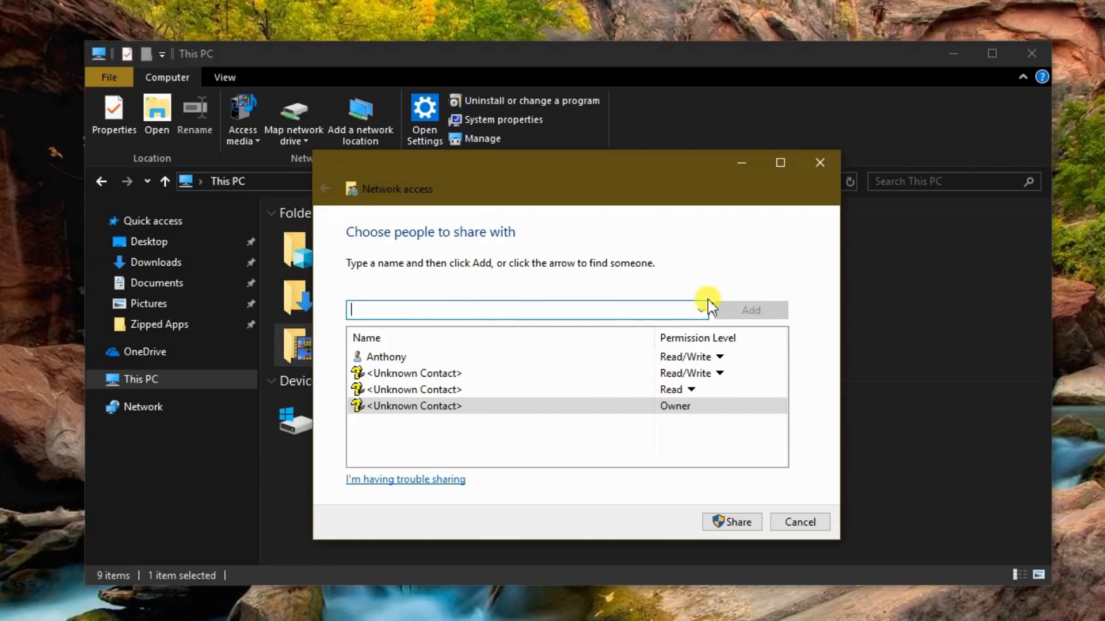
click(699, 310)
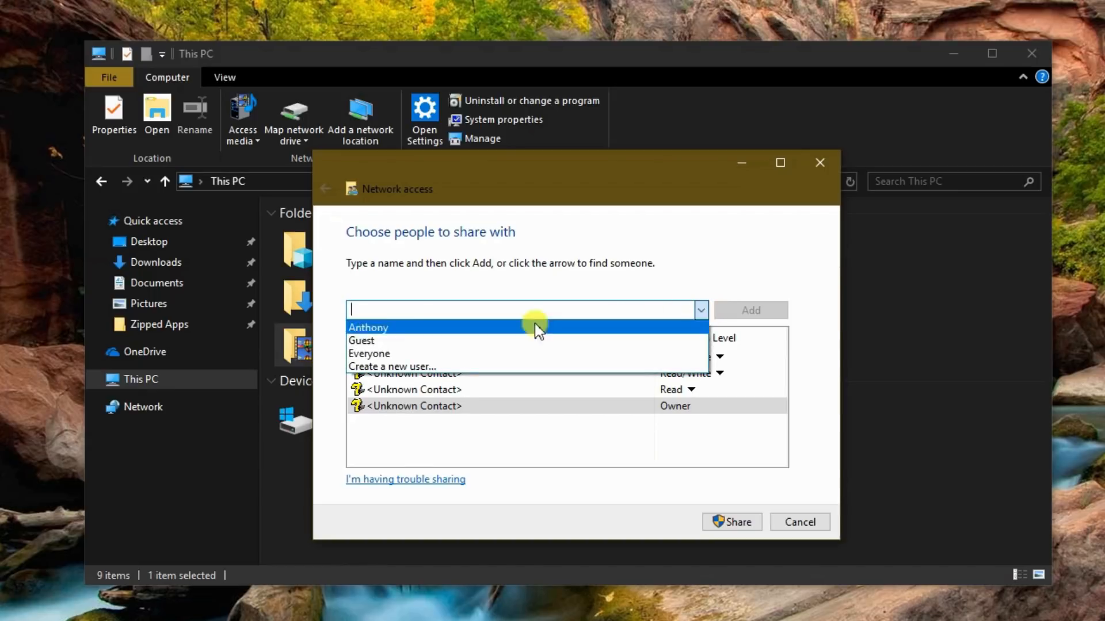
click(368, 328)
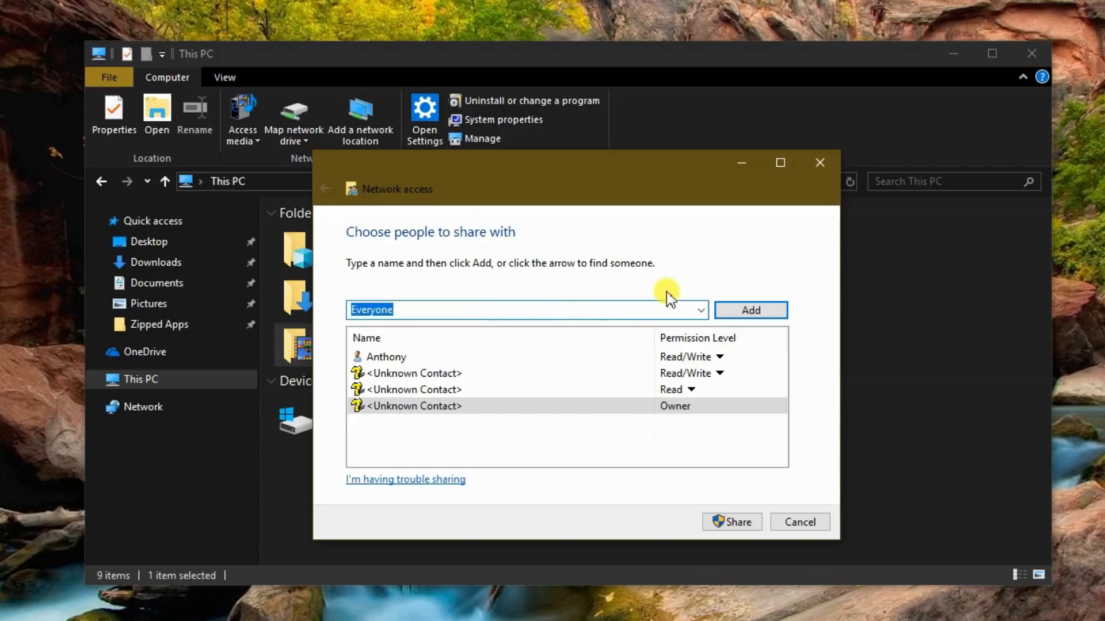
click(750, 310)
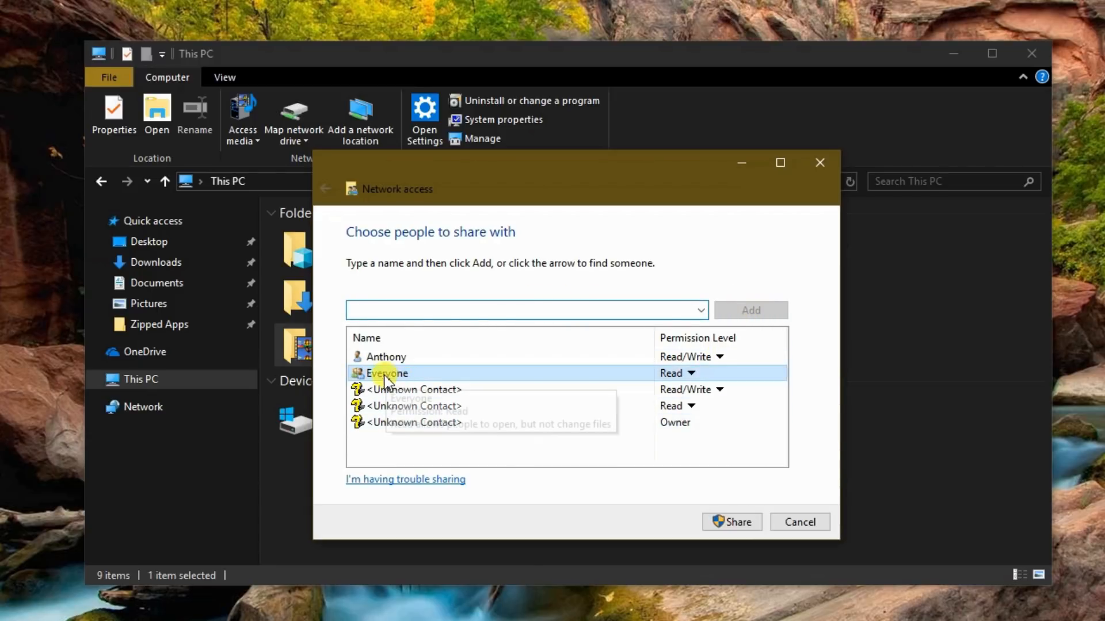
mouse_move(629, 379)
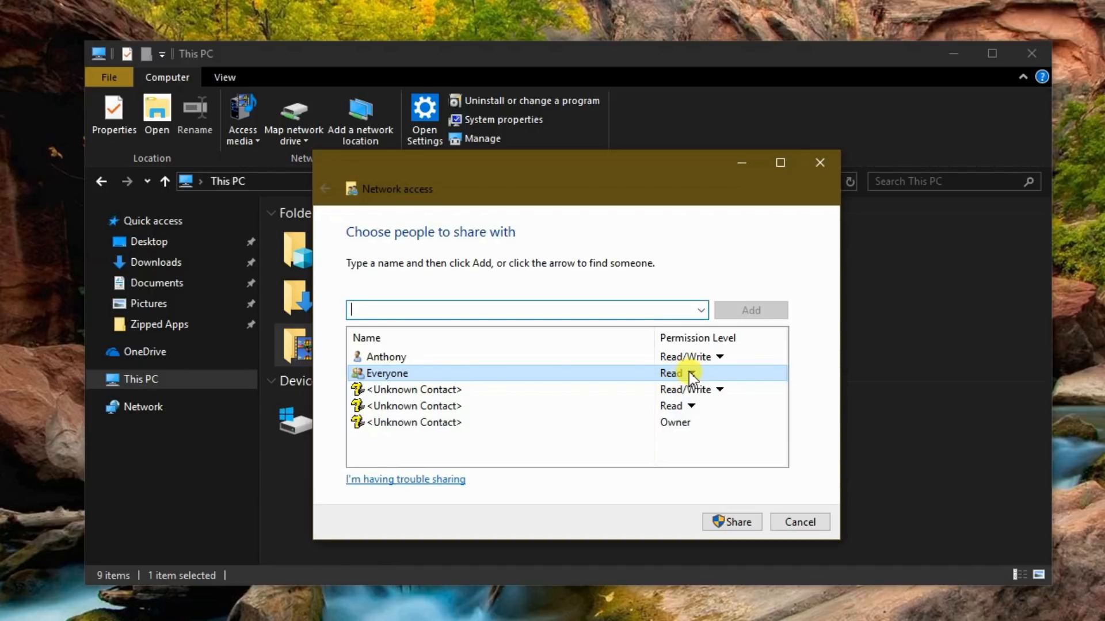
click(690, 373)
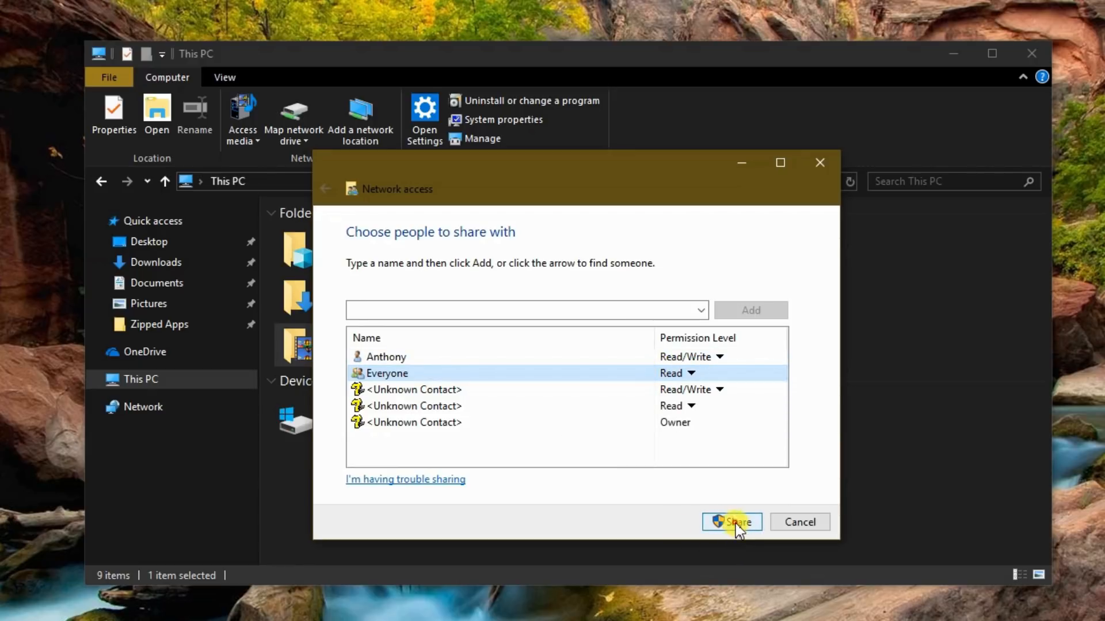
Share the Videos folder, review its network path, and close the confirmation with Done
click(731, 522)
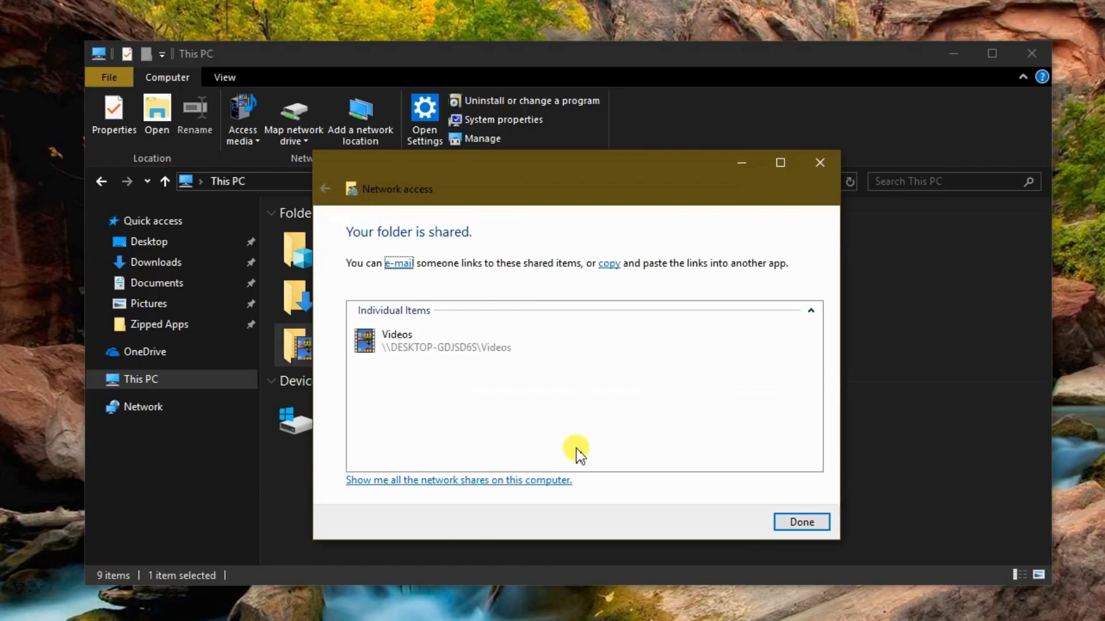
click(412, 340)
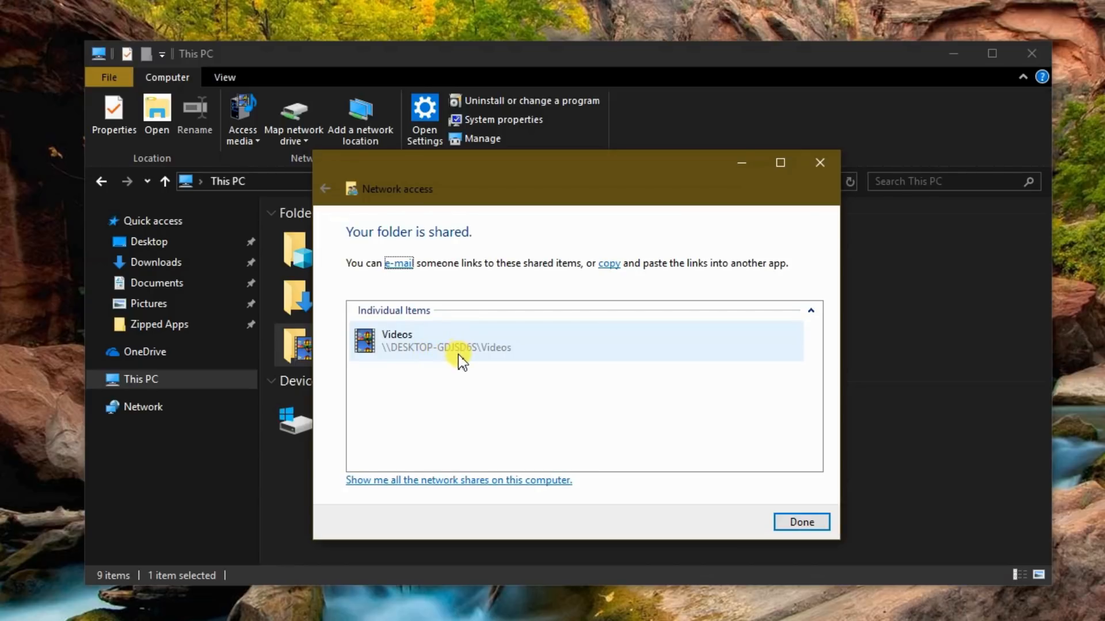
mouse_move(493, 354)
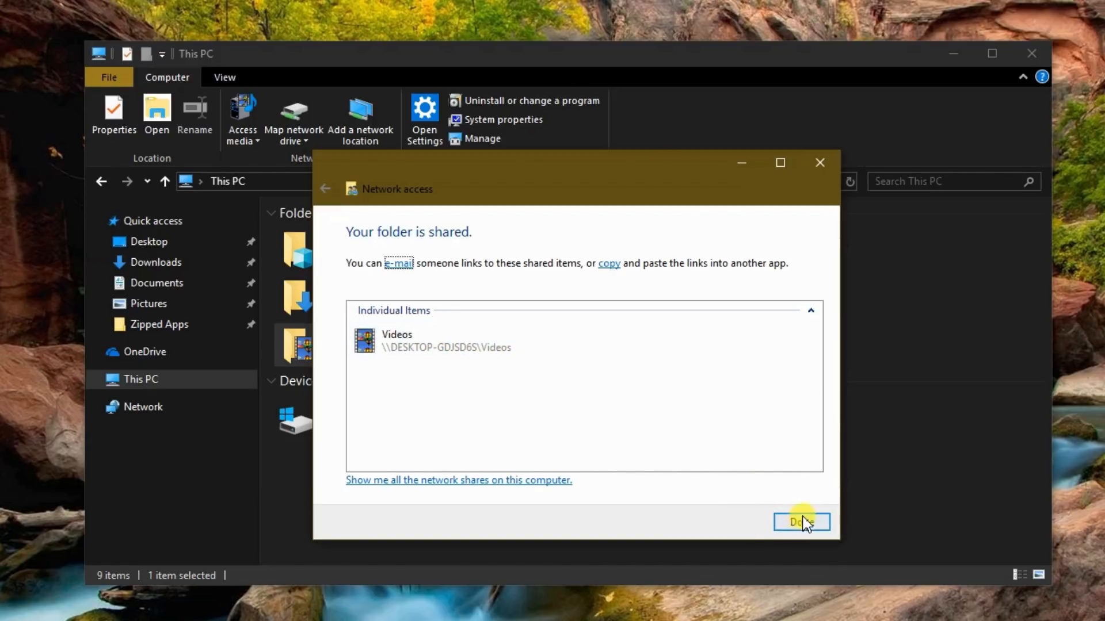
click(801, 521)
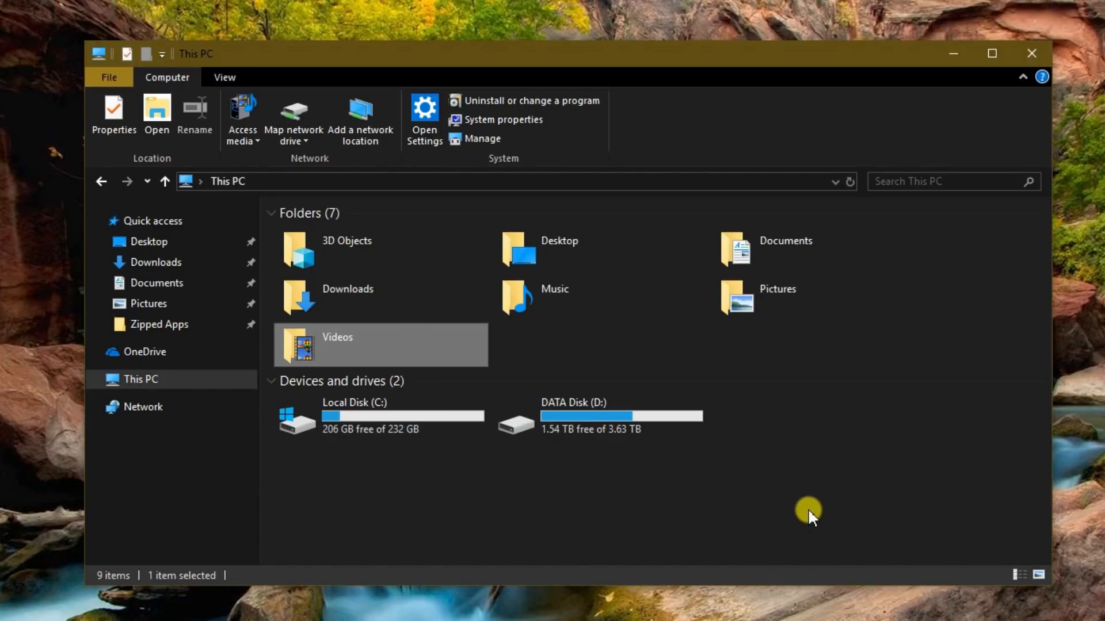
mouse_move(813, 500)
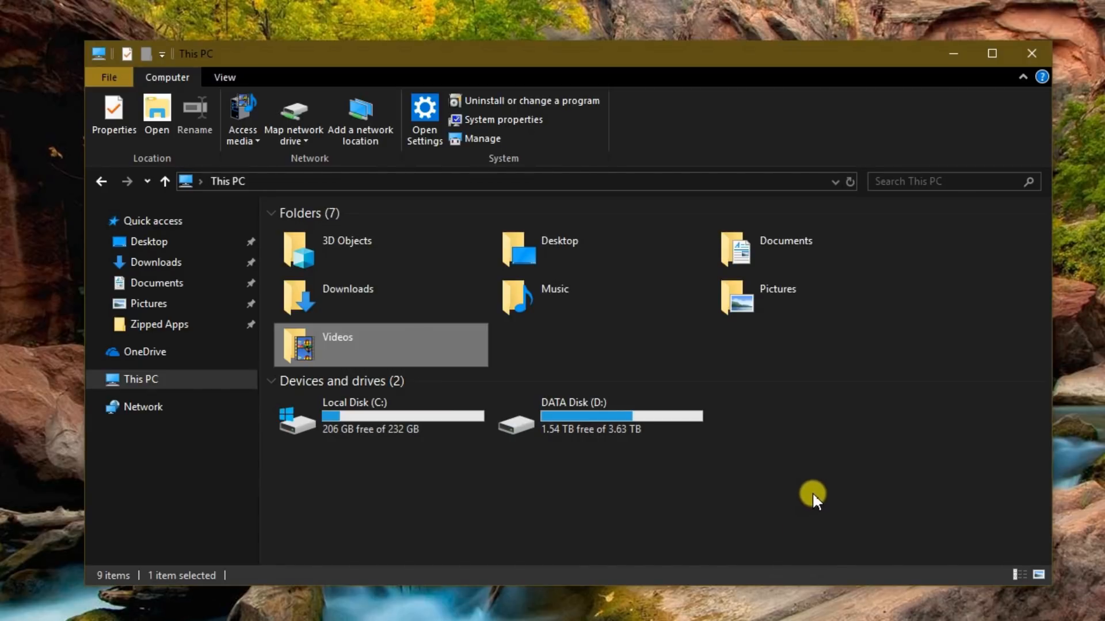
mouse_move(691, 362)
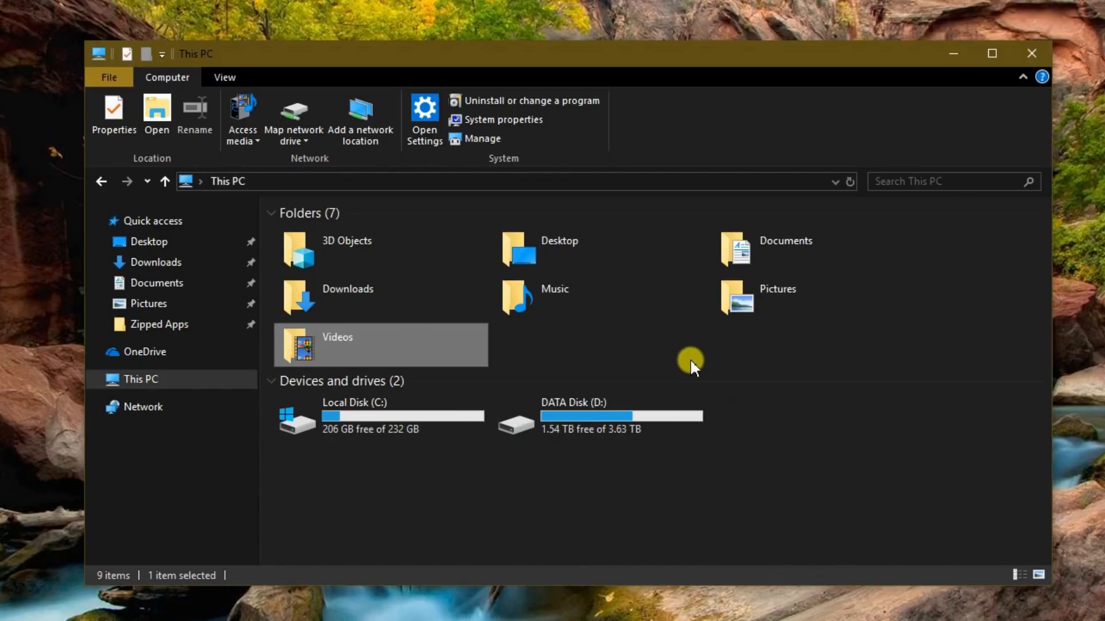
Share the Pictures folder via Give access to > Specific people and dismiss the confirmation
right_click(775, 288)
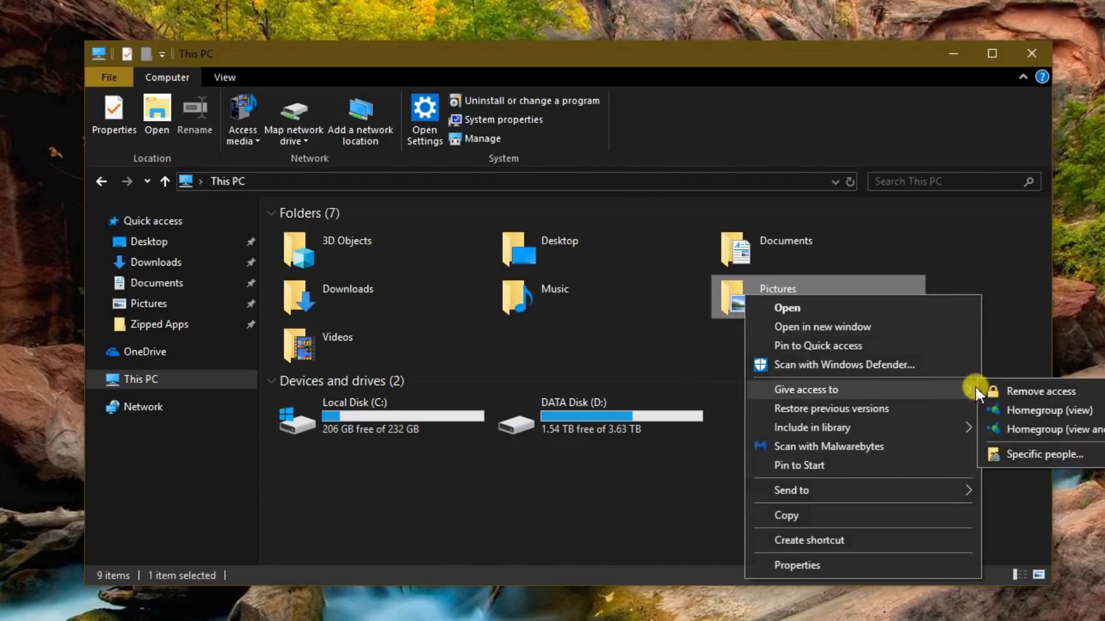
click(1052, 410)
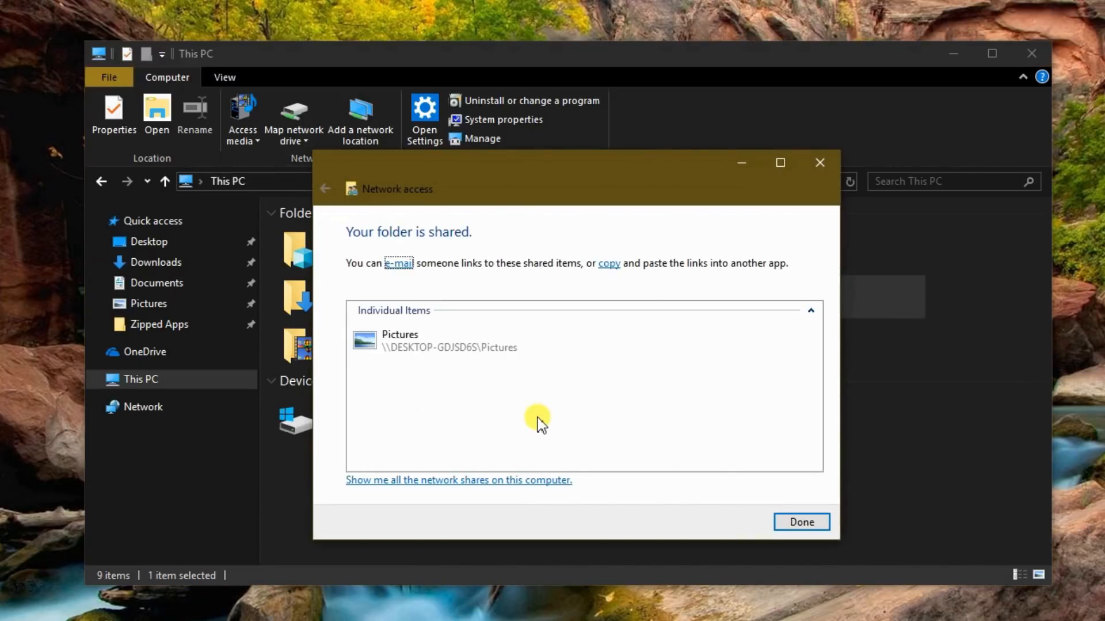
click(799, 522)
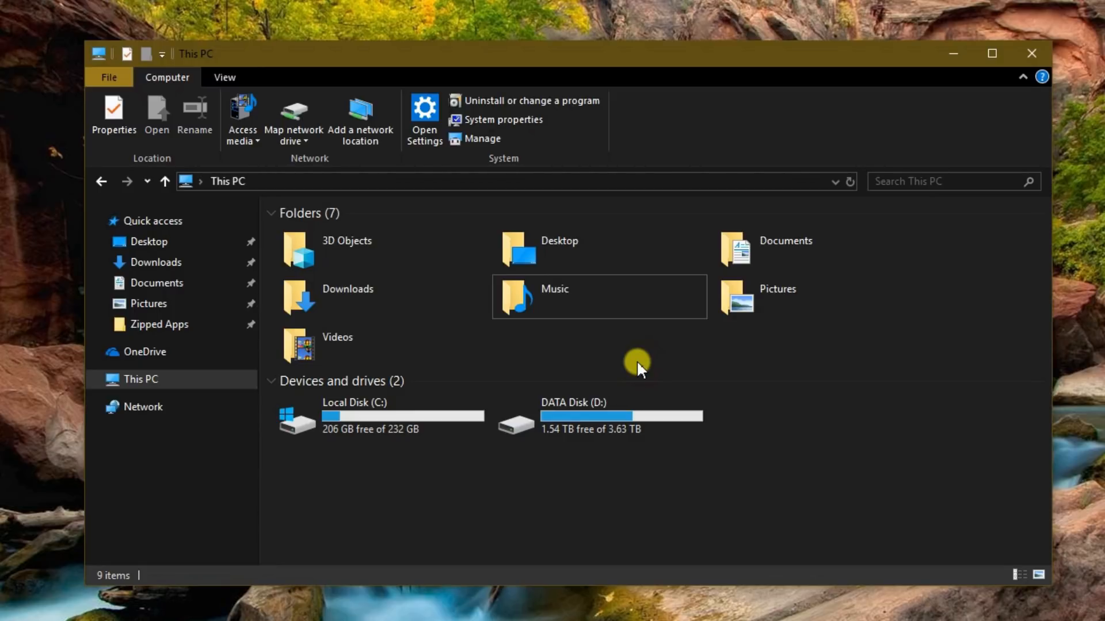
mouse_move(228, 181)
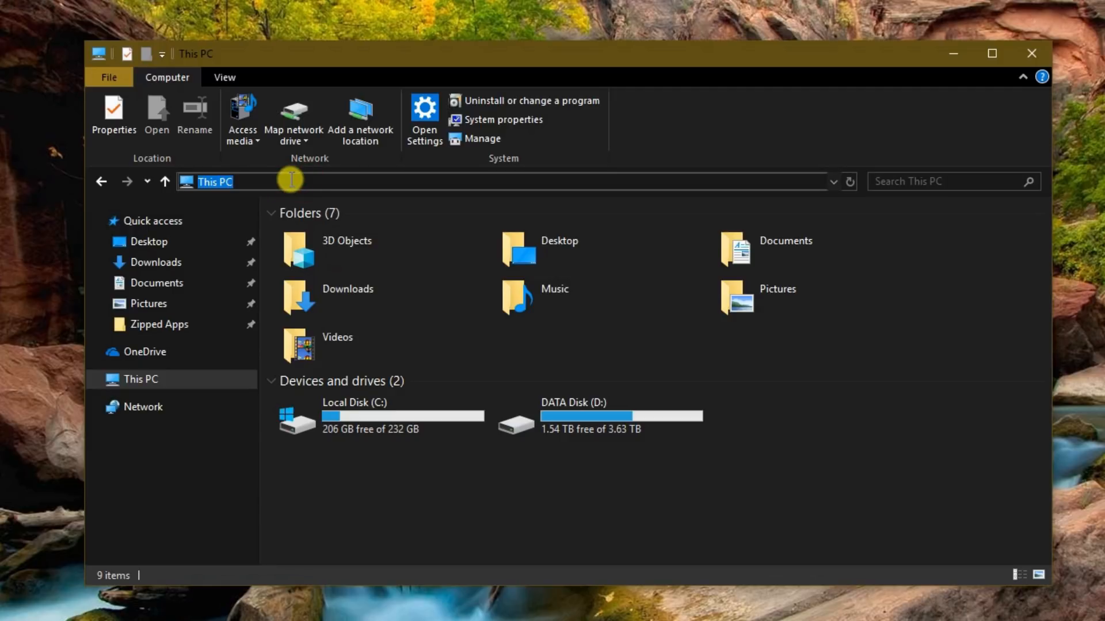
Browse to \\localhost to list the shared Documents, Music, Pictures, Users and Videos folders
text(\\)
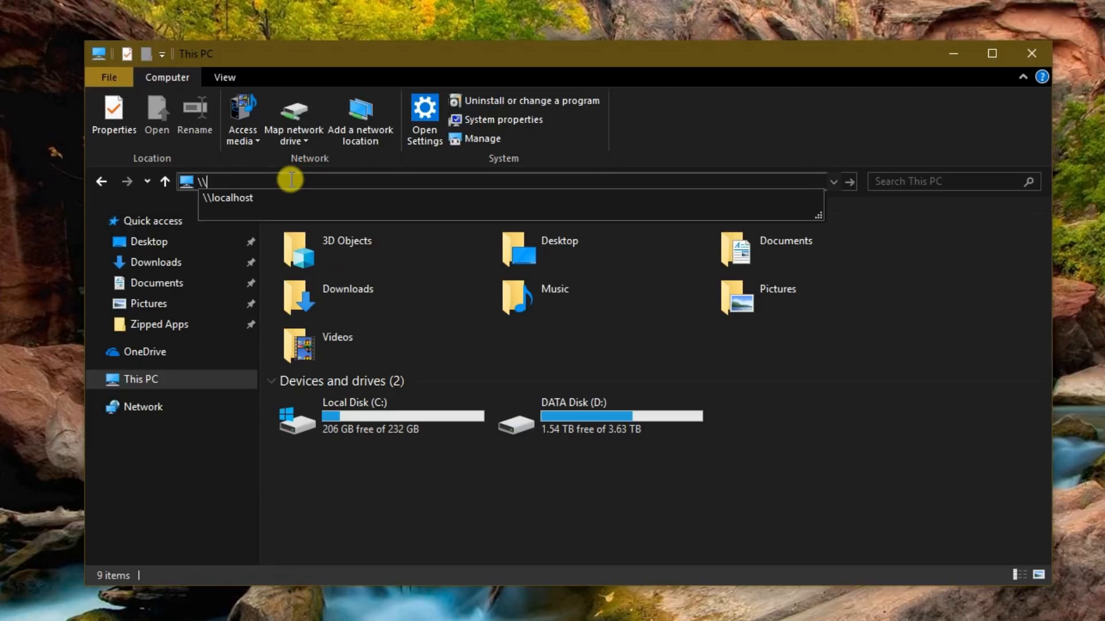
text(lo)
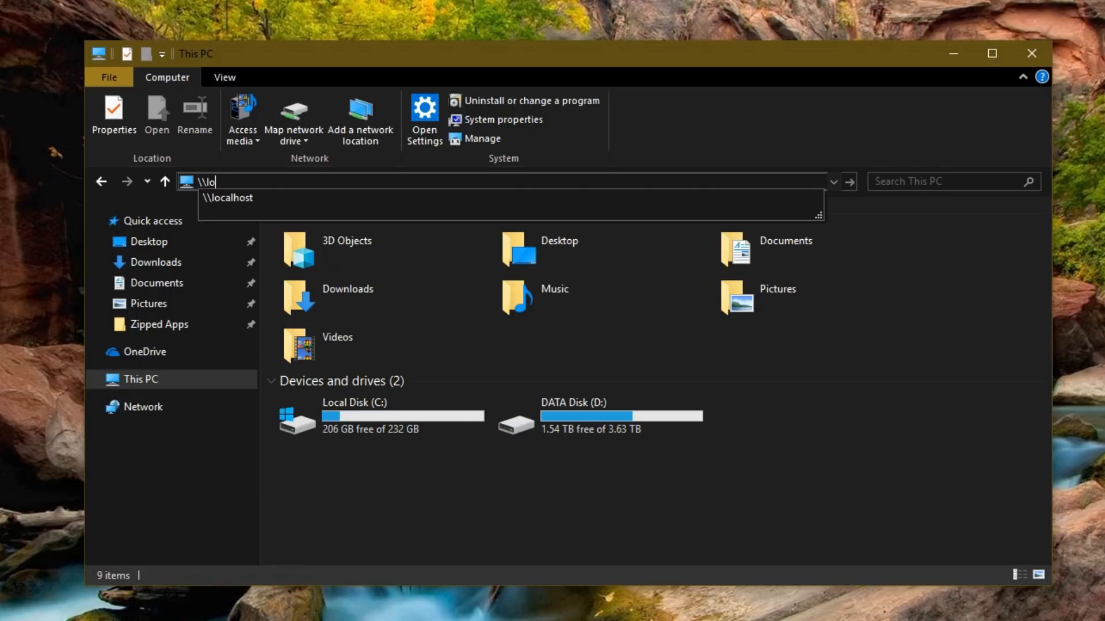
text(calh)
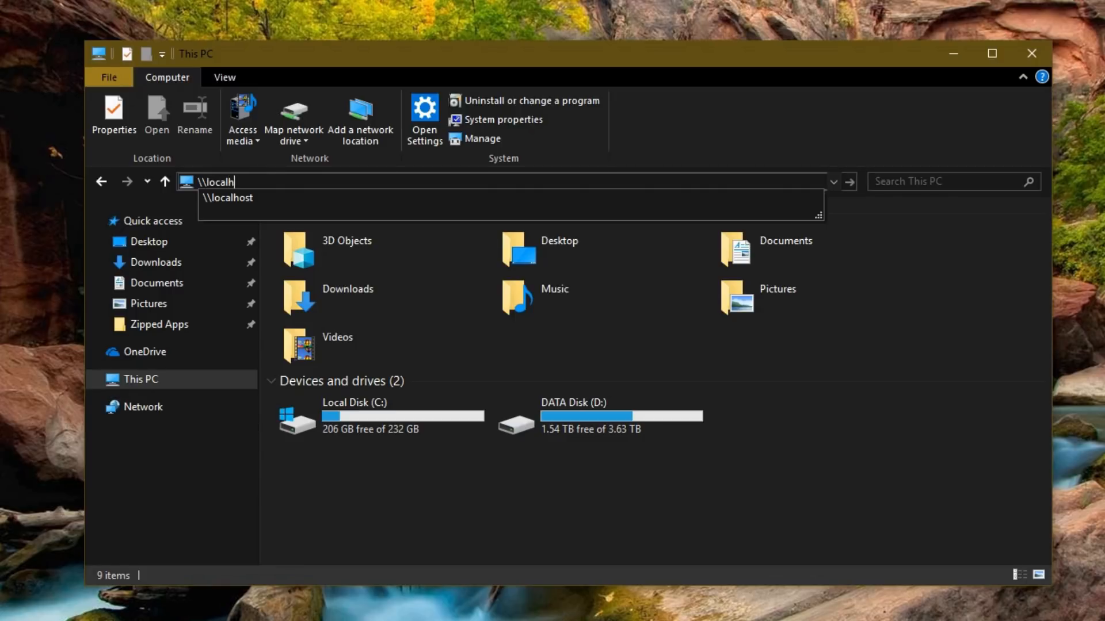
key(Enter)
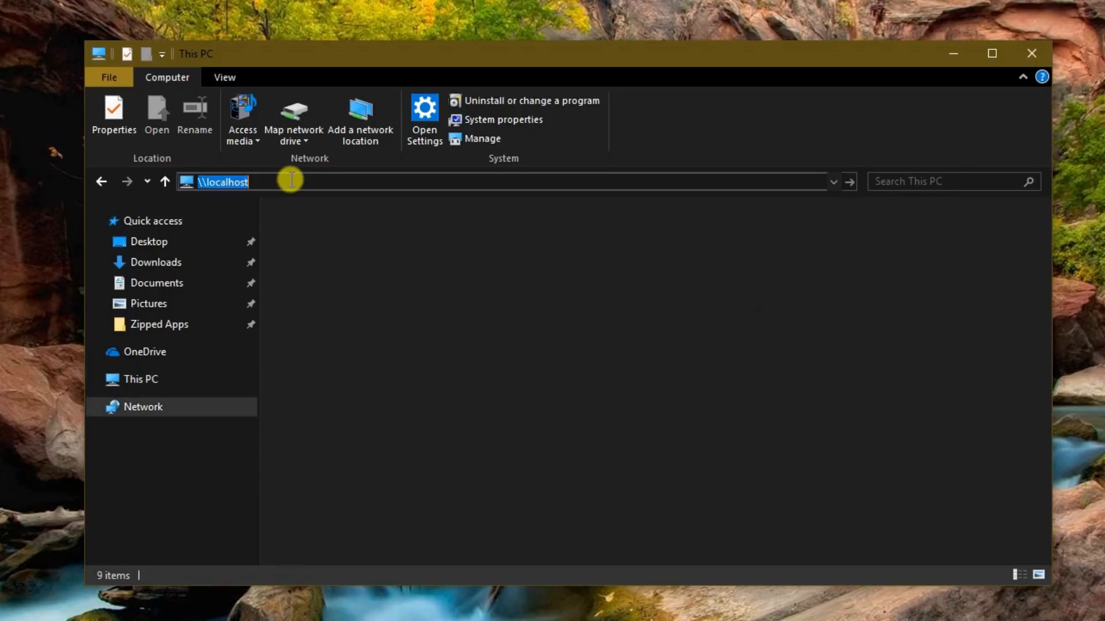
key(enter)
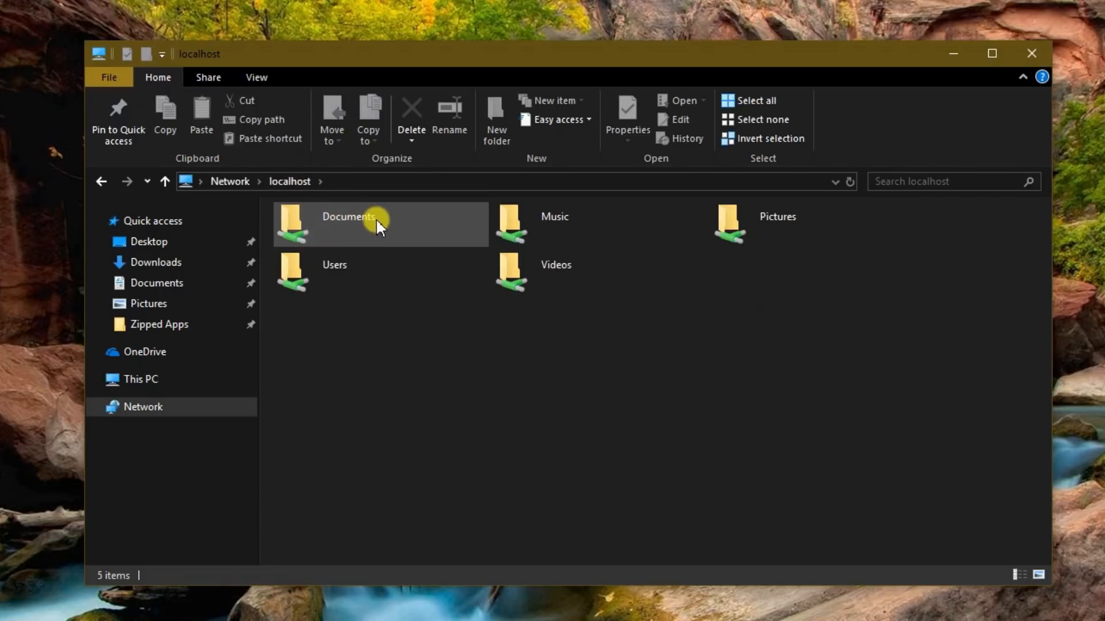
mouse_move(414, 228)
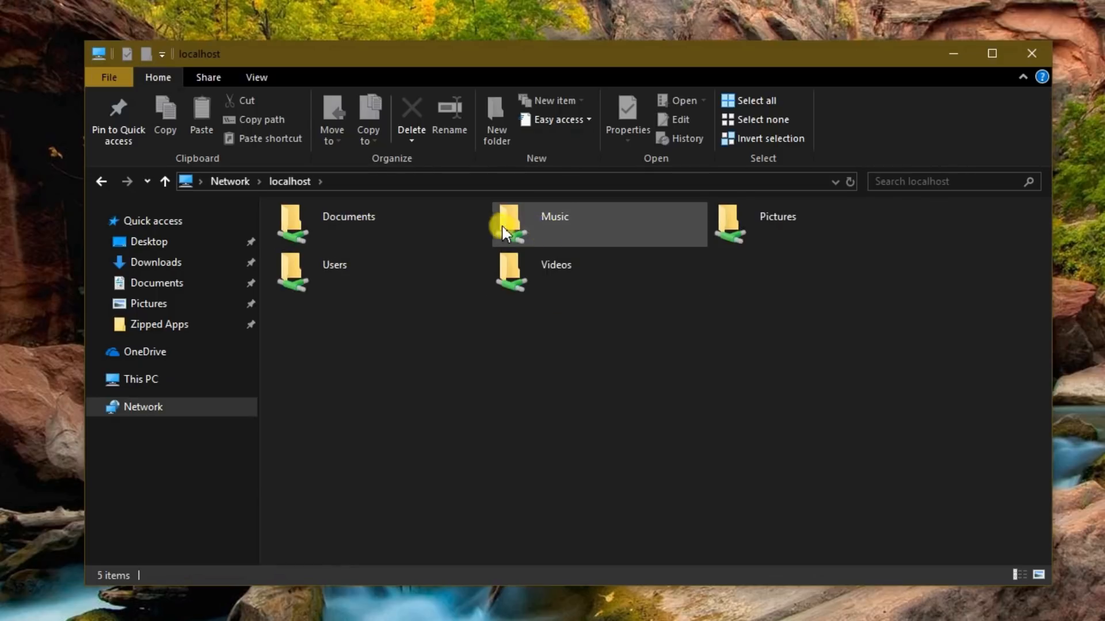
mouse_move(285, 271)
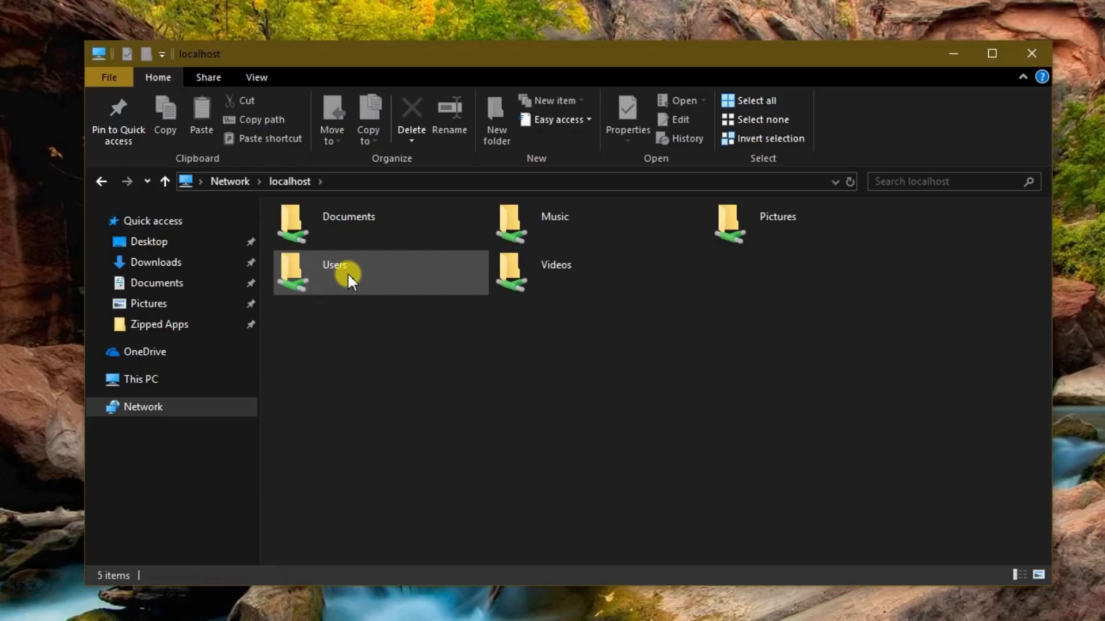
click(444, 349)
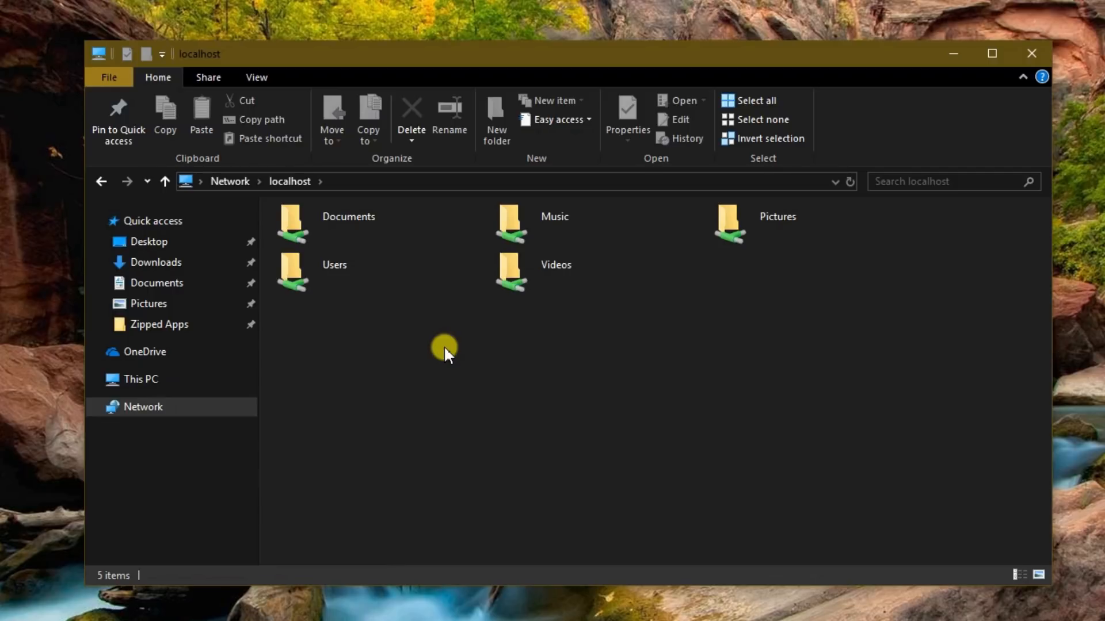
Close File Explorer and reopen Windows Settings from the Start menu
click(1030, 53)
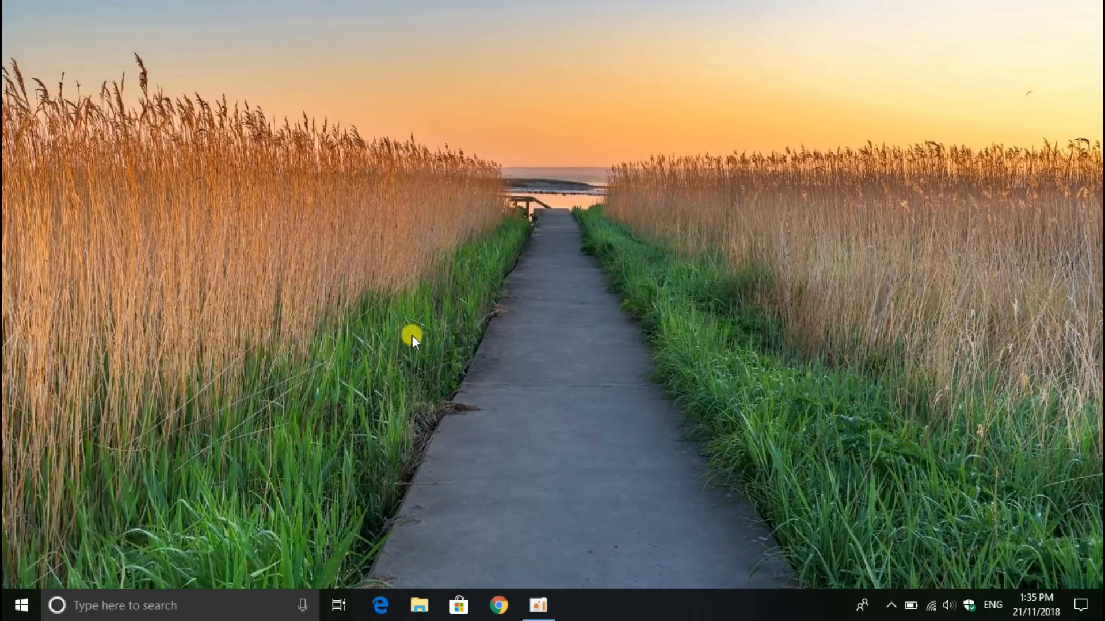
mouse_move(22, 605)
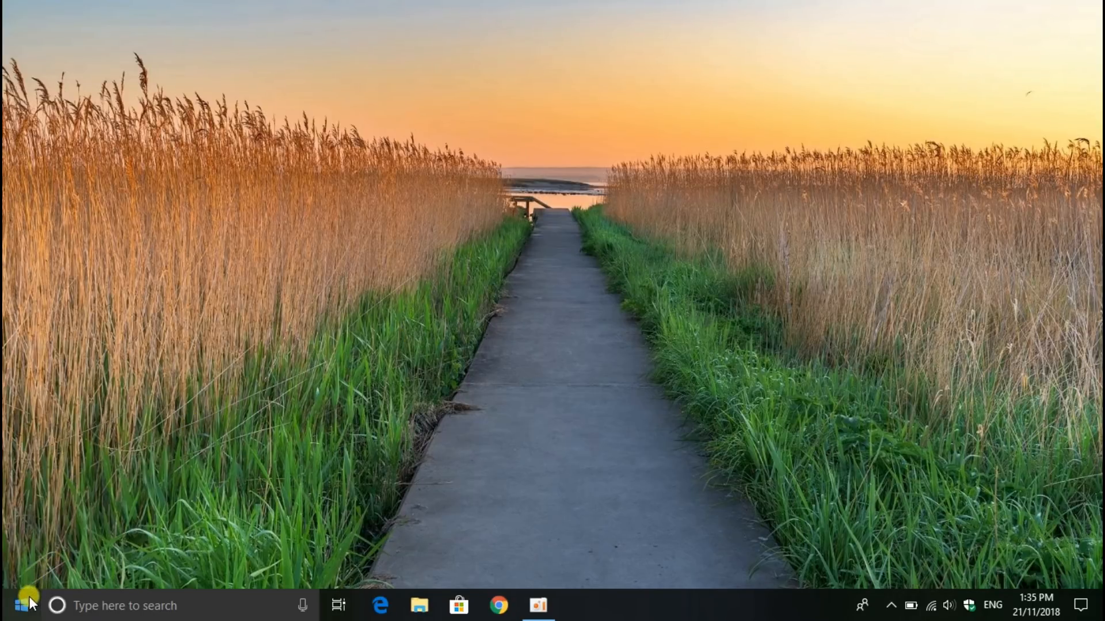
click(18, 605)
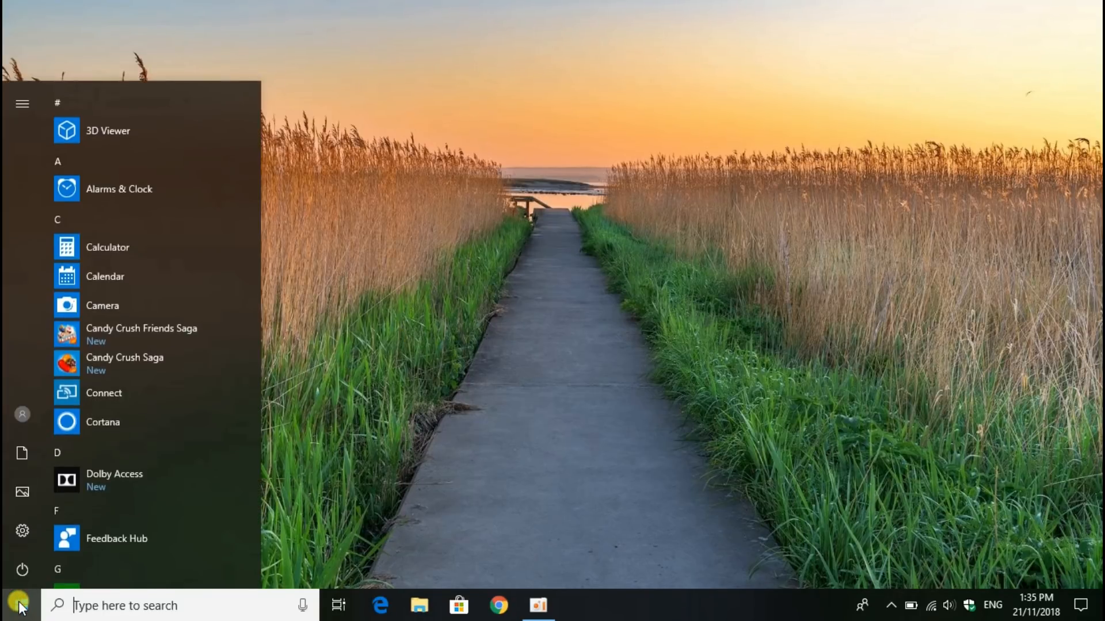
mouse_move(22, 531)
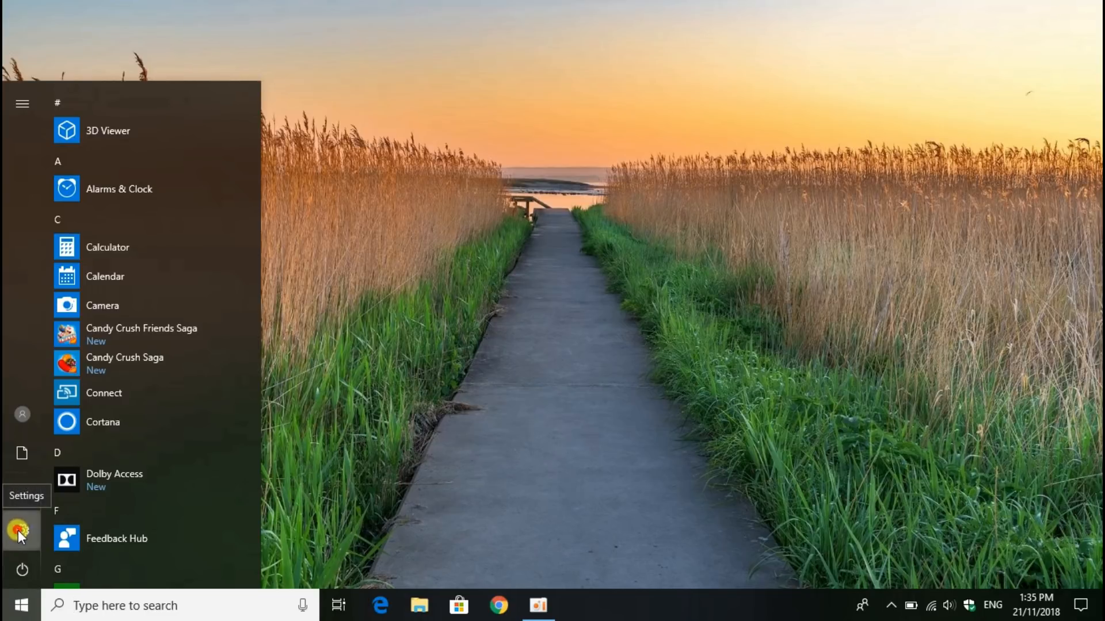
click(21, 530)
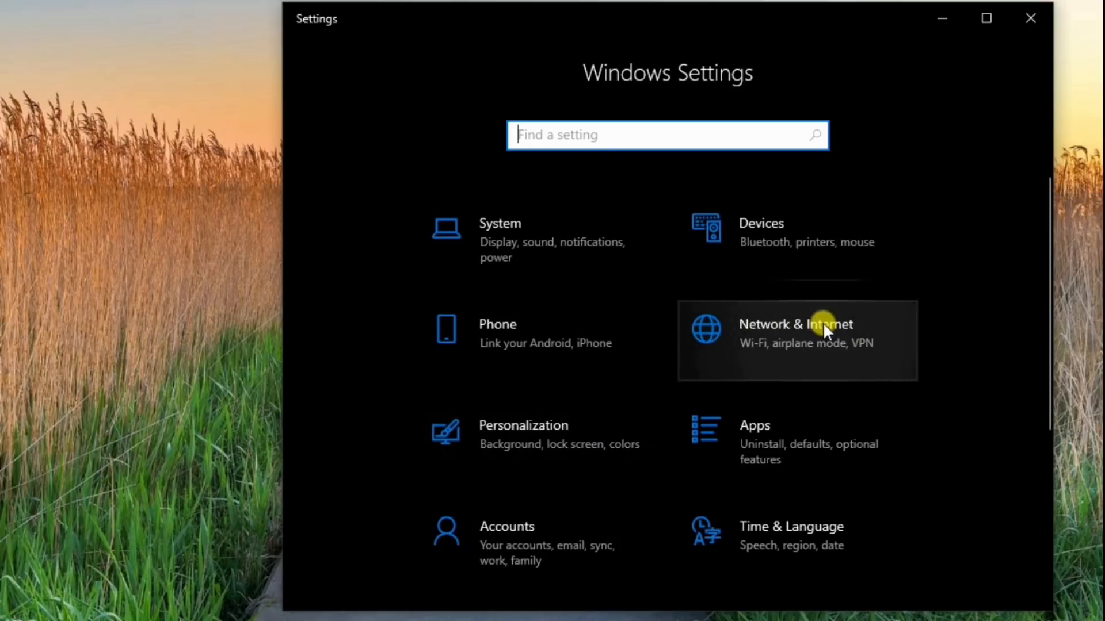
Switch the Nugget_5.0G Wi-Fi profile from Public to Private and return to Status
click(795, 324)
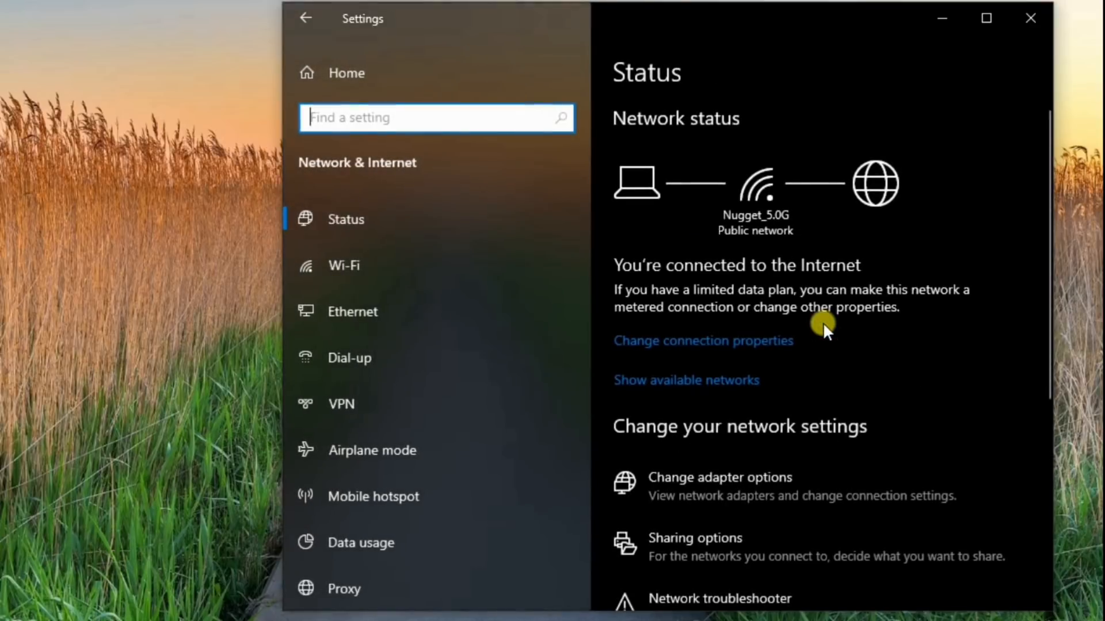
mouse_move(740, 189)
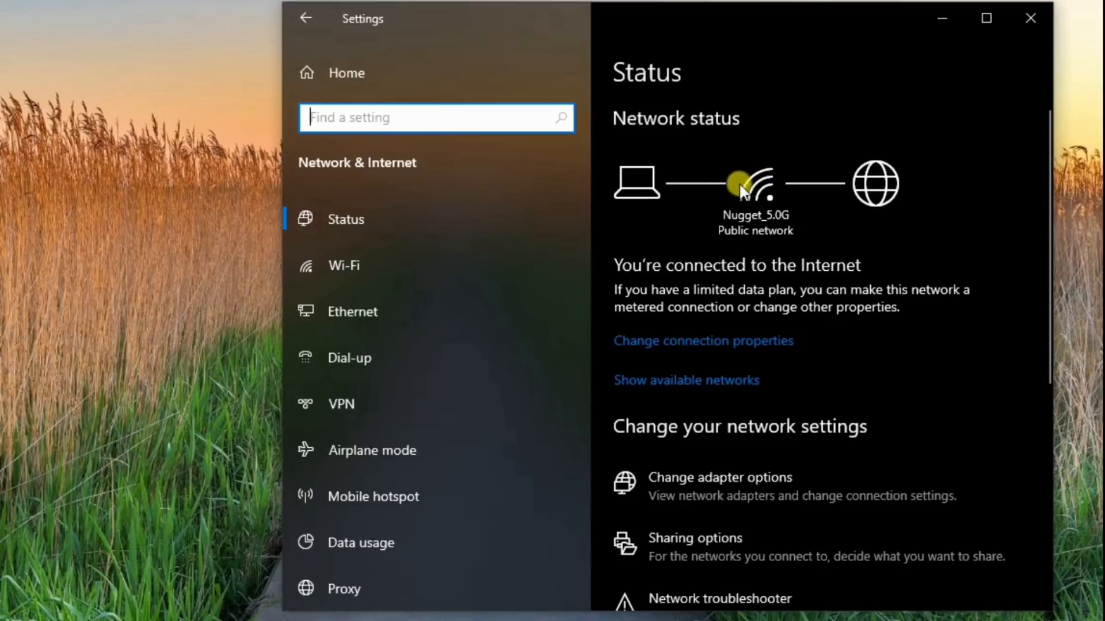
mouse_move(788, 187)
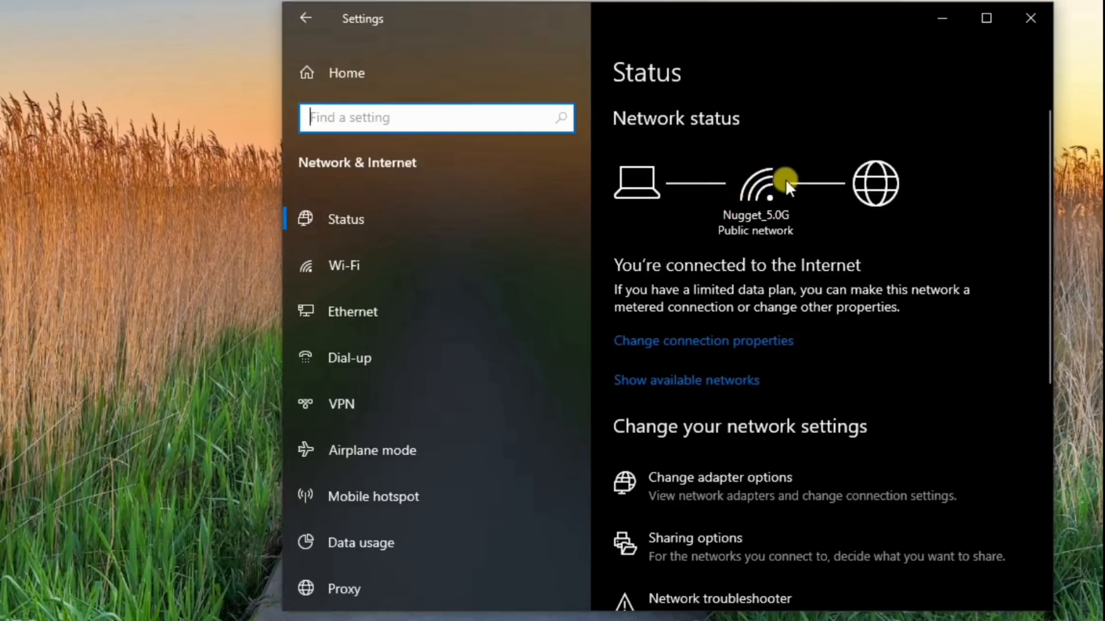
mouse_move(773, 179)
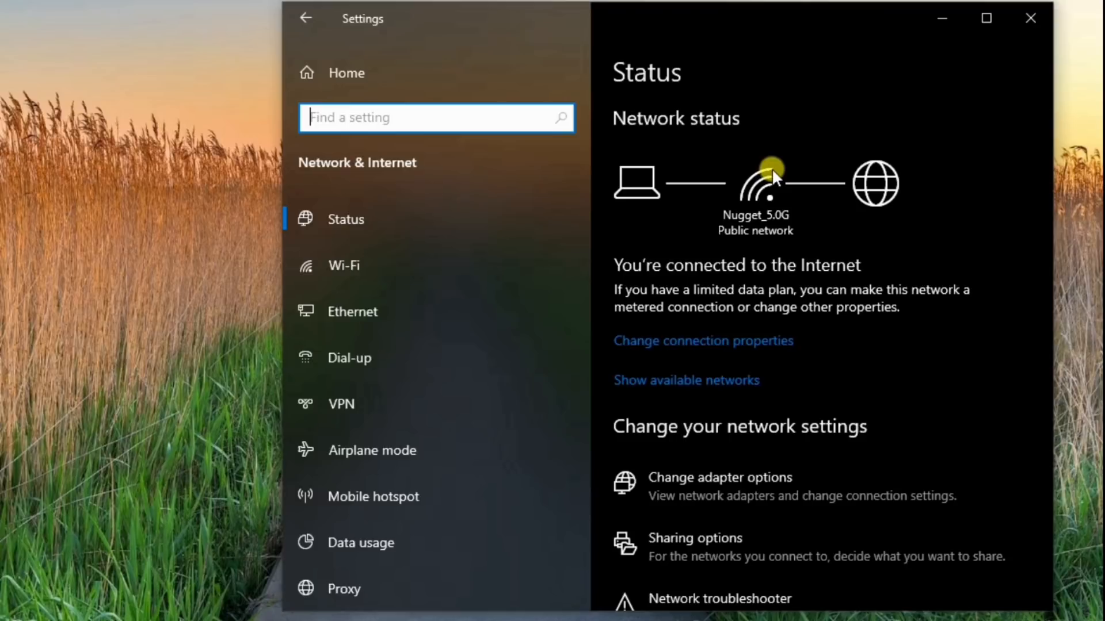
mouse_move(739, 250)
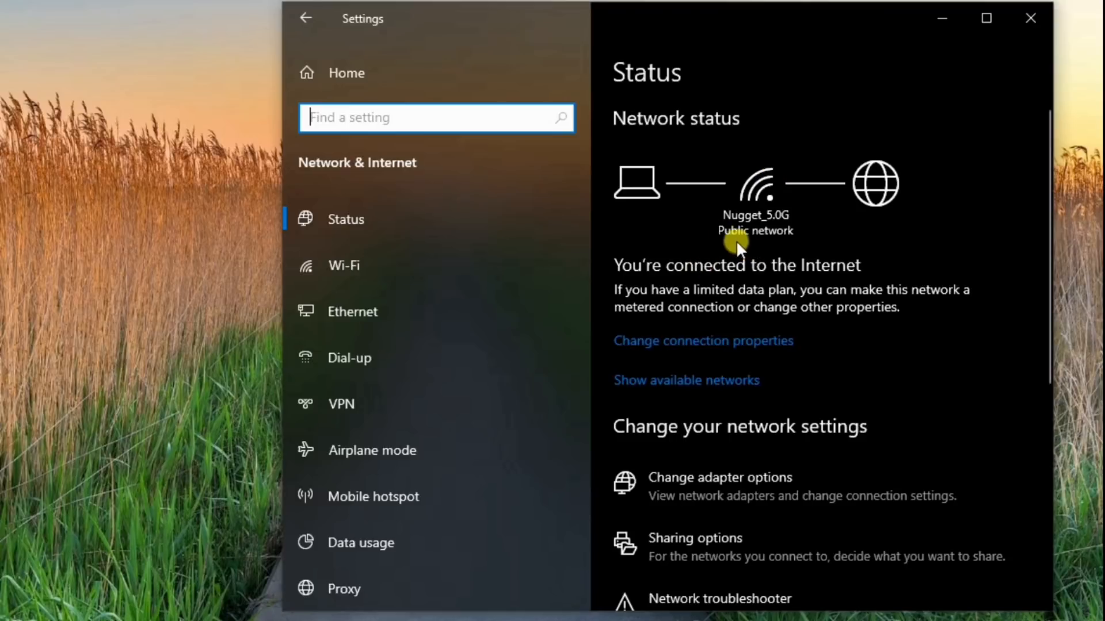
mouse_move(687, 345)
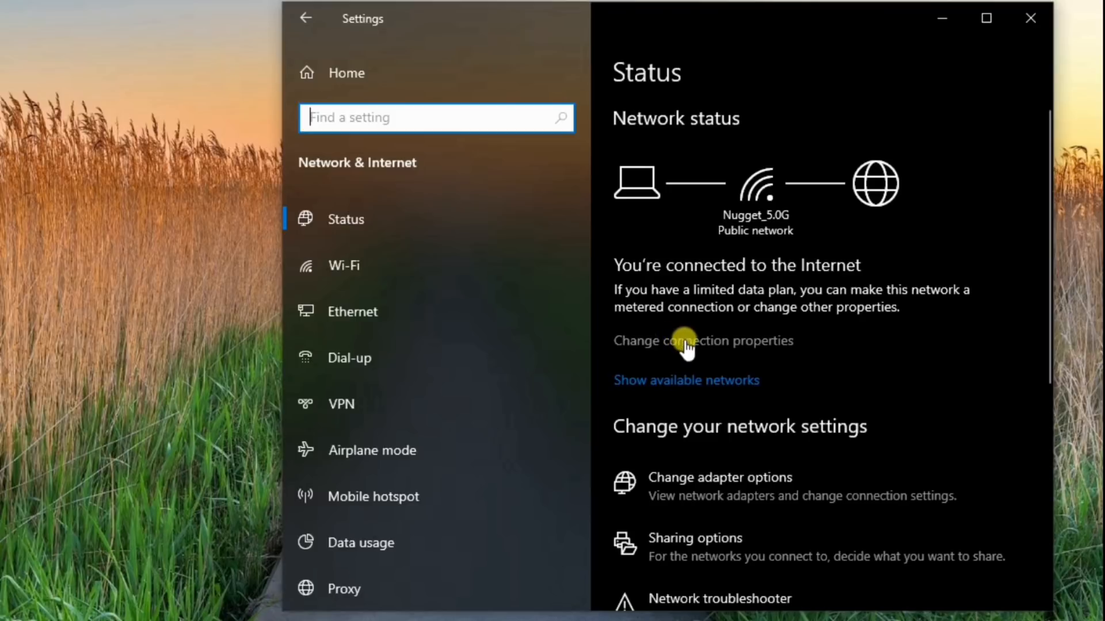
click(702, 340)
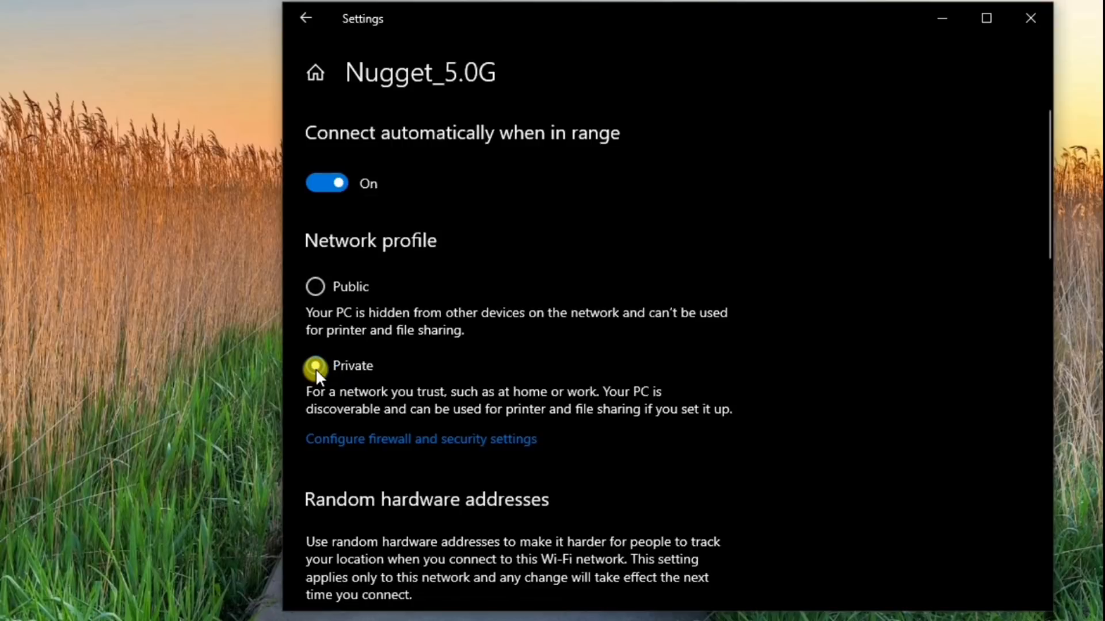
click(314, 366)
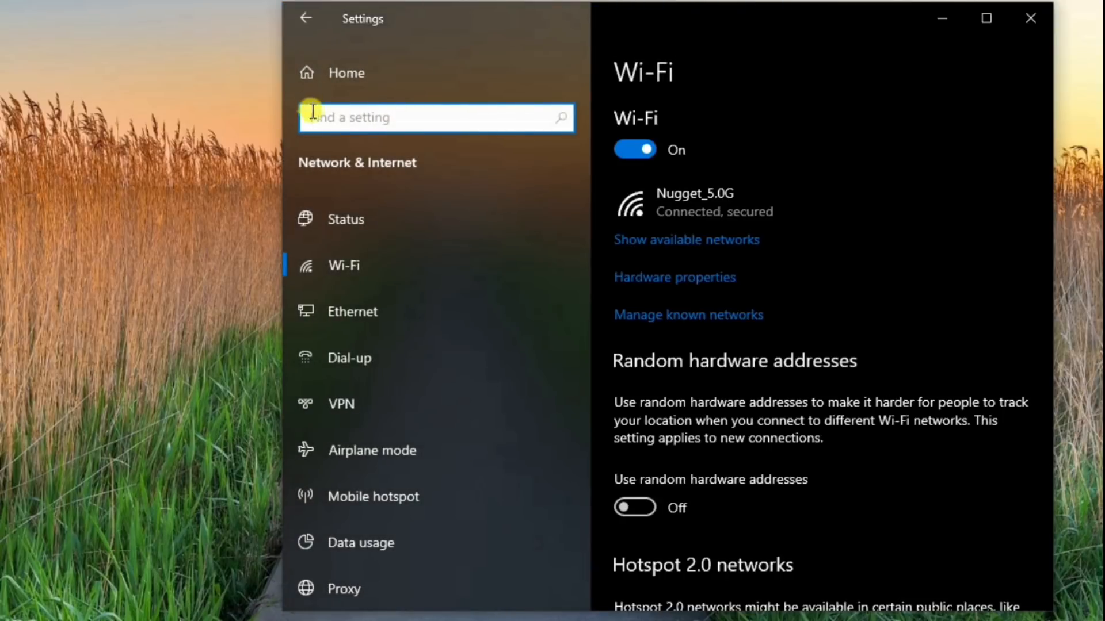
click(345, 219)
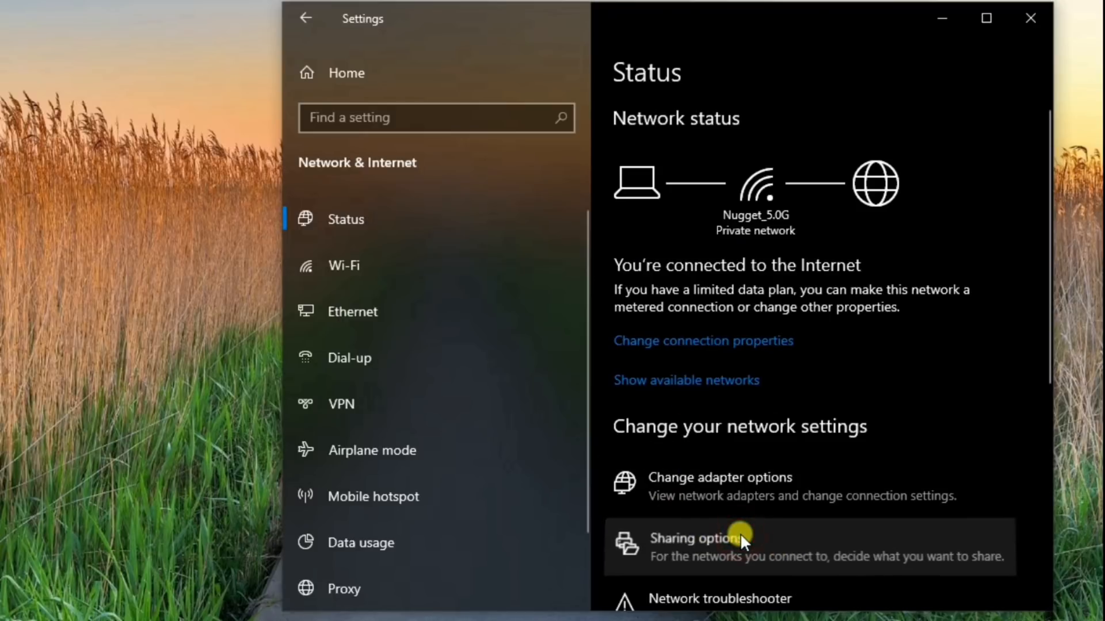
In Advanced sharing settings, enable file and printer sharing, disable password protected sharing, and save
click(697, 538)
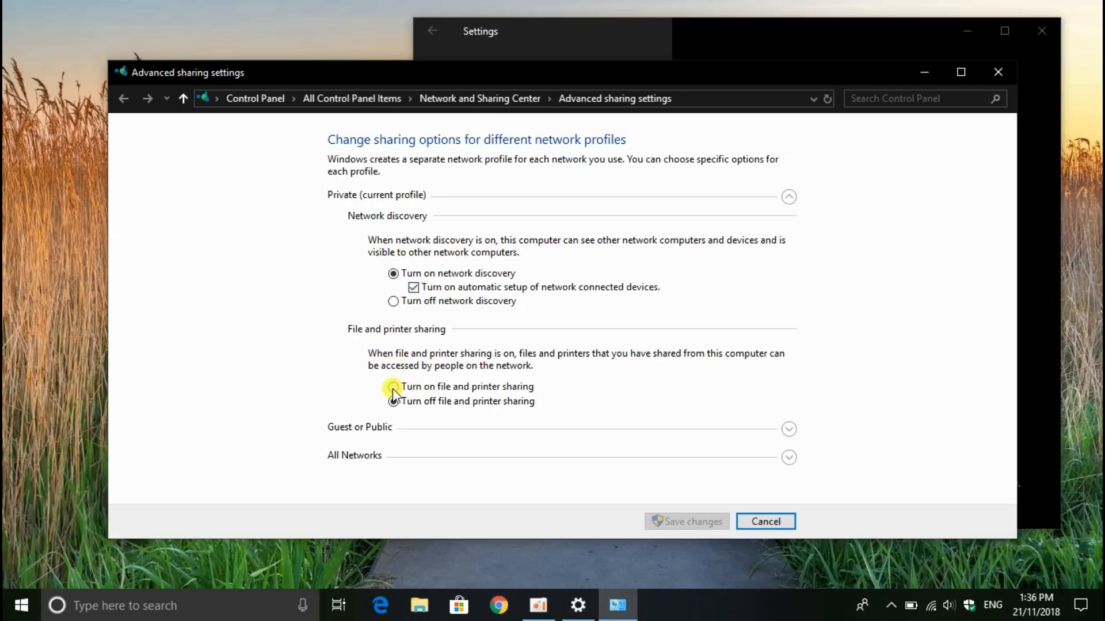
click(392, 386)
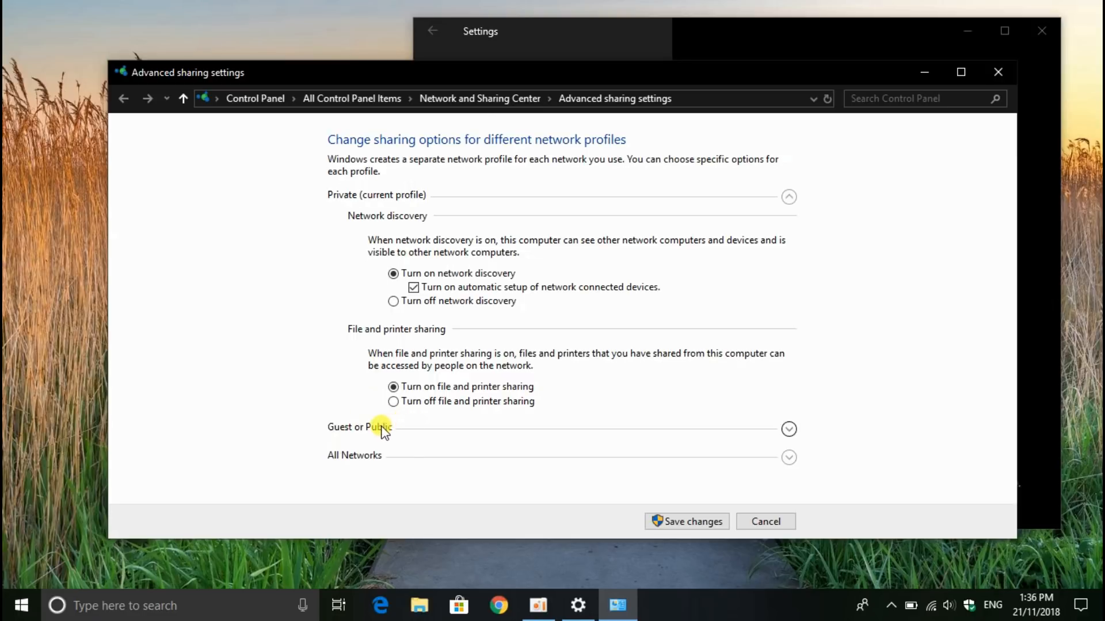
mouse_move(402, 462)
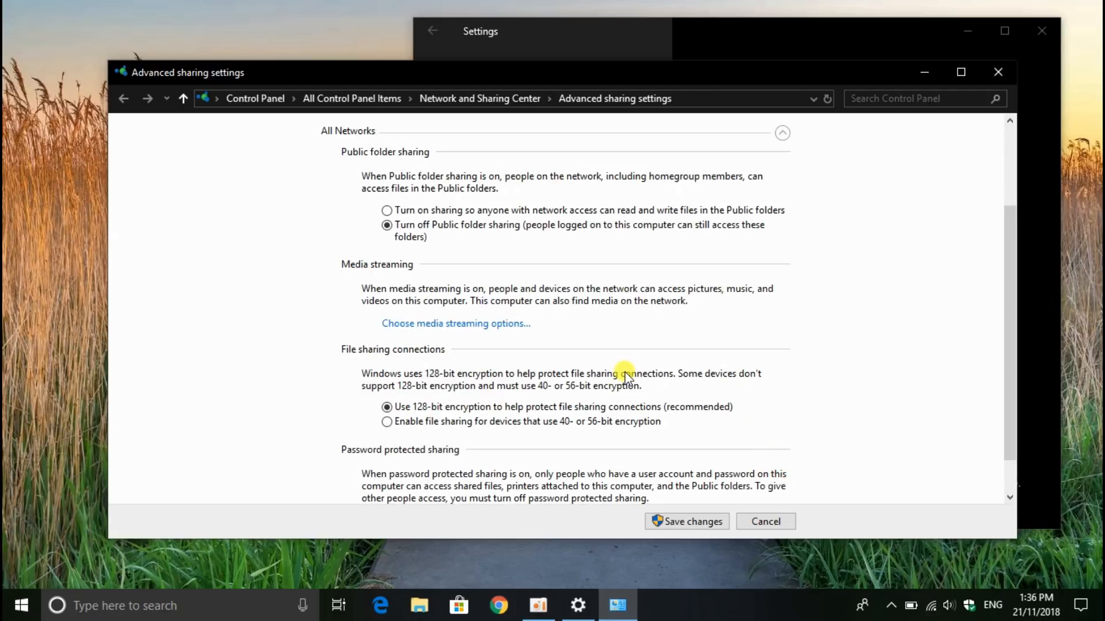
scroll(down, 3)
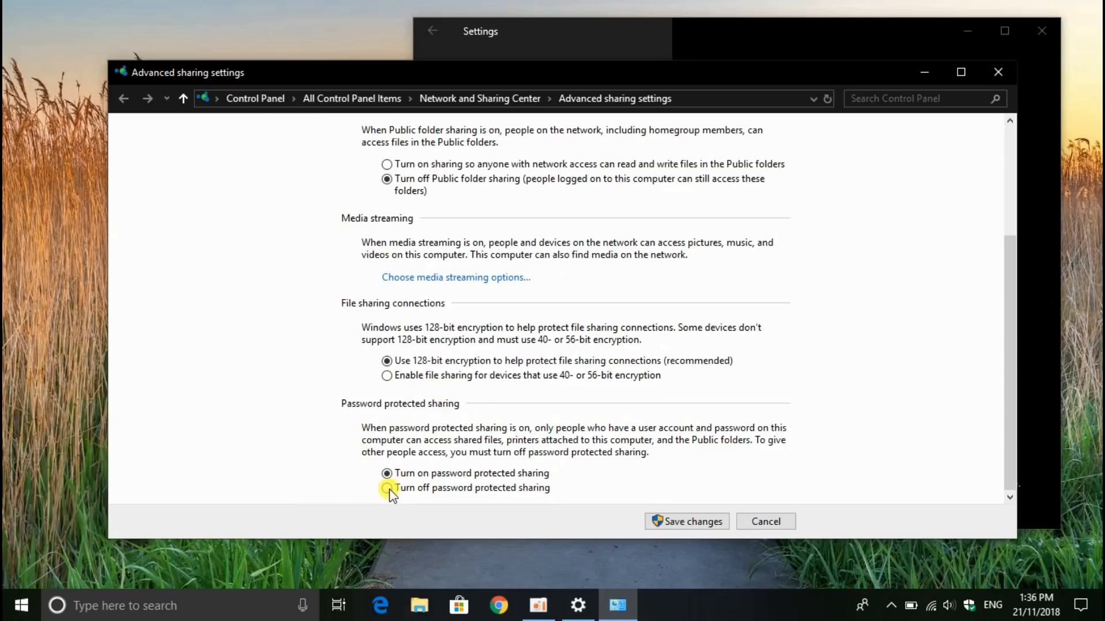
click(387, 487)
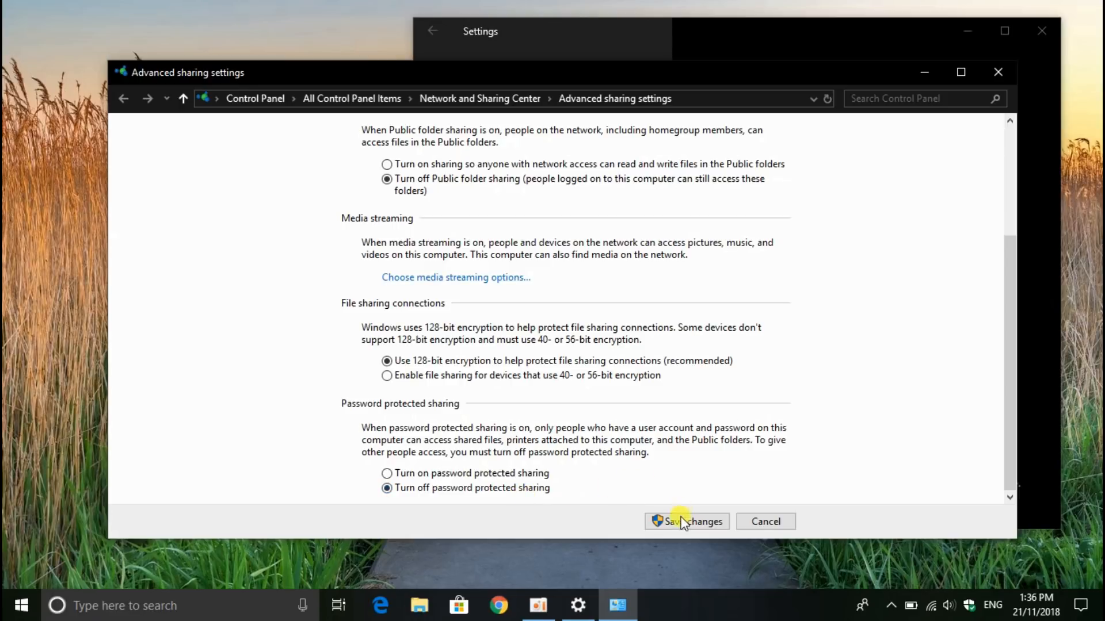
click(685, 521)
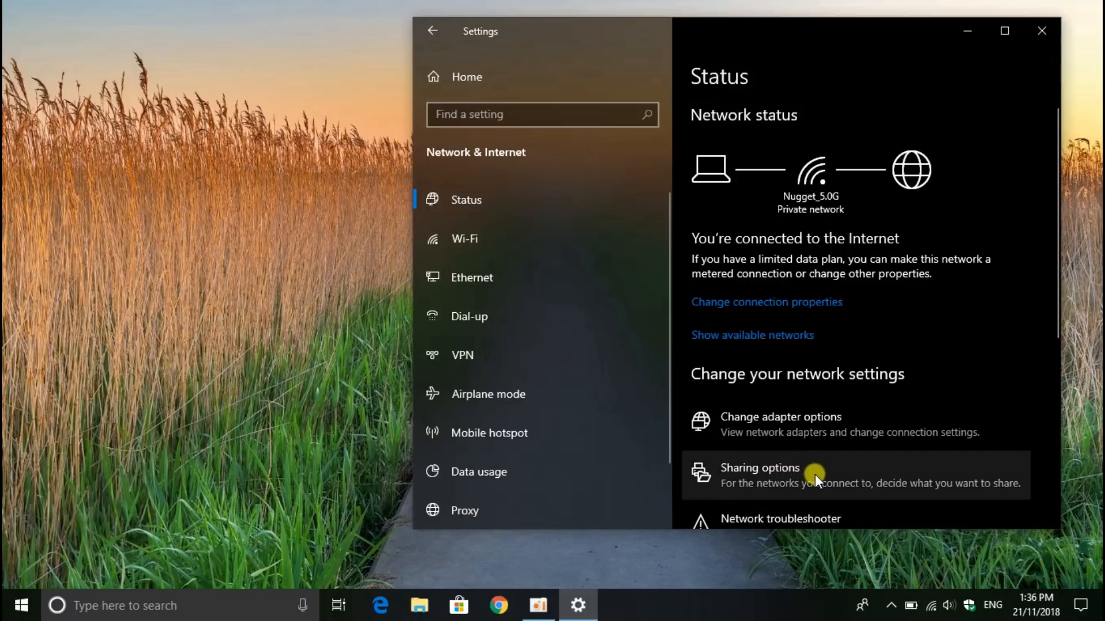
mouse_move(849, 483)
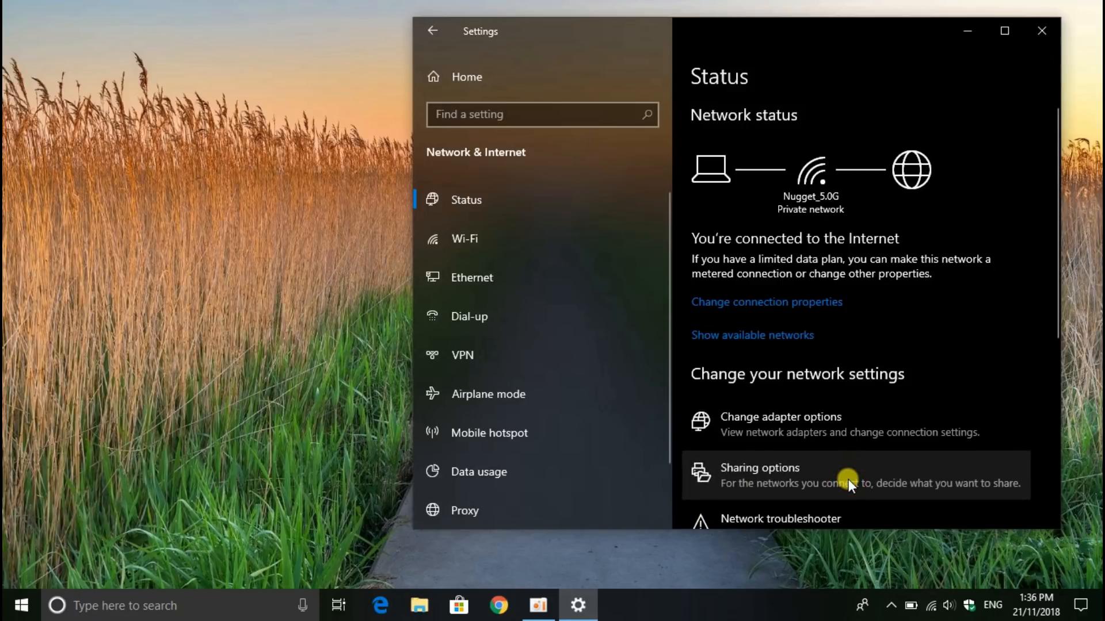
Review the media streaming options with all local devices Allowed and close them with OK
click(760, 468)
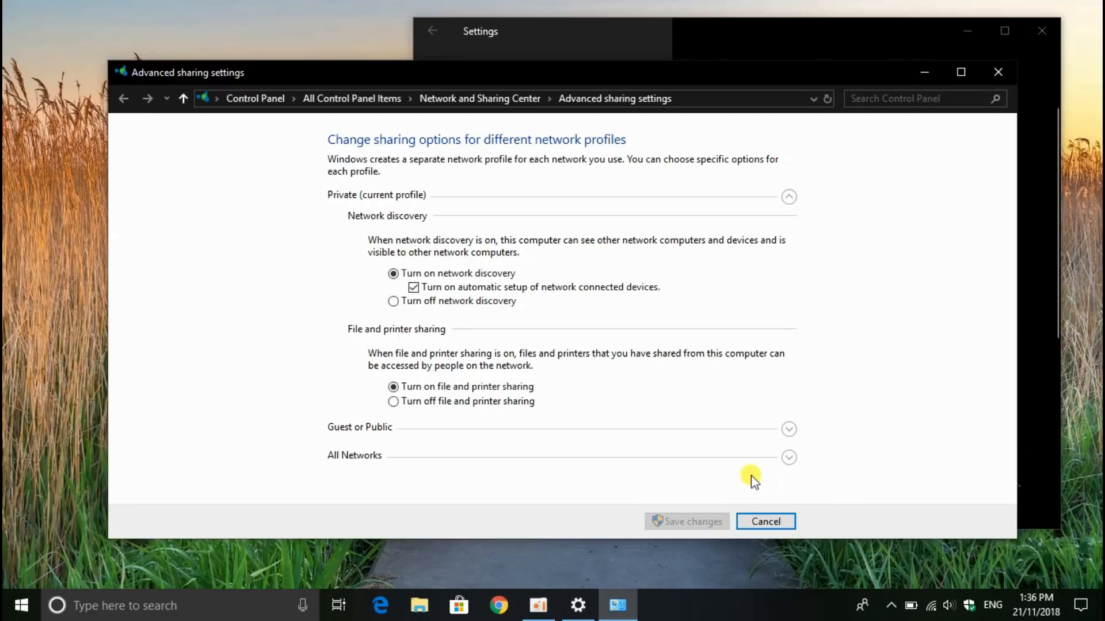
mouse_move(493, 465)
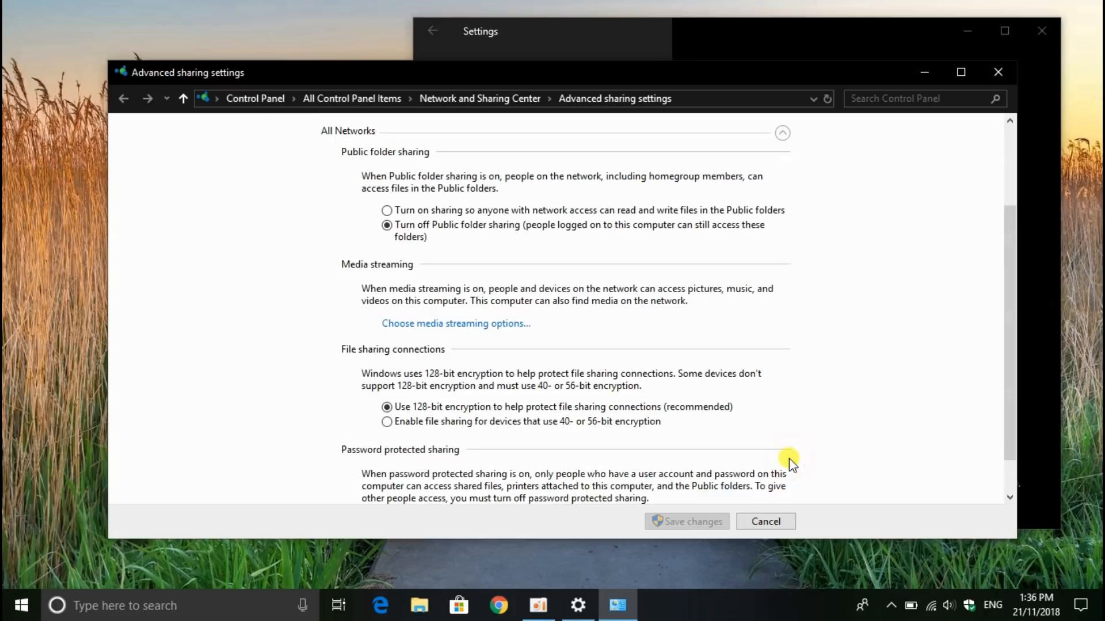
mouse_move(419, 329)
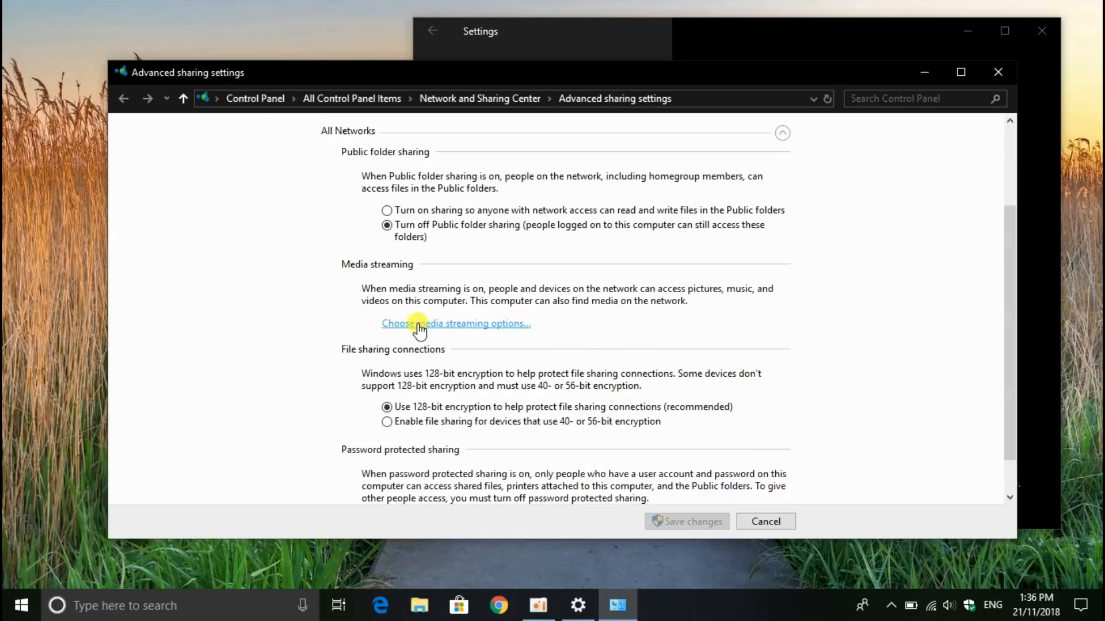
click(455, 323)
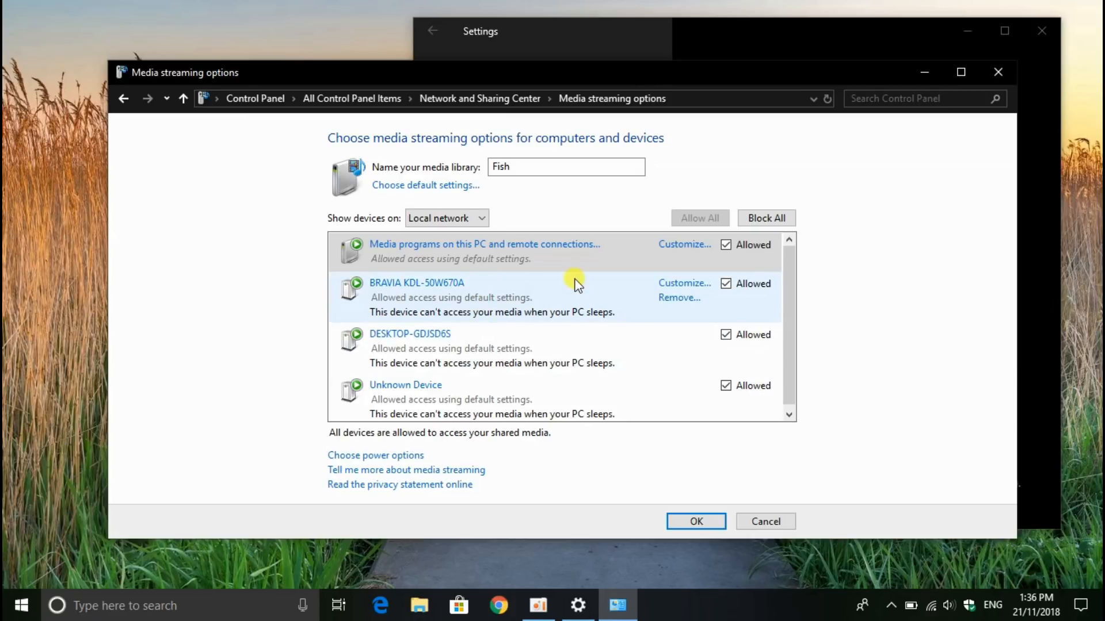
mouse_move(685, 217)
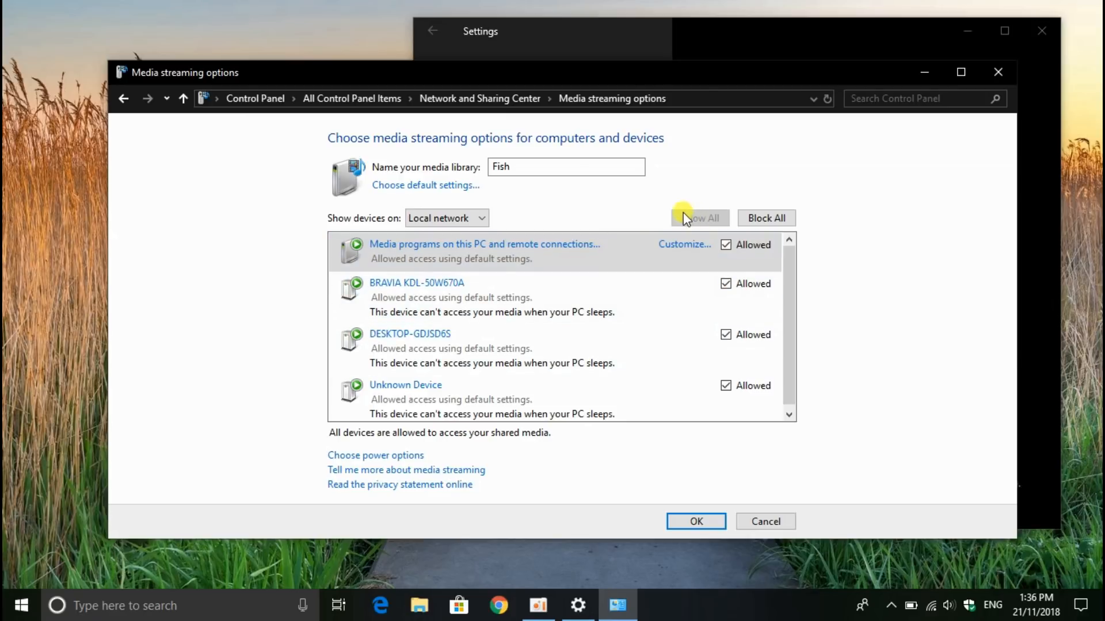
mouse_move(681, 222)
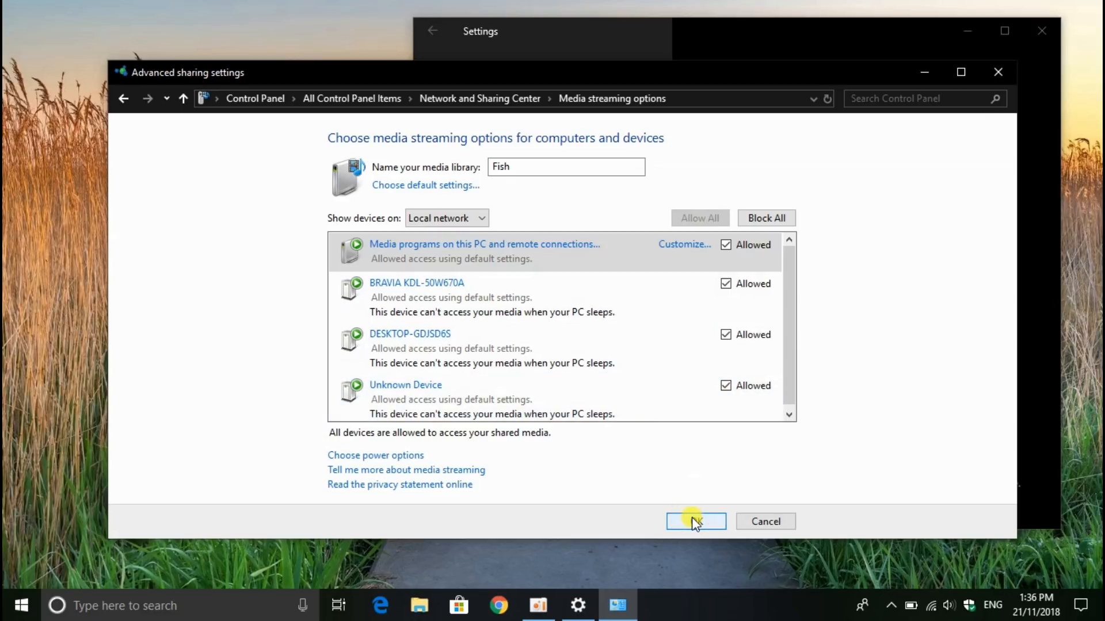
click(695, 522)
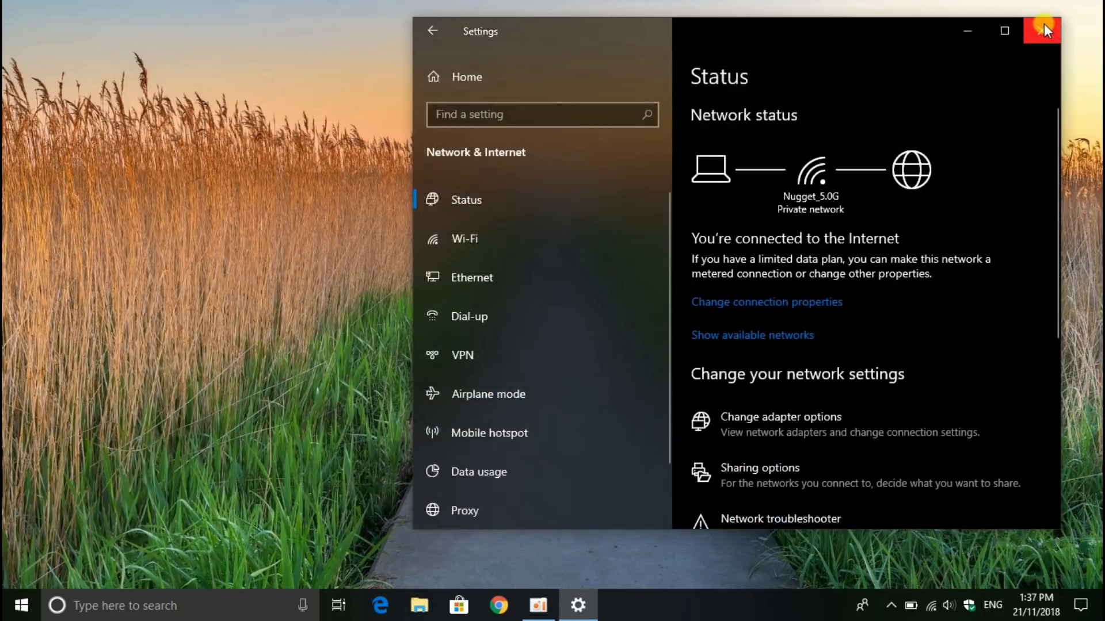
Close Settings and search for 'services' from the taskbar search box
click(1041, 31)
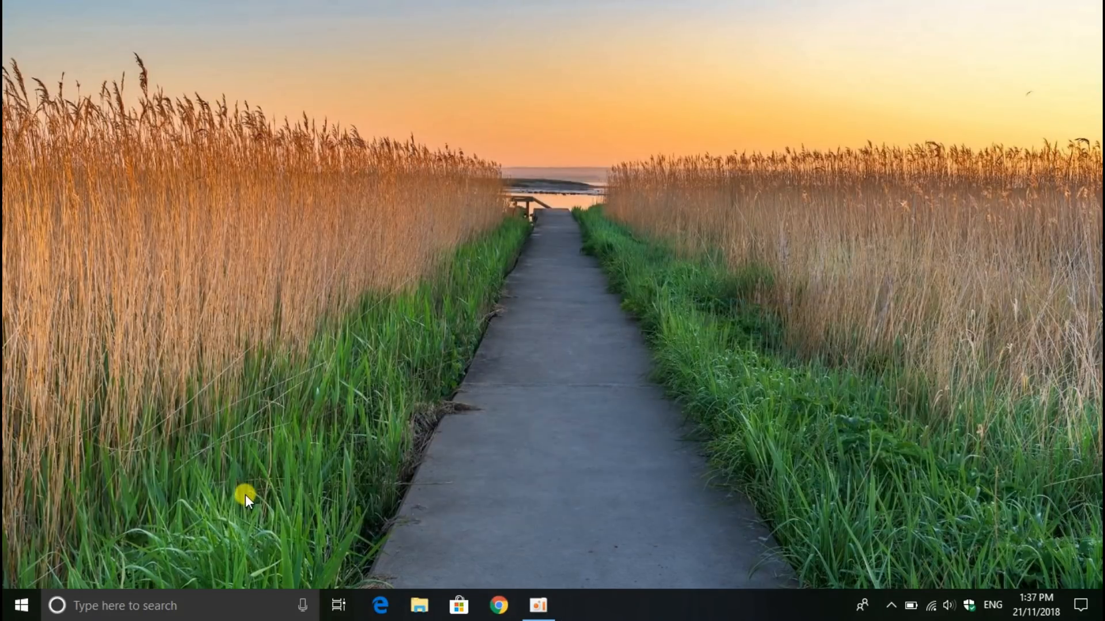
click(123, 606)
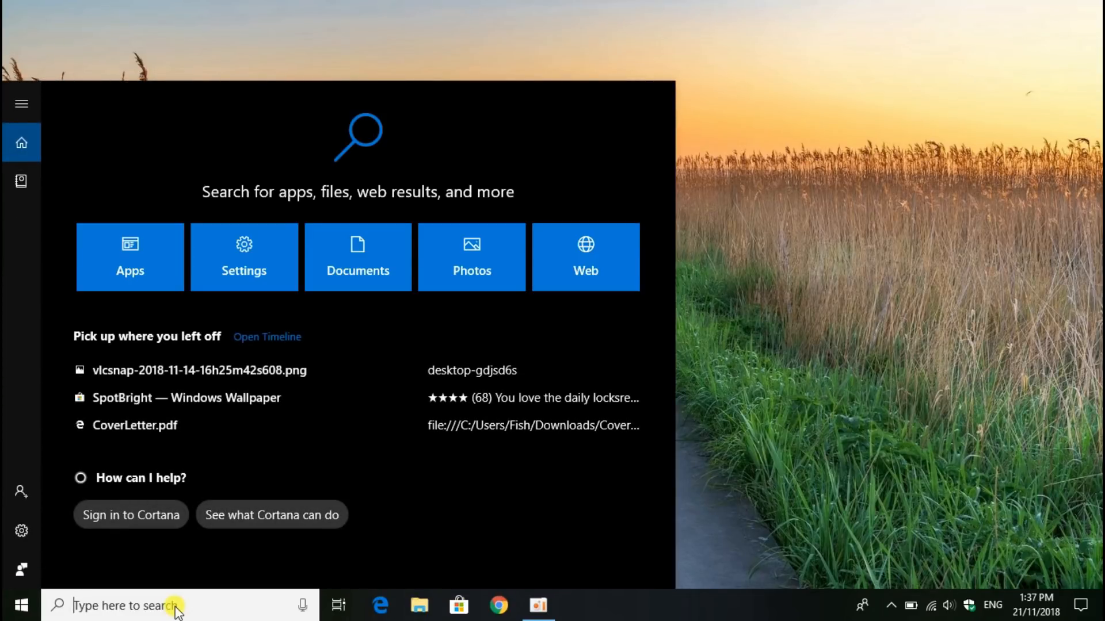
text(services)
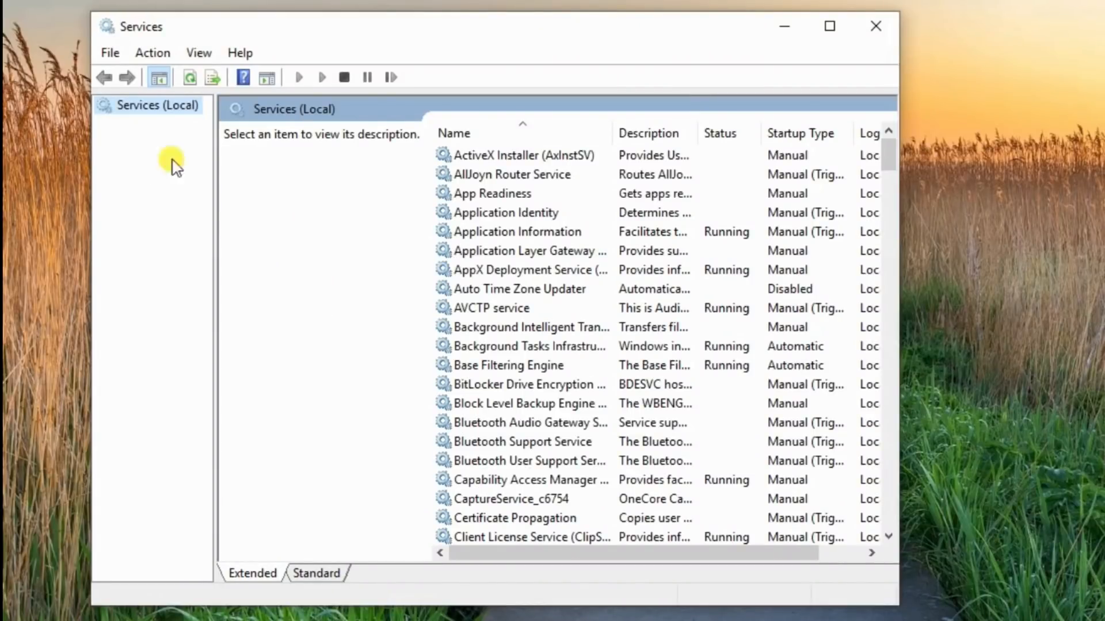
Set Function Discovery Resource Publication's startup type to Automatic, then close Services
scroll(down, 3)
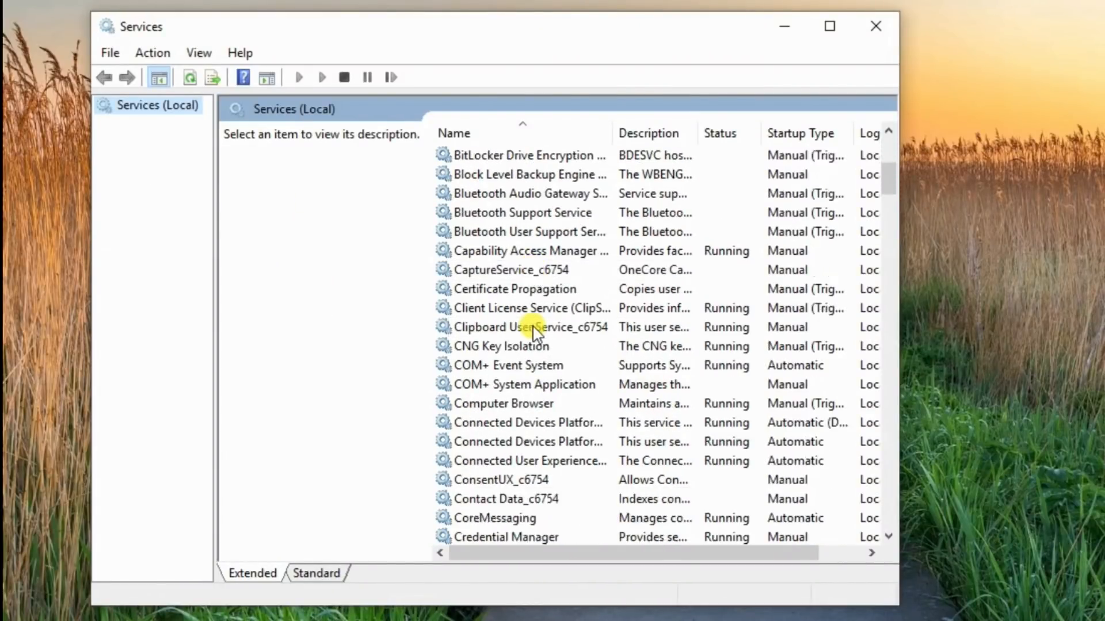
scroll(down, 3)
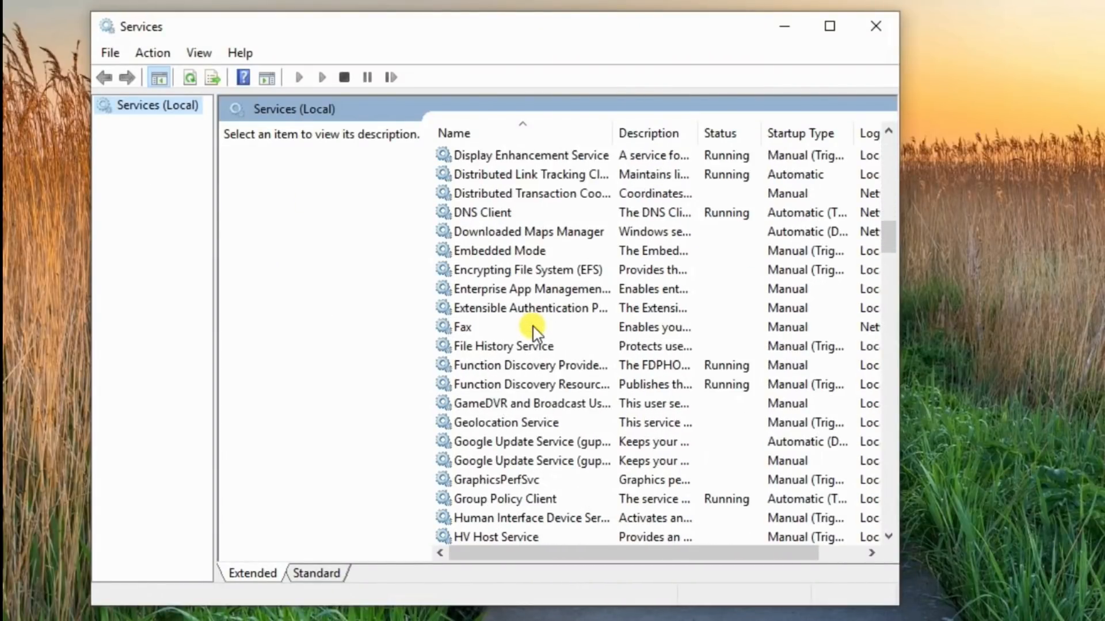
click(530, 385)
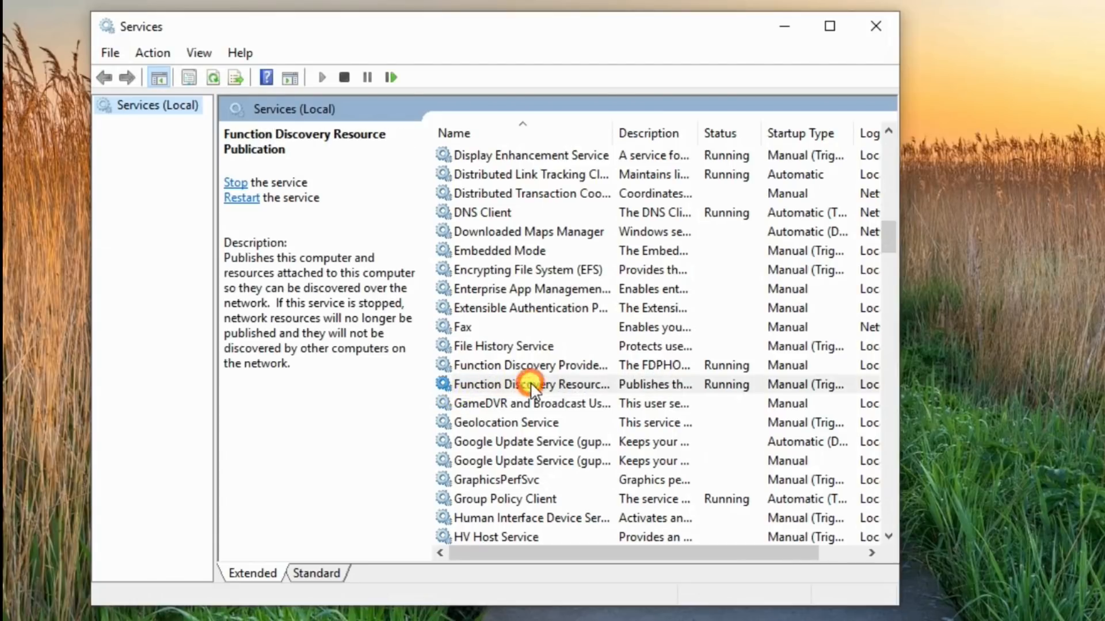
click(531, 384)
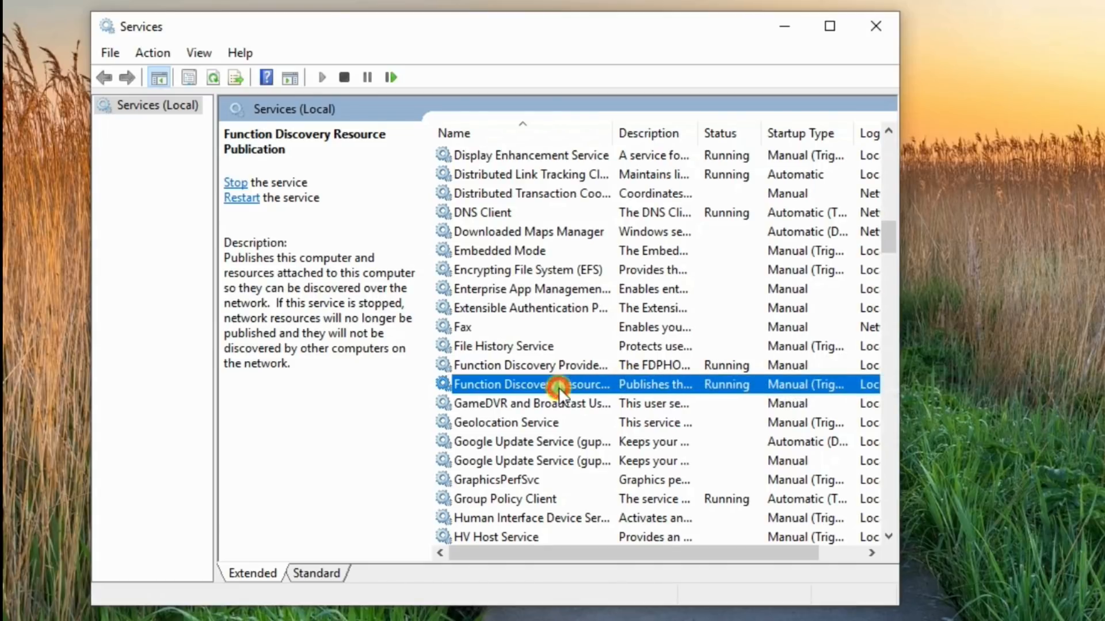
double_click(532, 384)
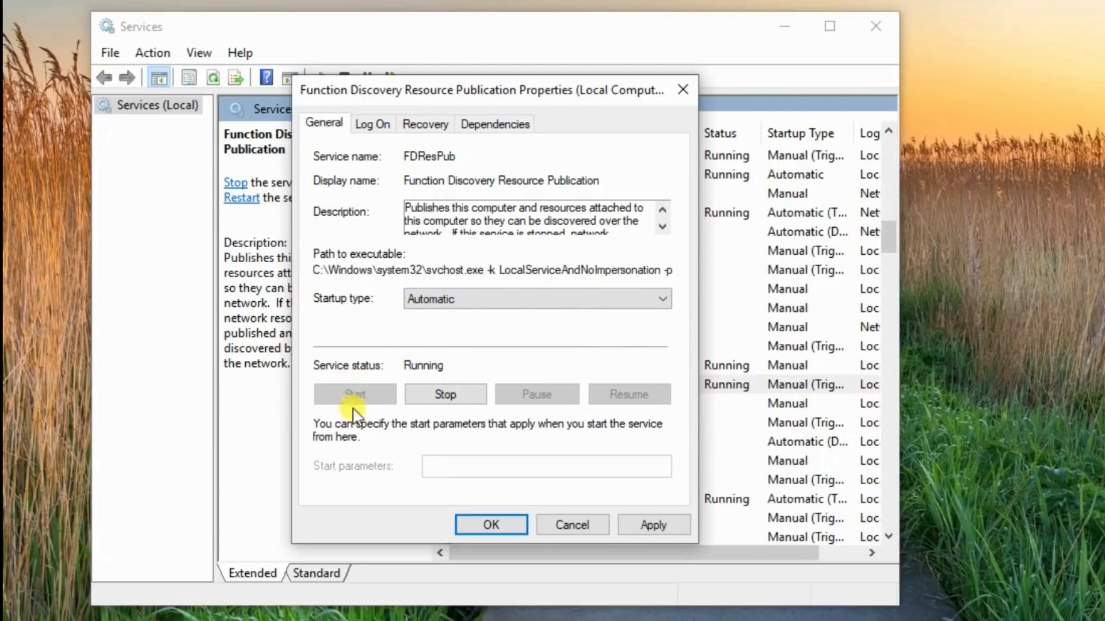
click(490, 525)
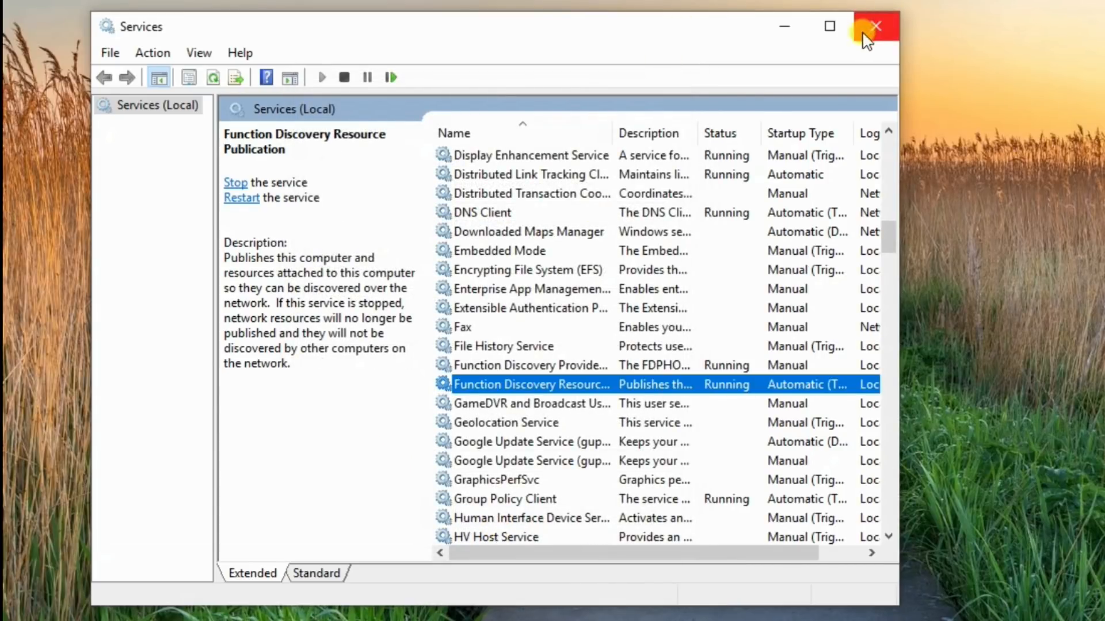
click(875, 26)
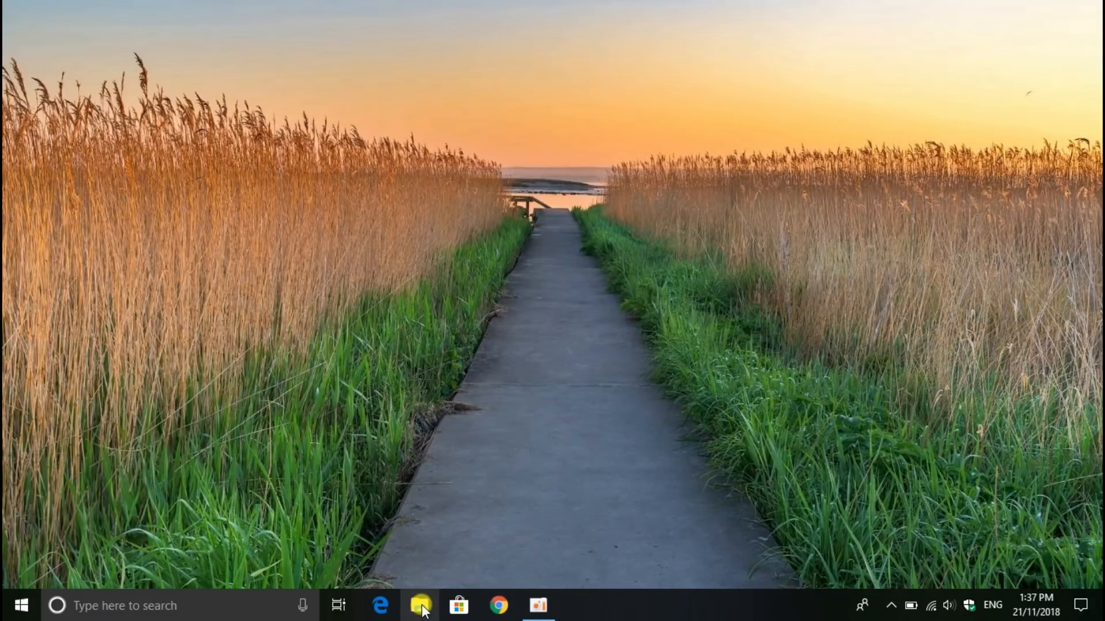
mouse_move(419, 606)
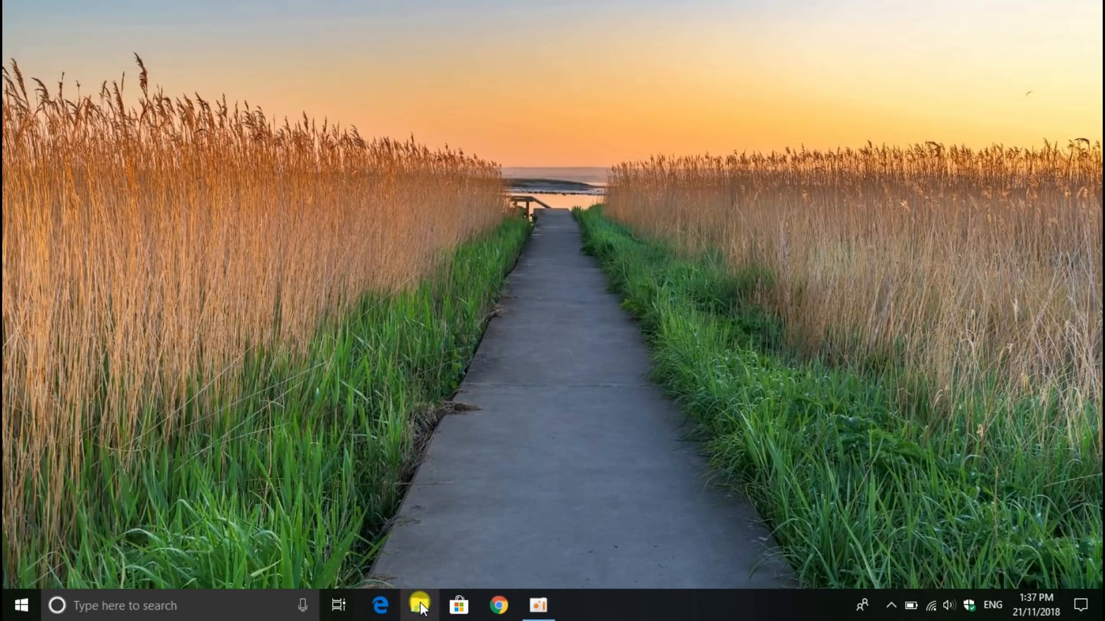
Open File Explorer on This PC and choose Give access to > Specific people for Videos
click(419, 606)
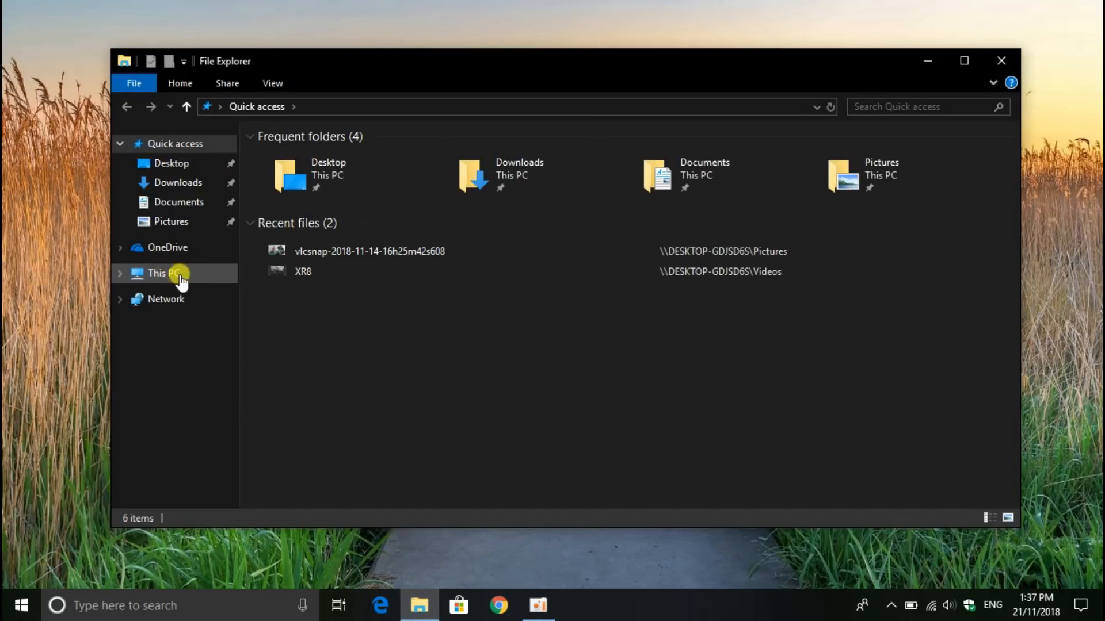
click(162, 273)
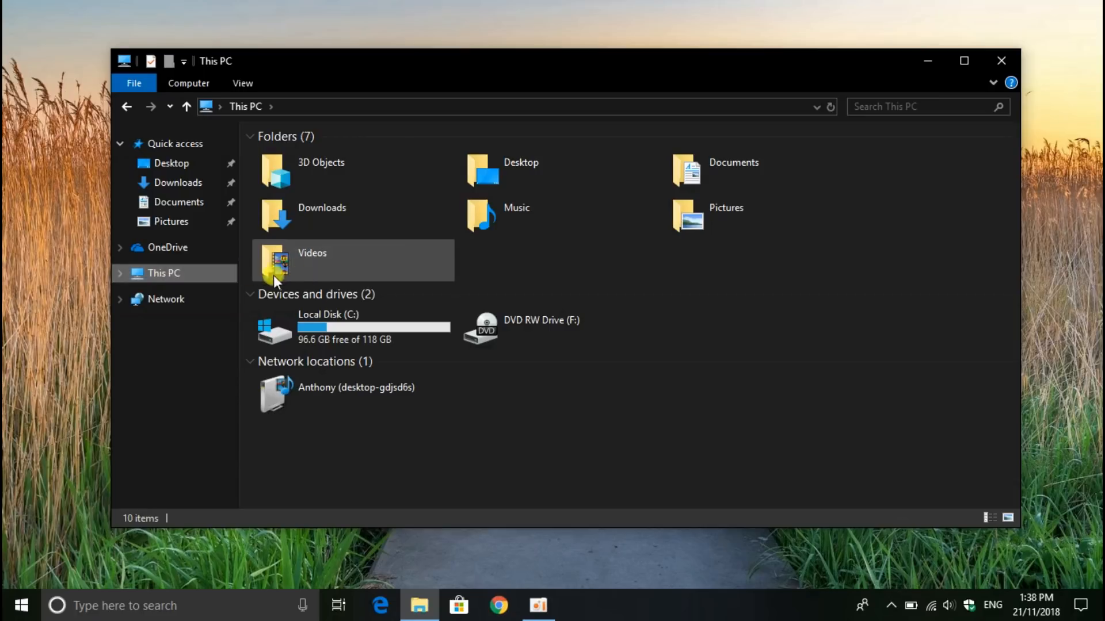
mouse_move(325, 252)
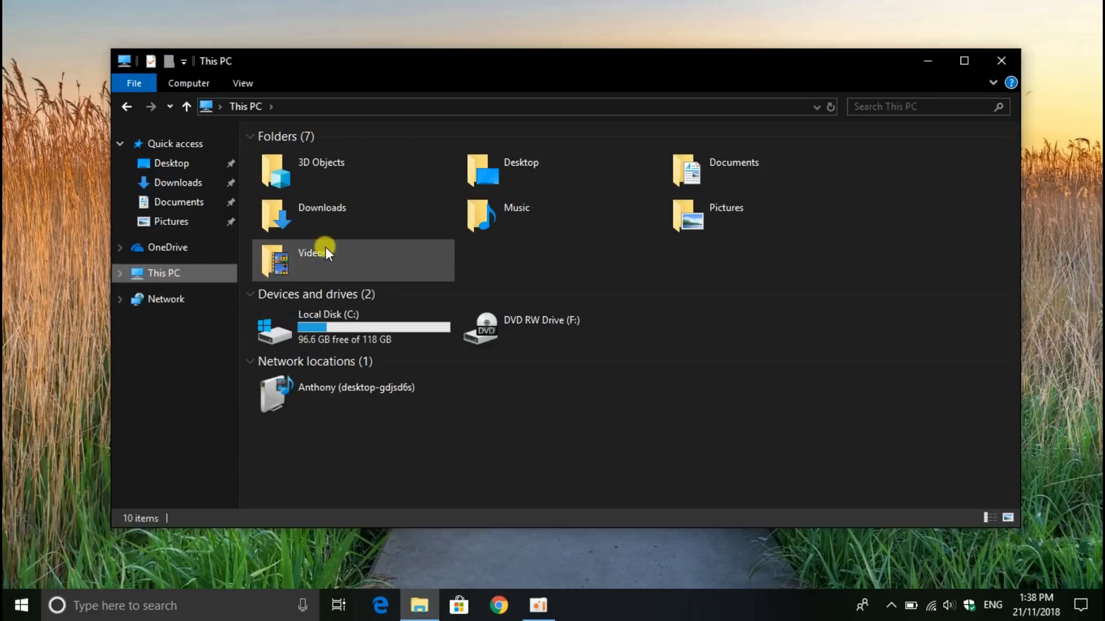
right_click(310, 260)
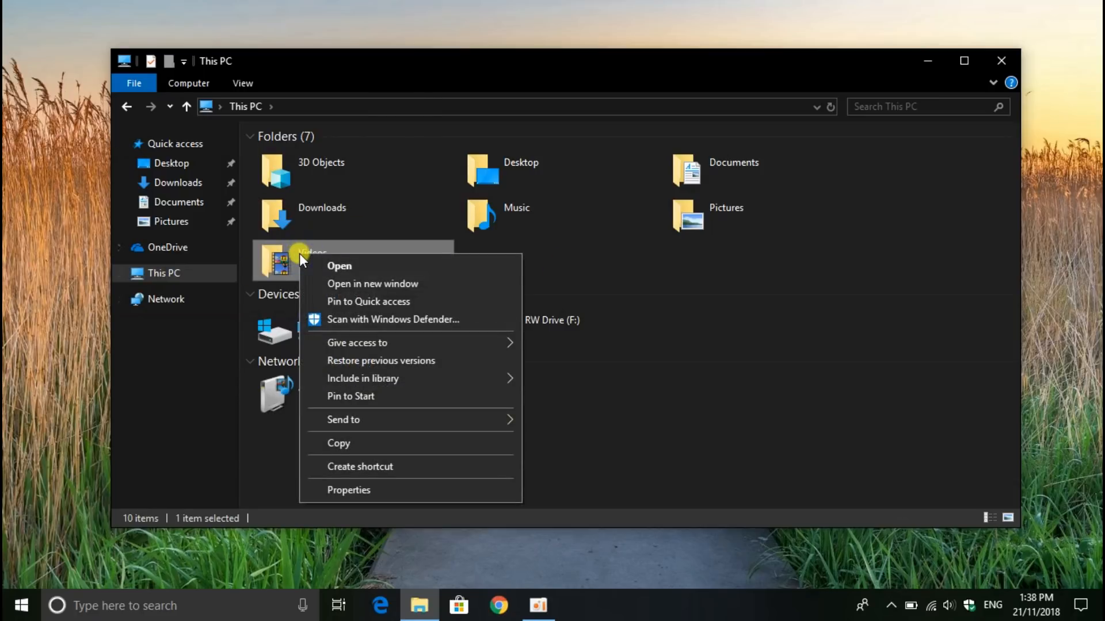
mouse_move(357, 342)
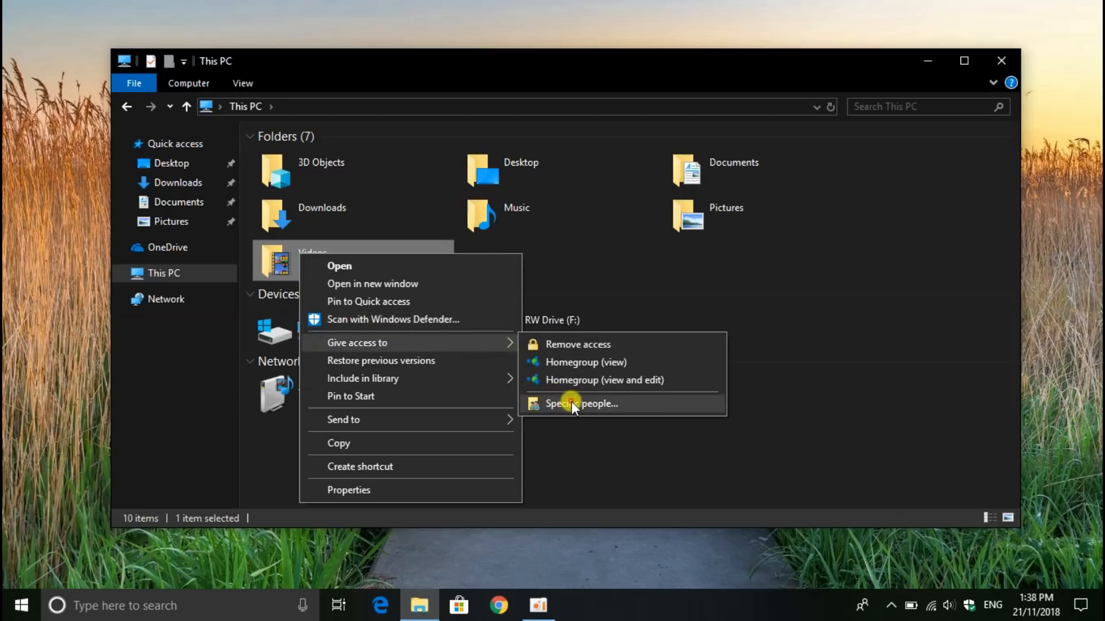
click(581, 402)
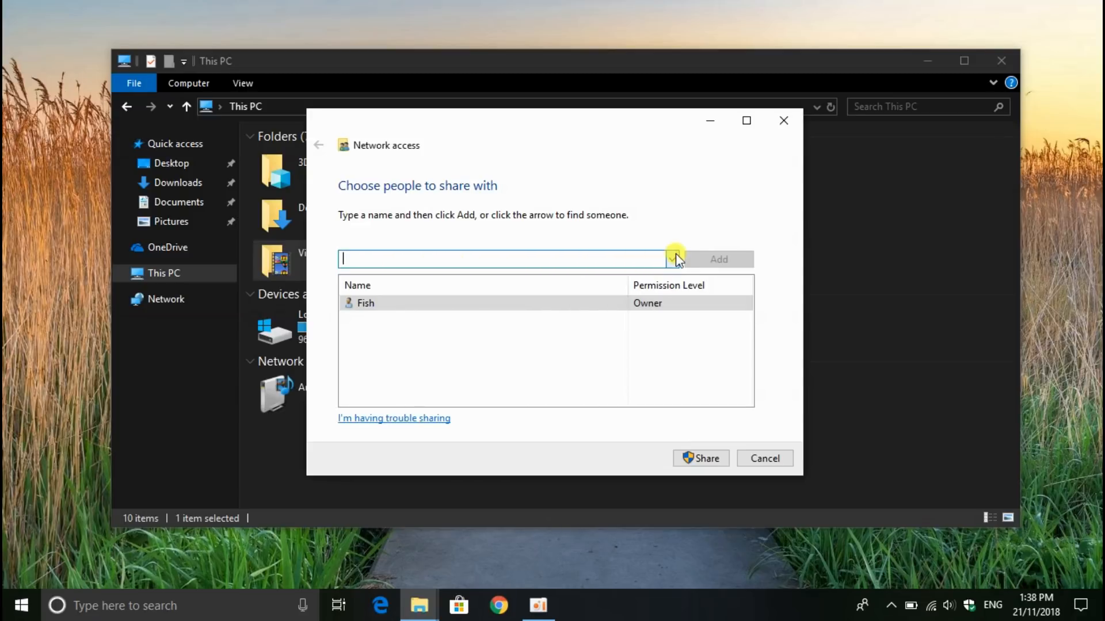
Add Everyone with Read permission, share the Videos folder, and close the confirmation
click(670, 260)
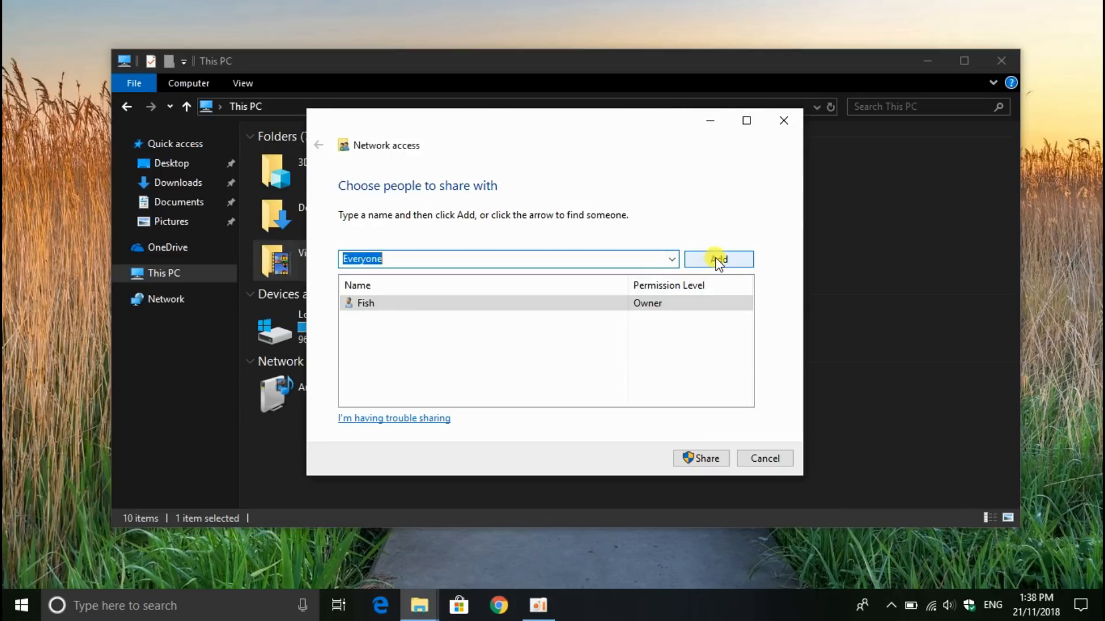
click(718, 259)
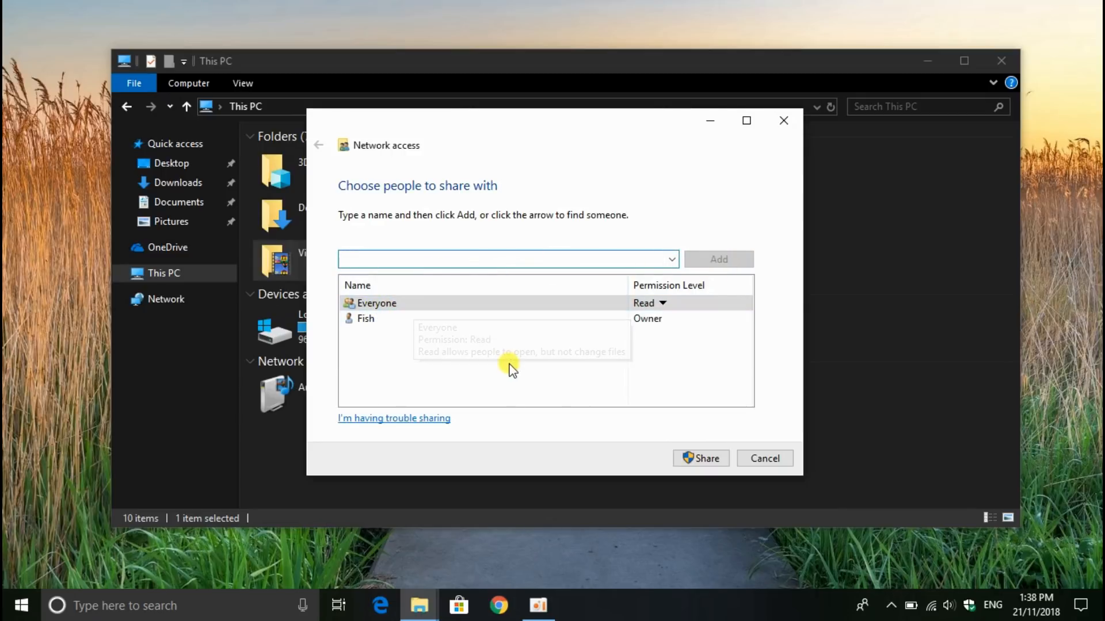
click(700, 457)
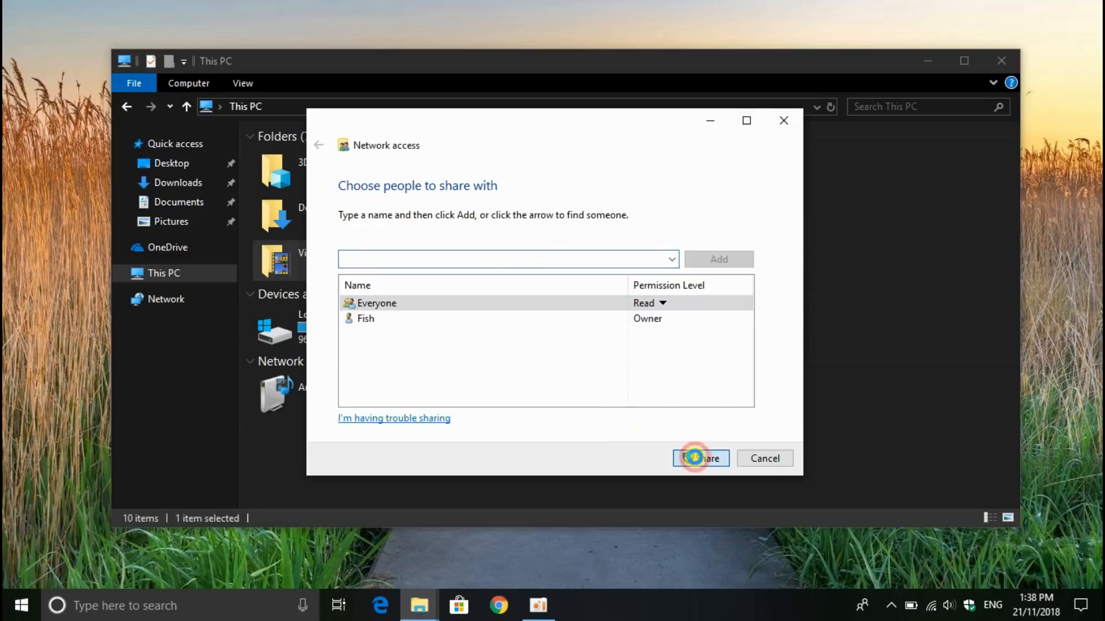
click(700, 458)
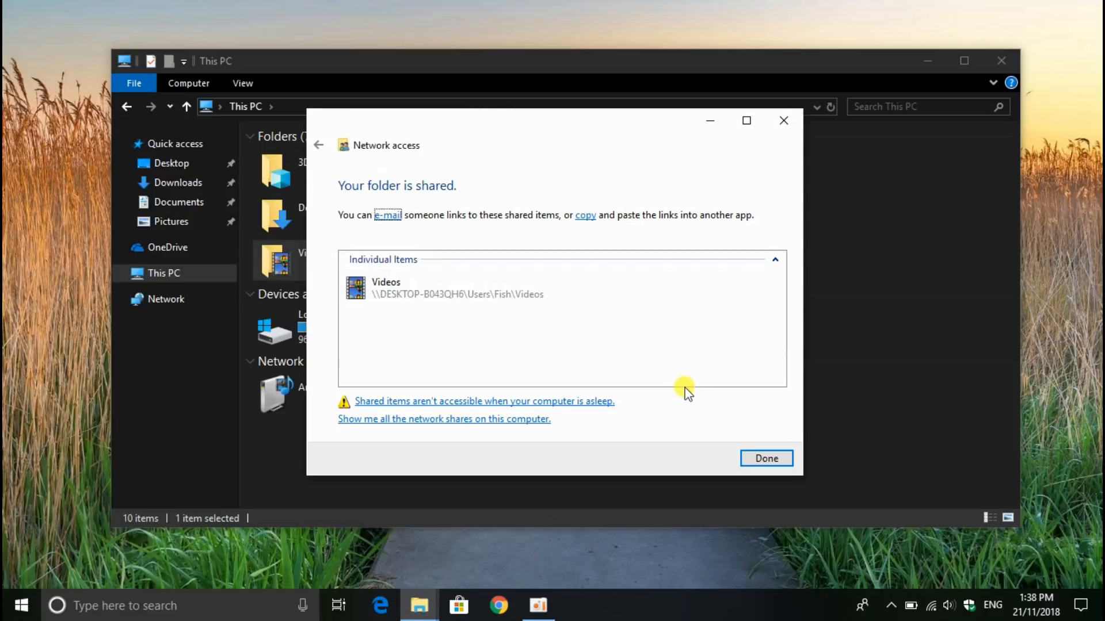
click(765, 458)
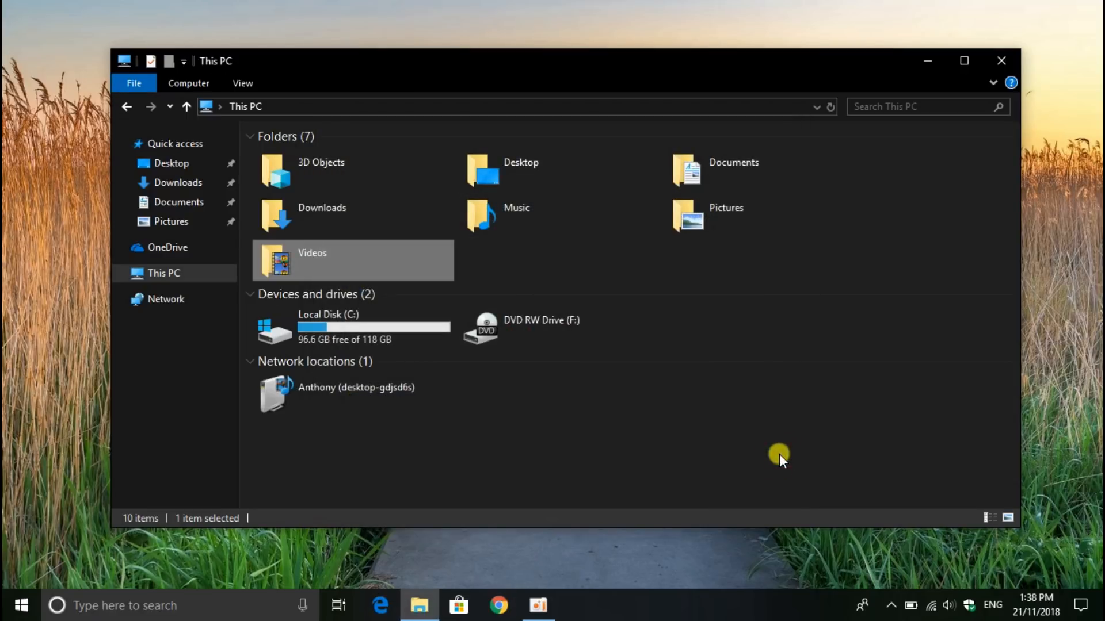
mouse_move(542, 463)
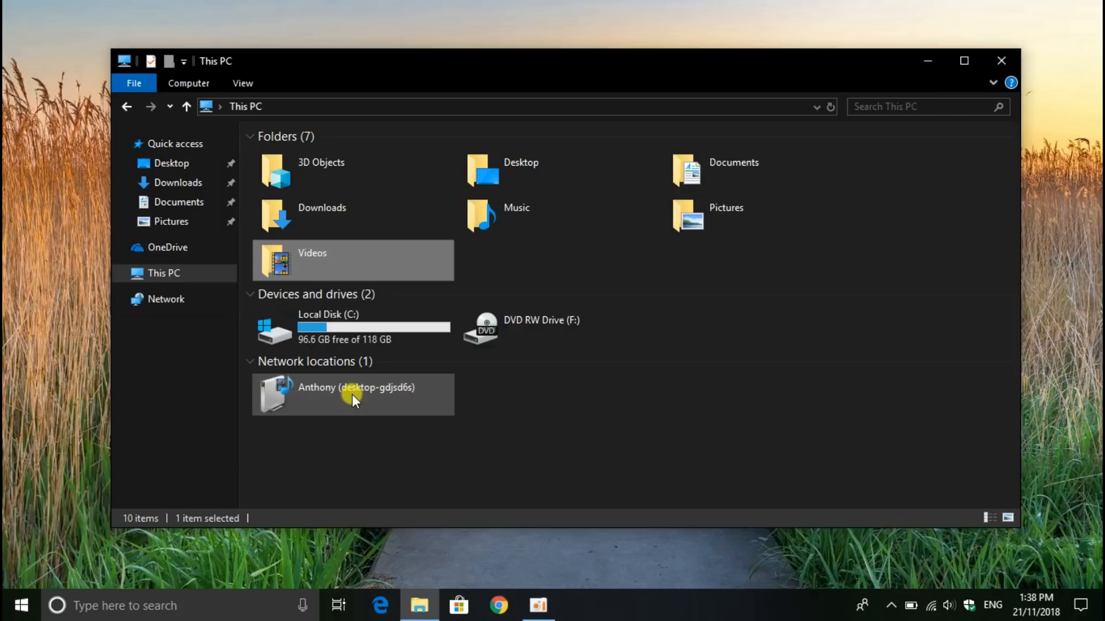
mouse_move(245, 371)
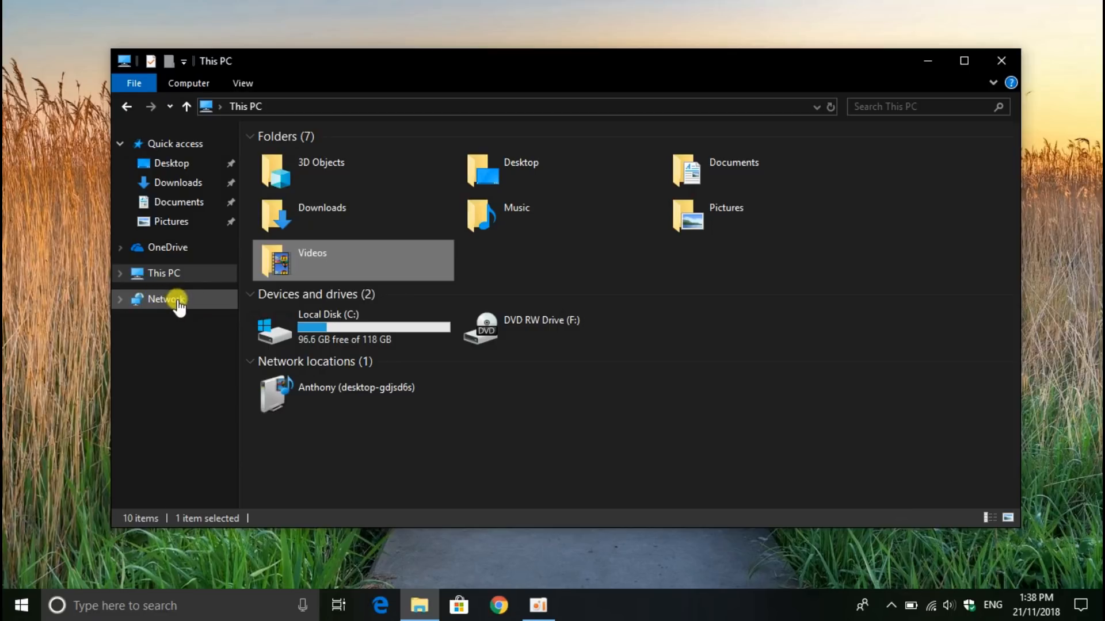
Browse the network to DESKTOP-GDJSD6S and open its shared Videos folder
click(161, 299)
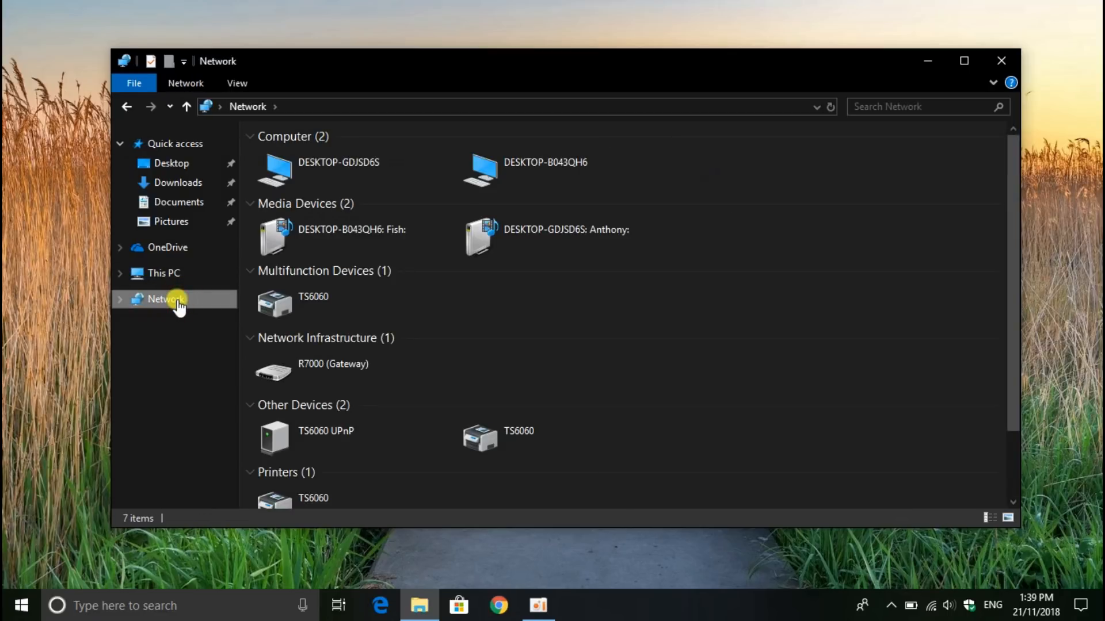
click(545, 169)
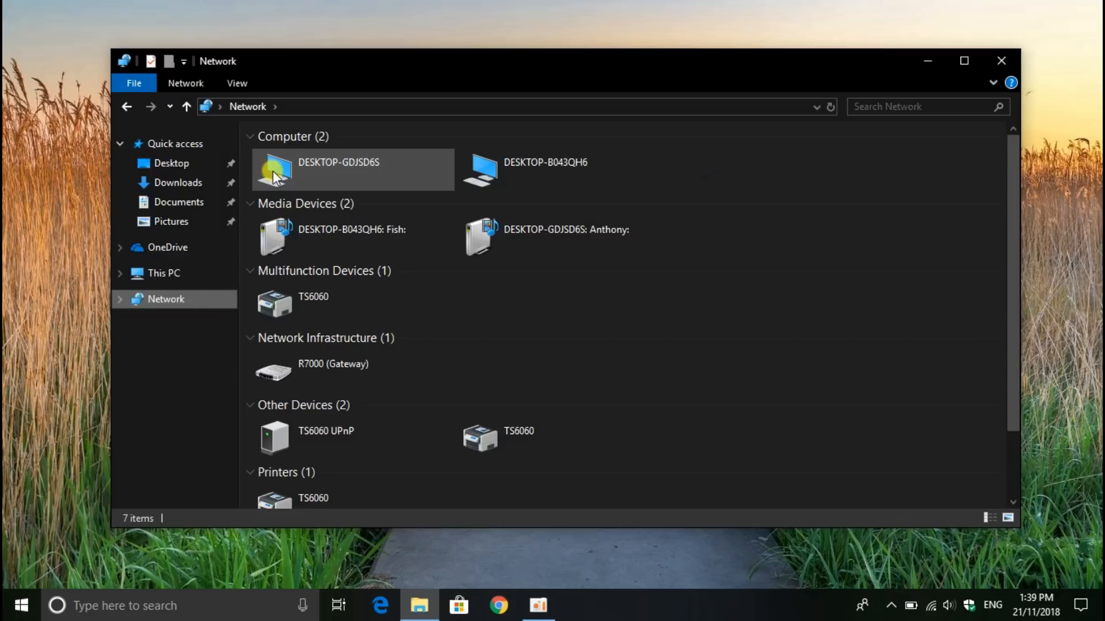
mouse_move(280, 185)
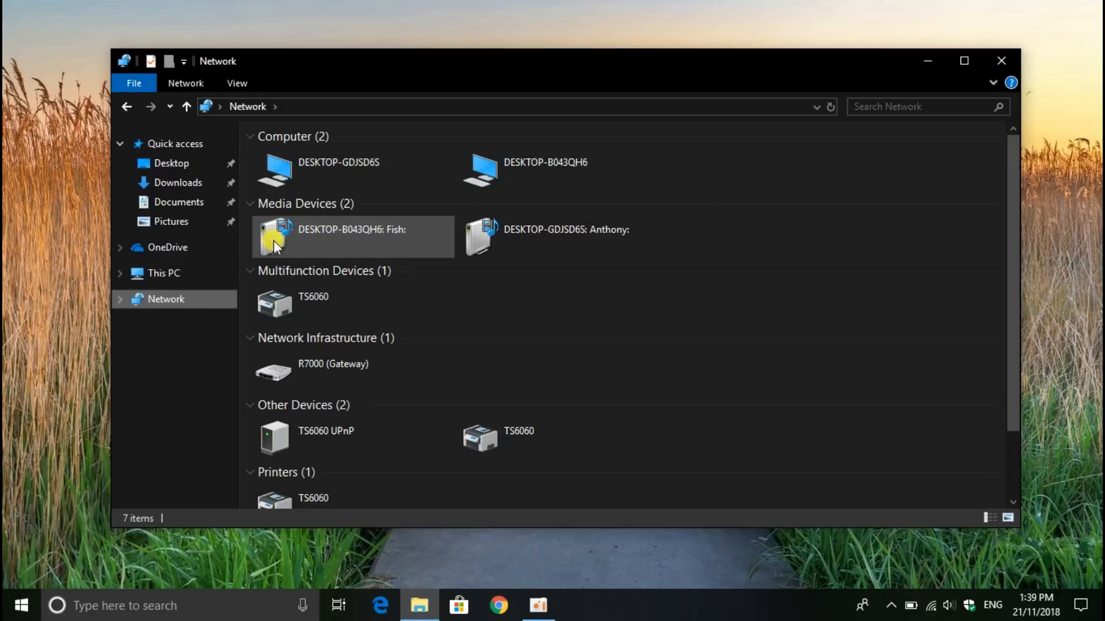
click(339, 169)
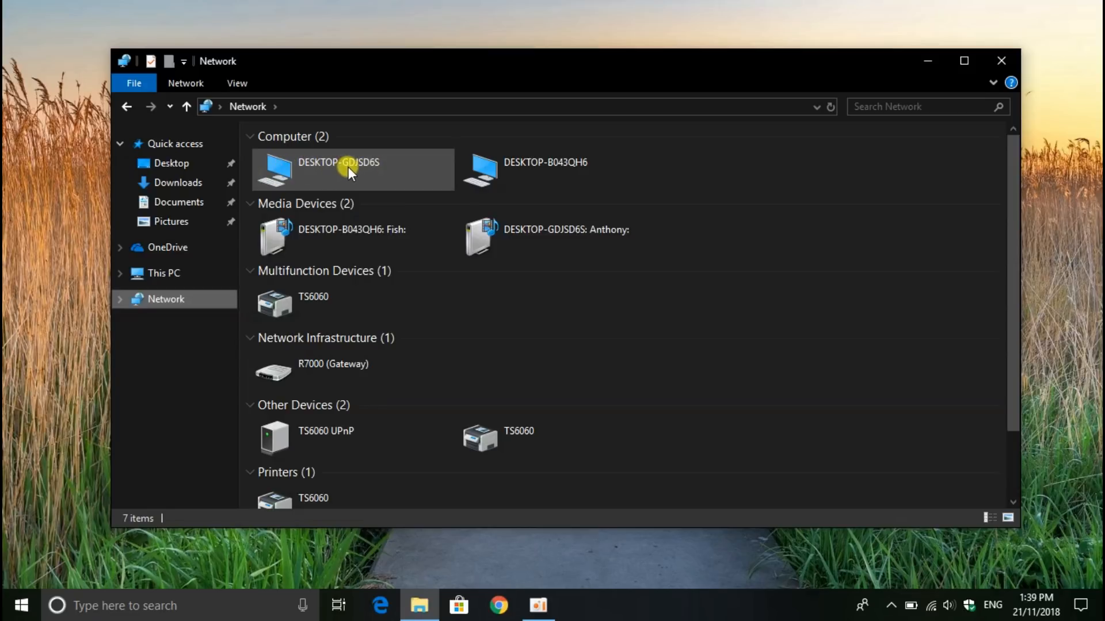
mouse_move(367, 175)
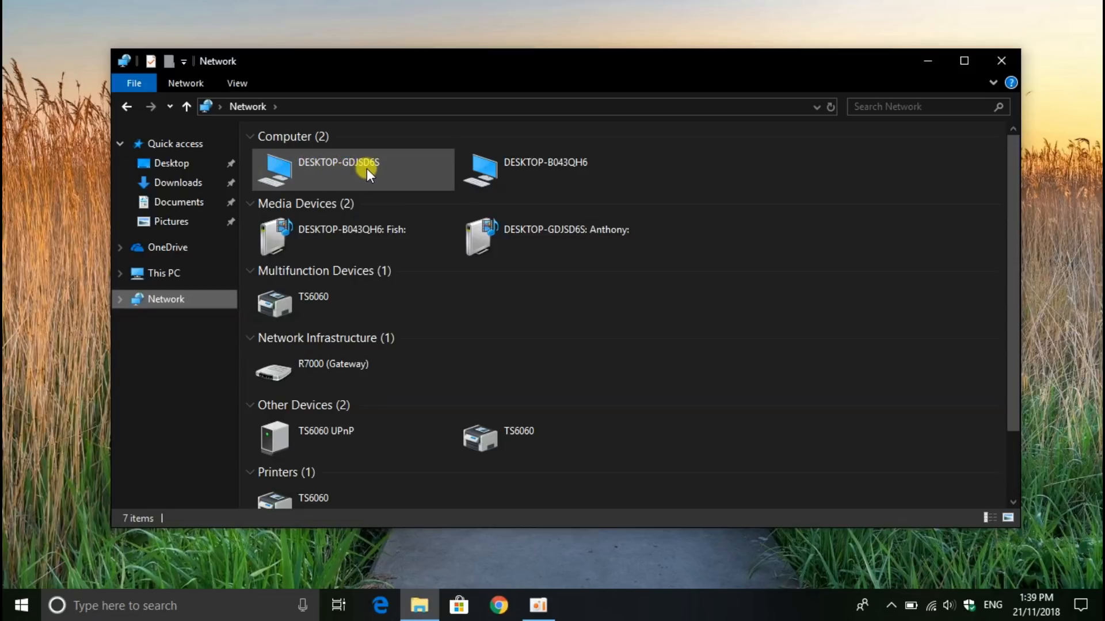
double_click(352, 169)
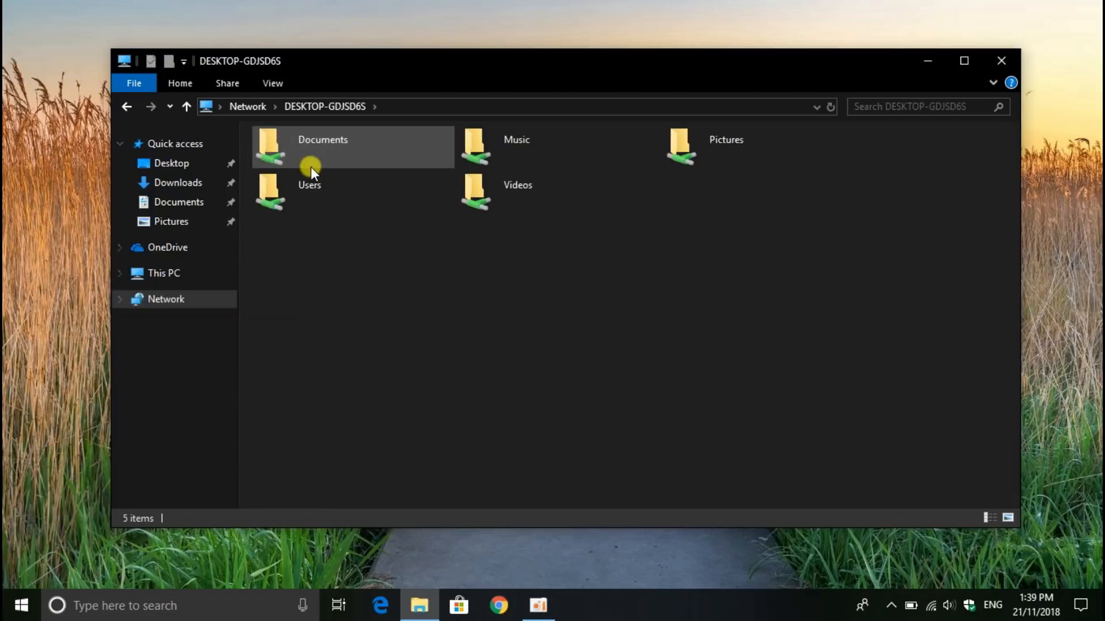
mouse_move(412, 132)
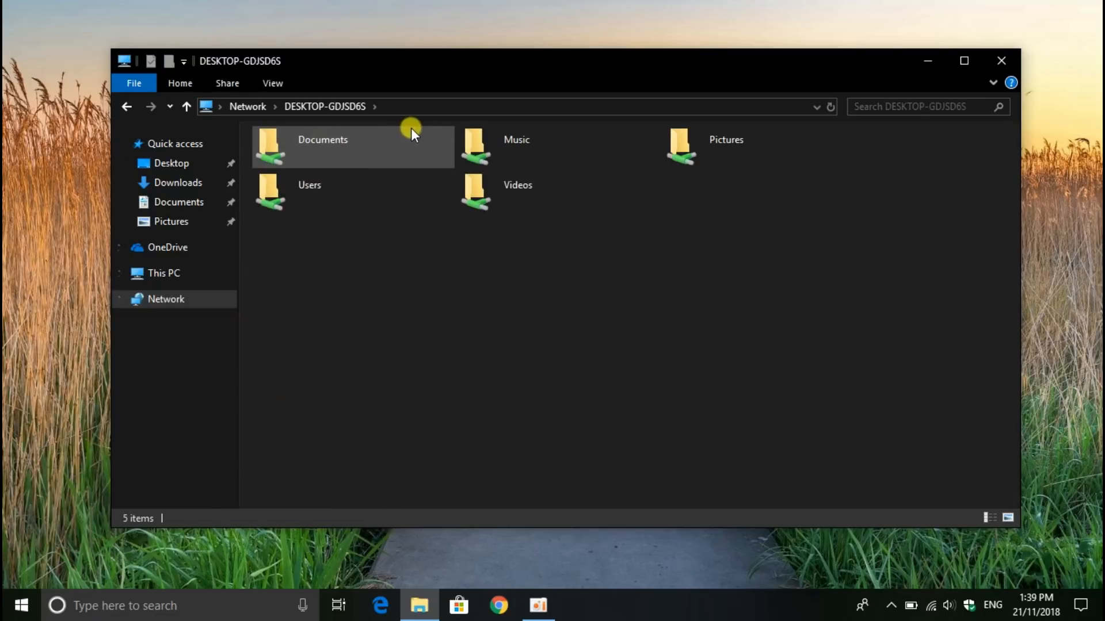
mouse_move(461, 198)
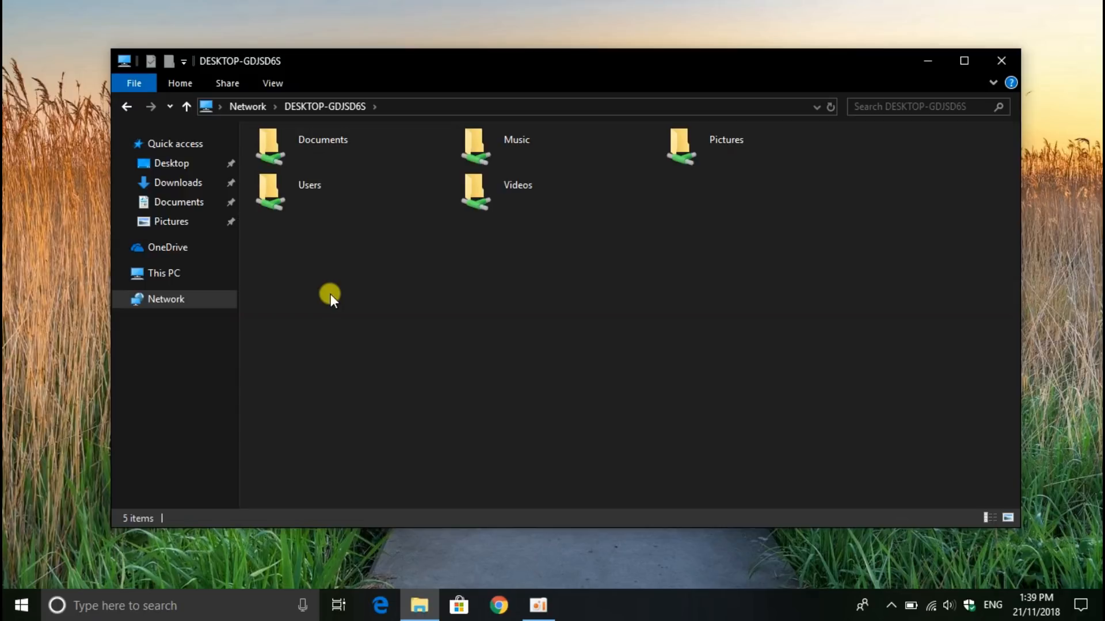
double_click(475, 193)
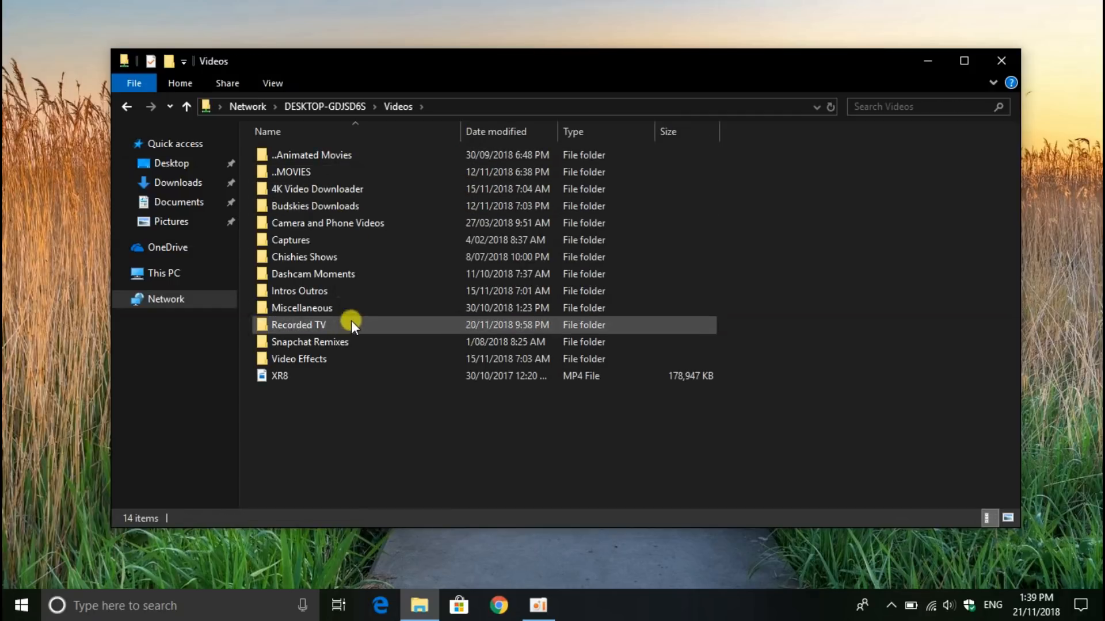
Play XR8 in Movies & TV, skip ahead, and pause it
click(279, 375)
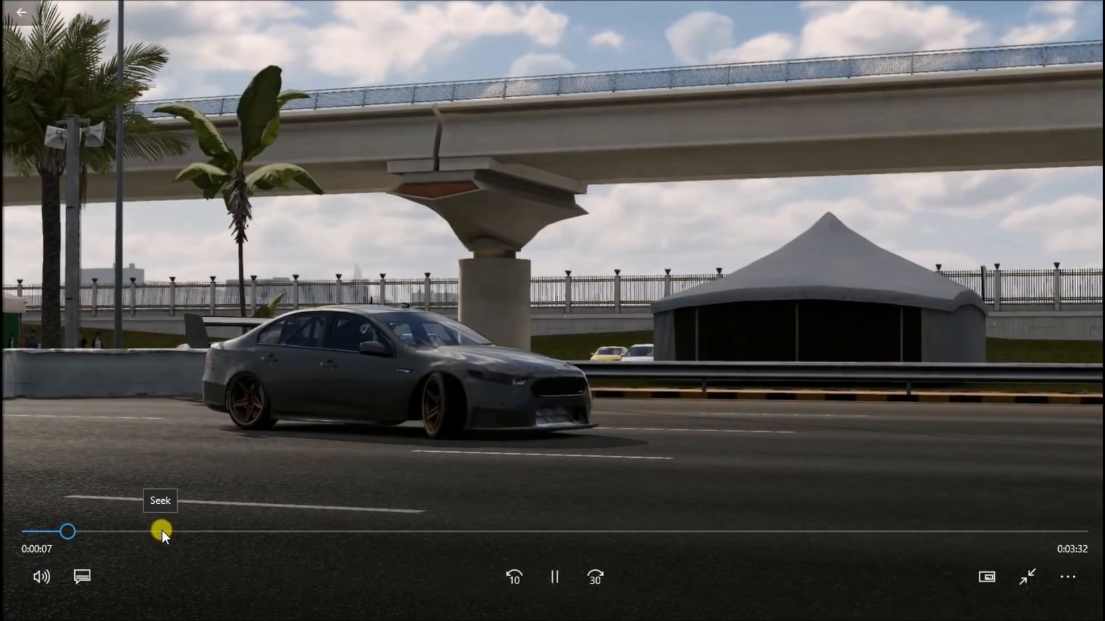
drag(69, 532, 176, 531)
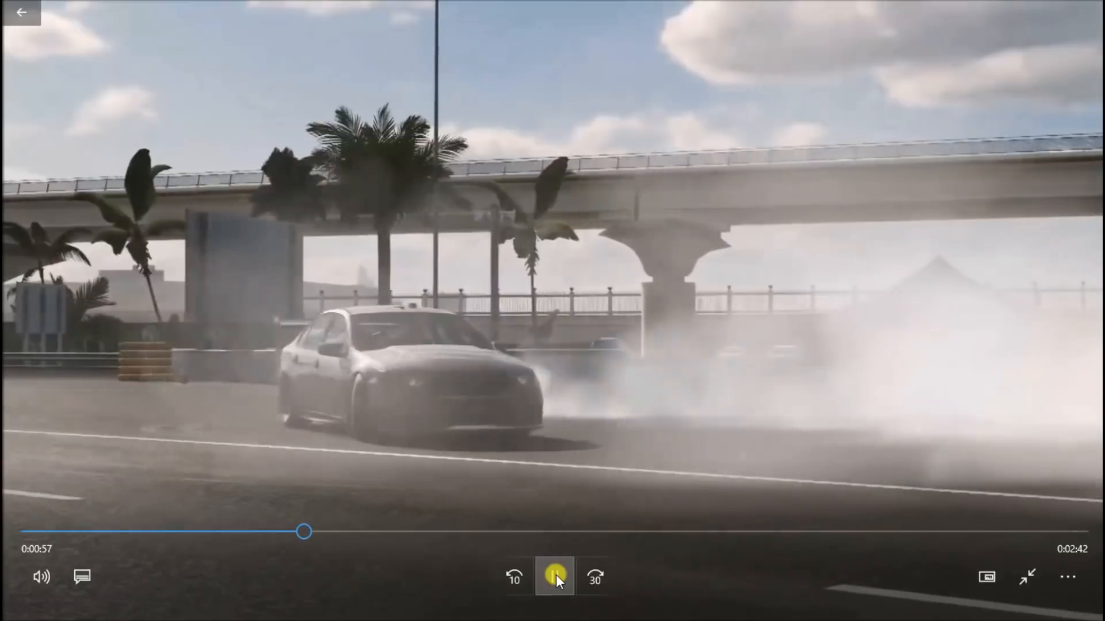
click(554, 576)
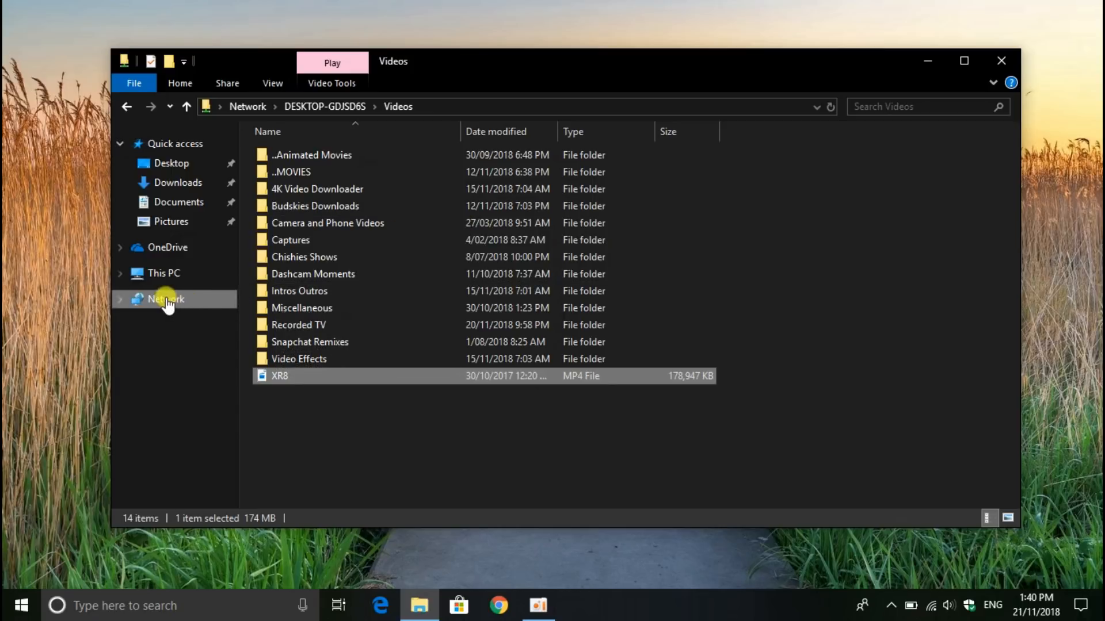
Open the desktop's shared Pictures folder, view the vlcsnap PNG in Photos, and close it
click(128, 107)
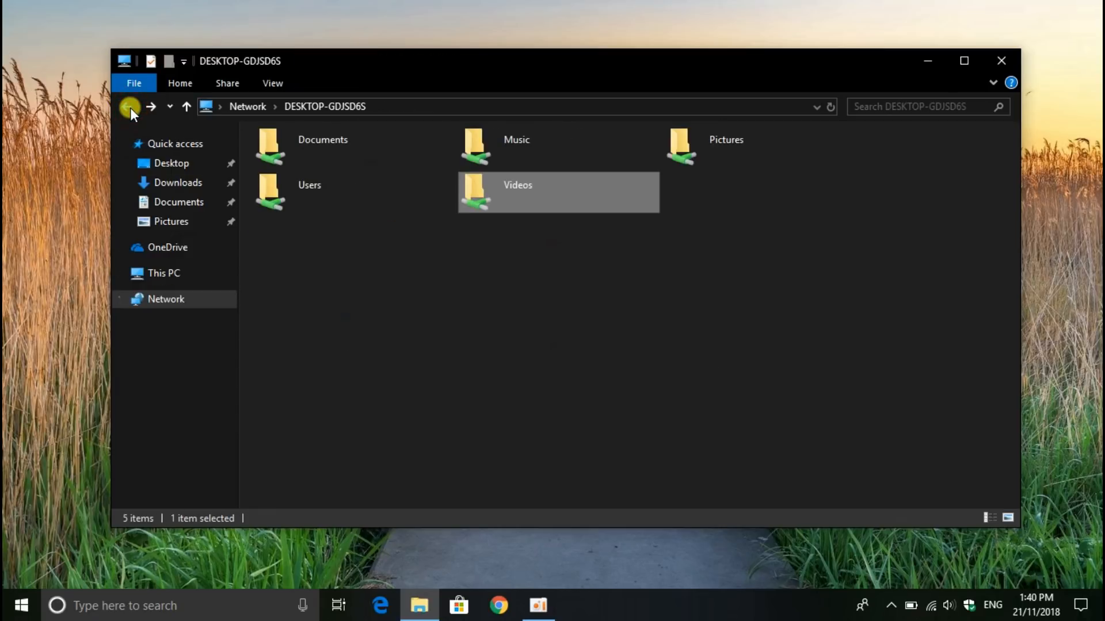
click(704, 147)
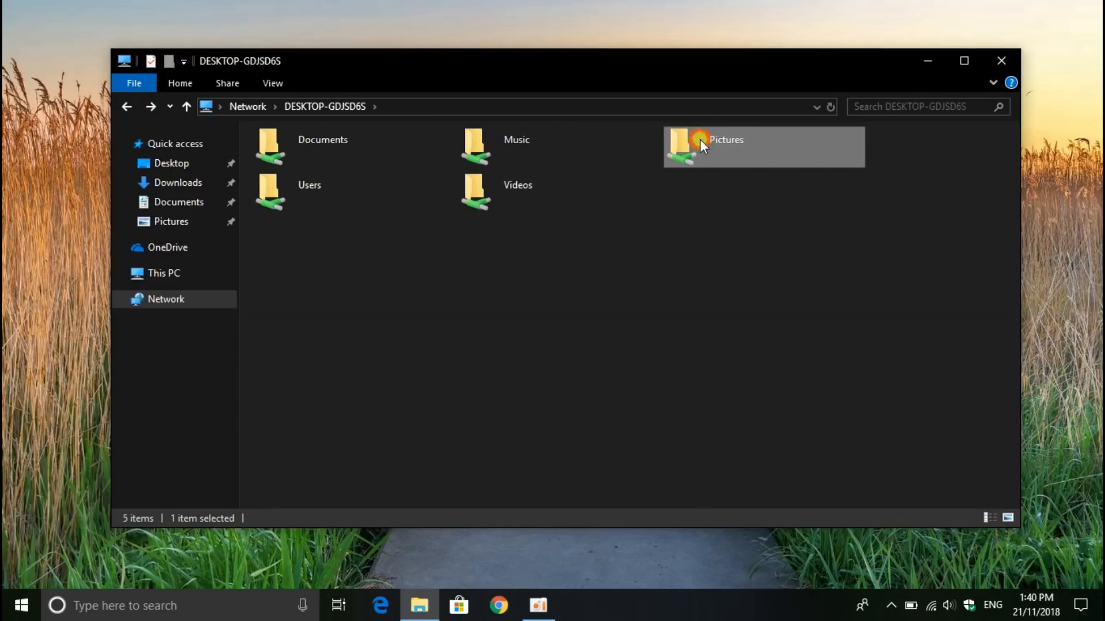
double_click(697, 147)
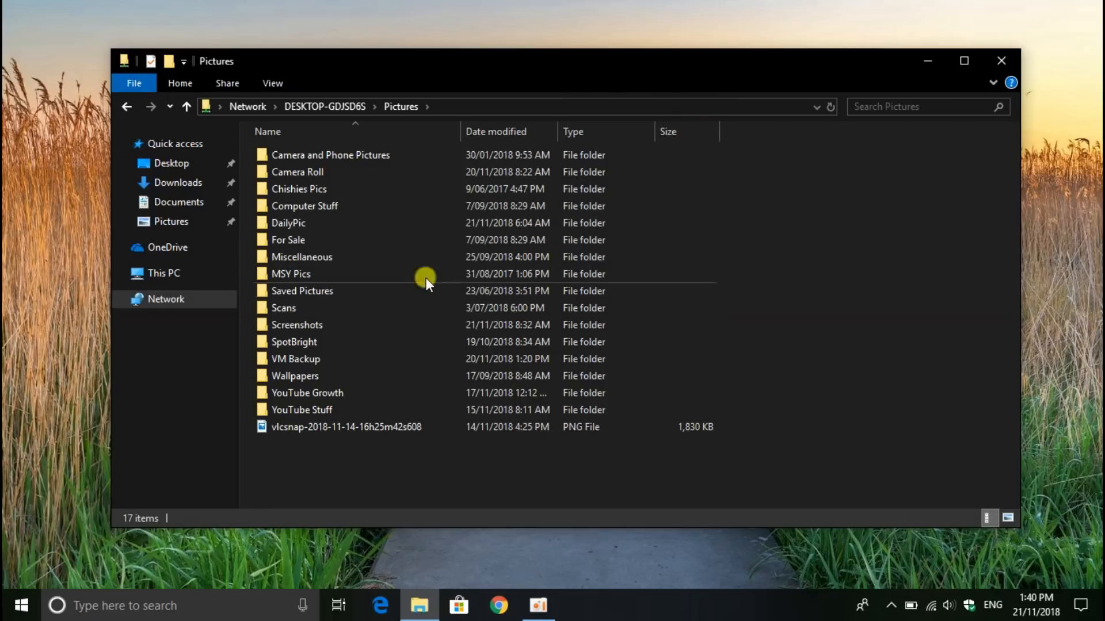
click(345, 427)
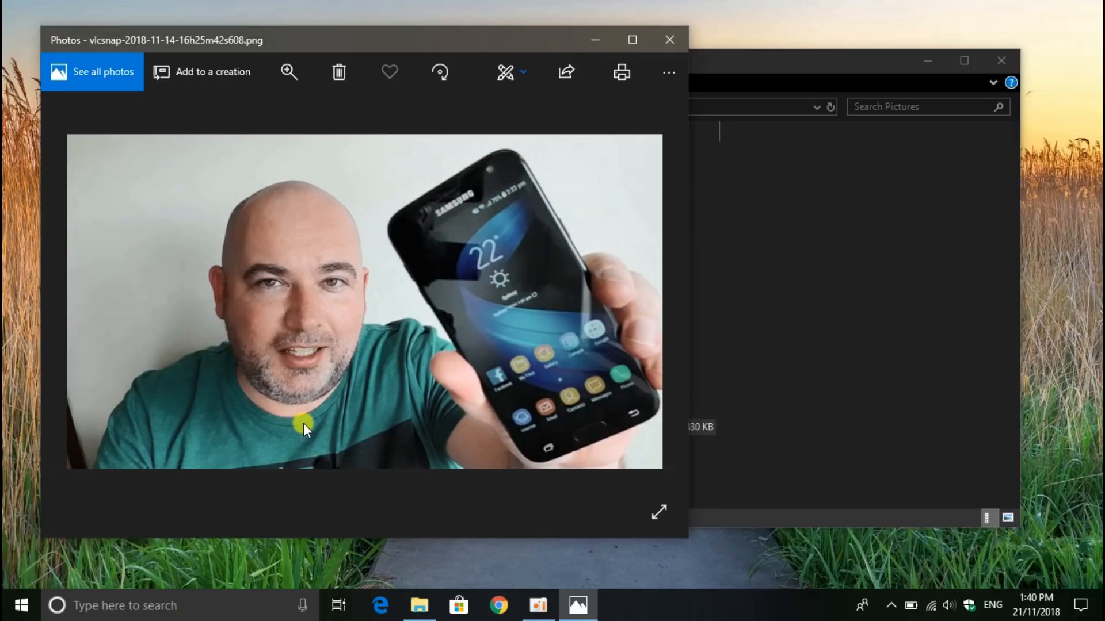
mouse_move(687, 34)
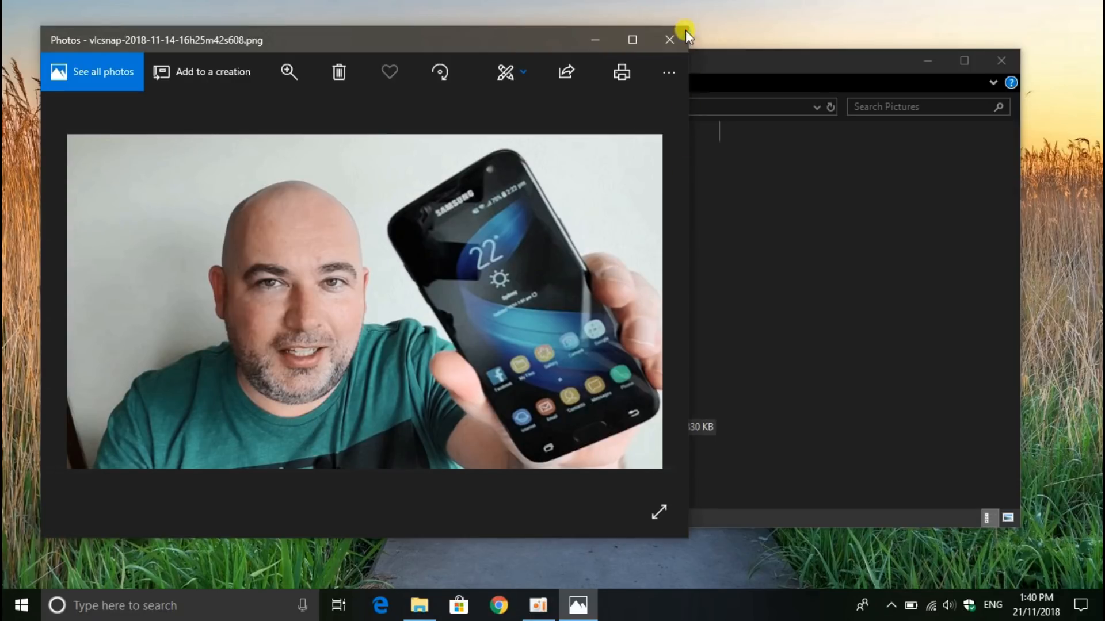
click(668, 40)
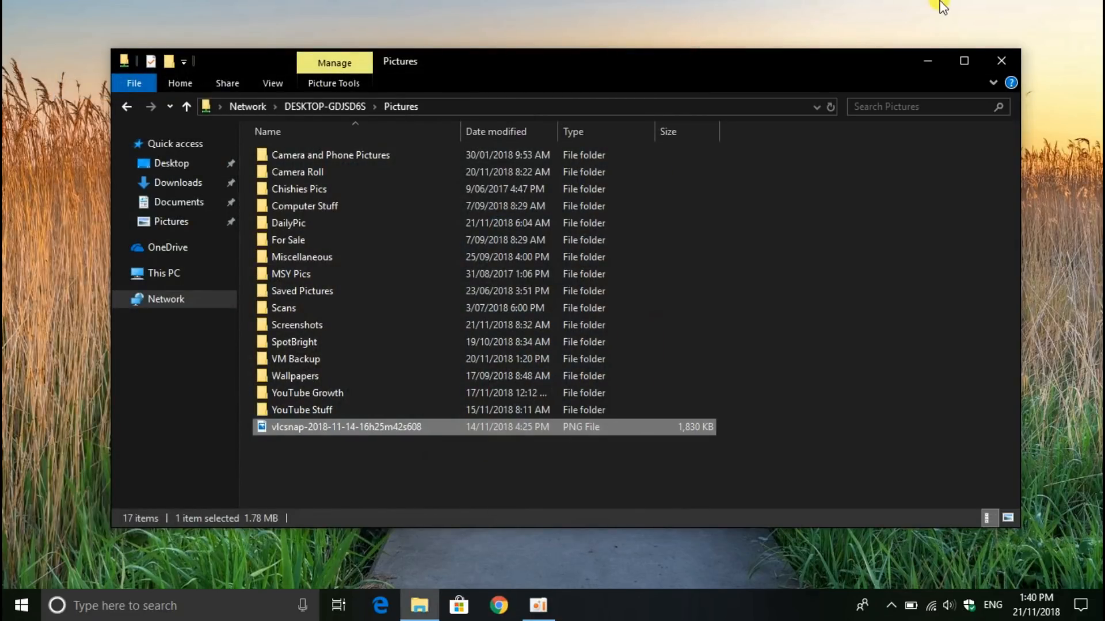